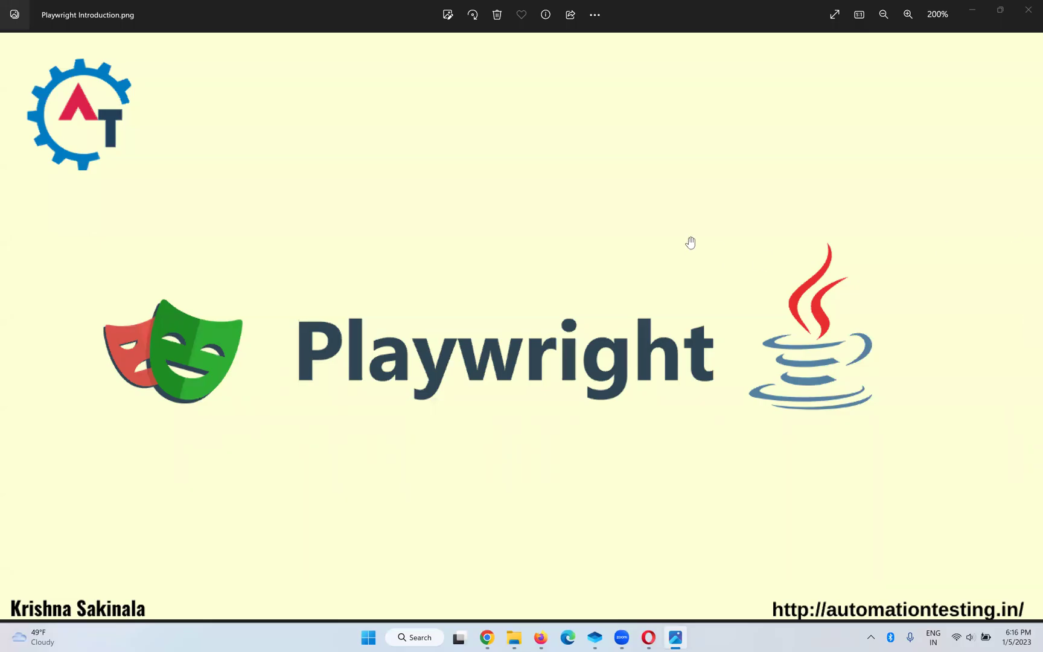
mouse_move(543, 289)
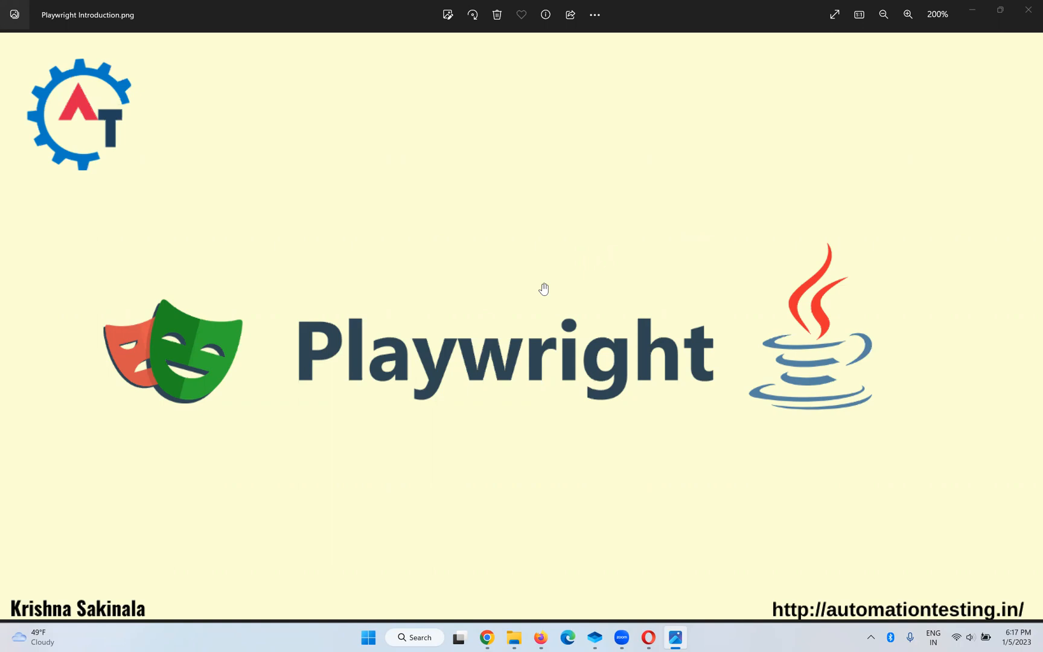
mouse_move(472, 253)
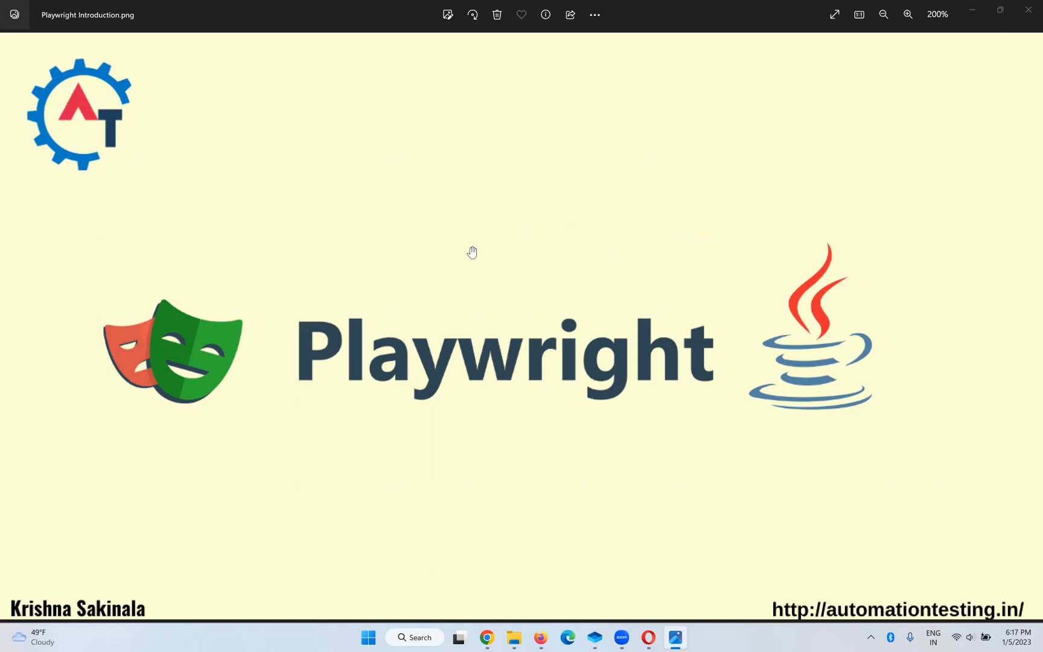
mouse_move(539, 245)
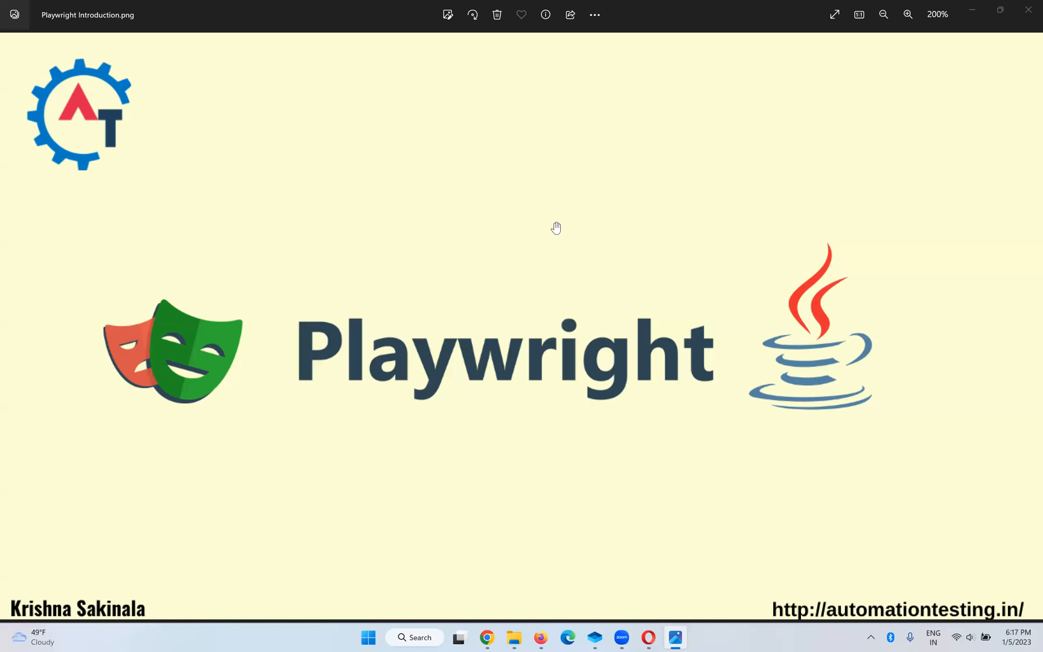
mouse_move(628, 295)
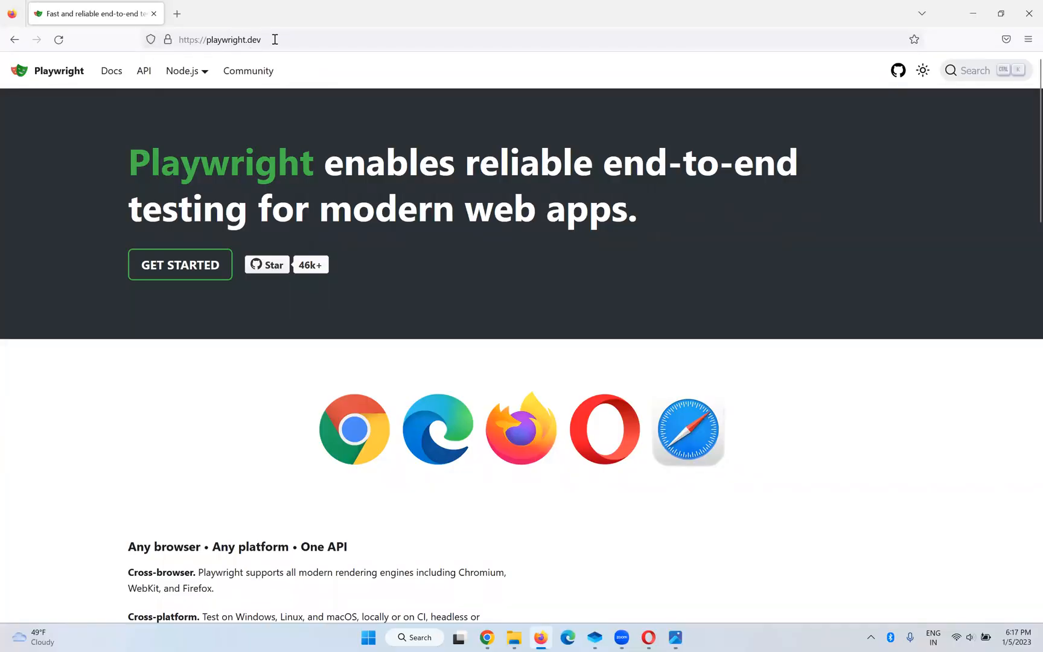
mouse_move(13, 160)
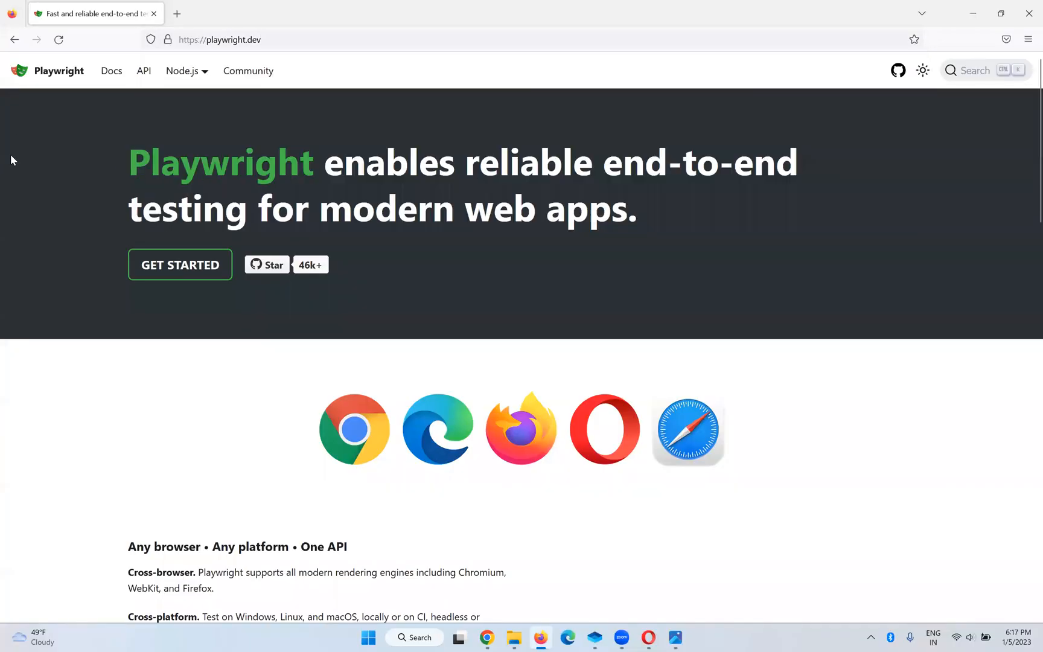
mouse_move(282, 130)
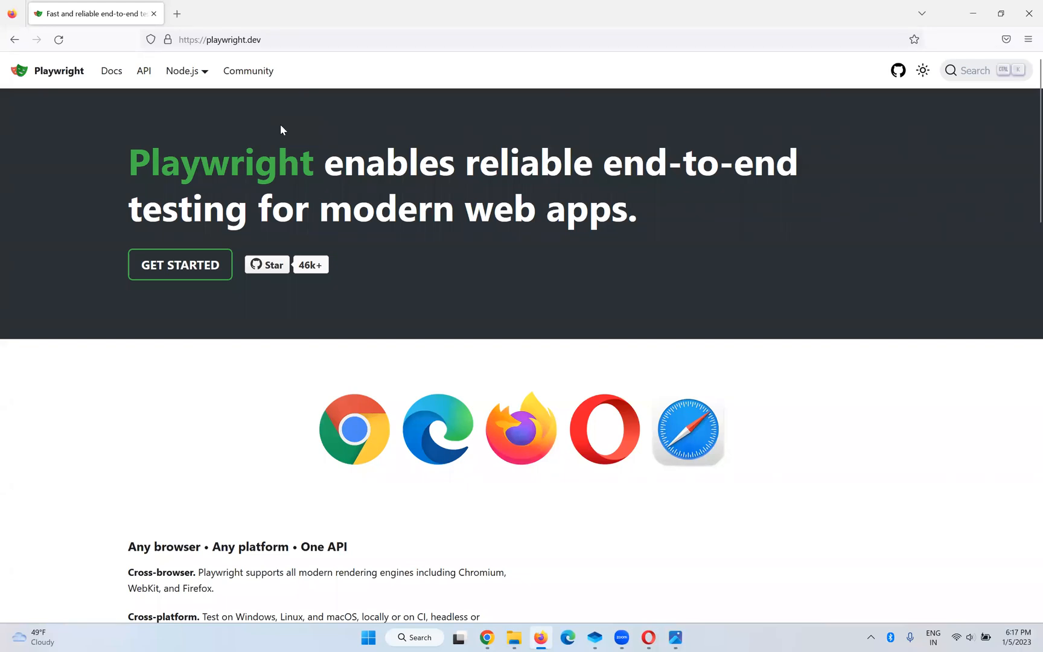
mouse_move(390, 187)
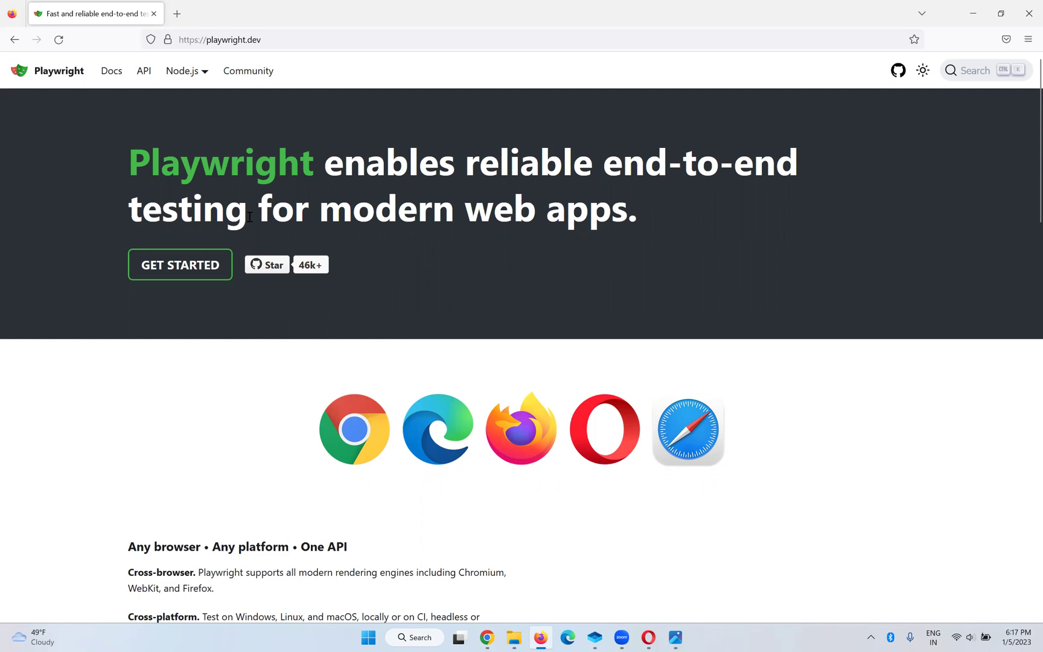
mouse_move(591, 246)
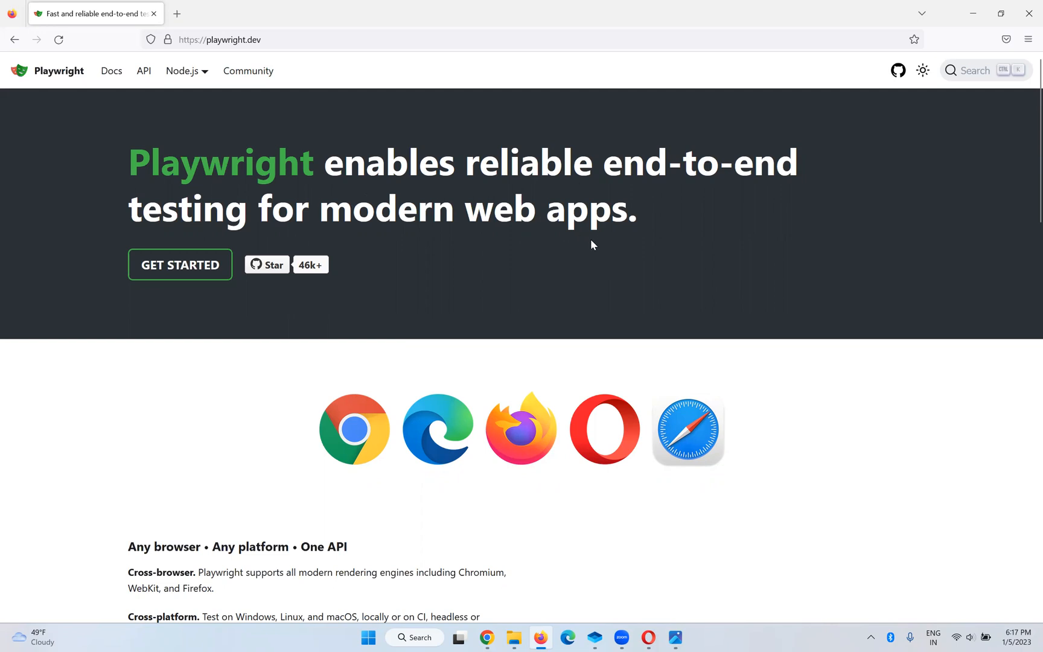
mouse_move(365, 200)
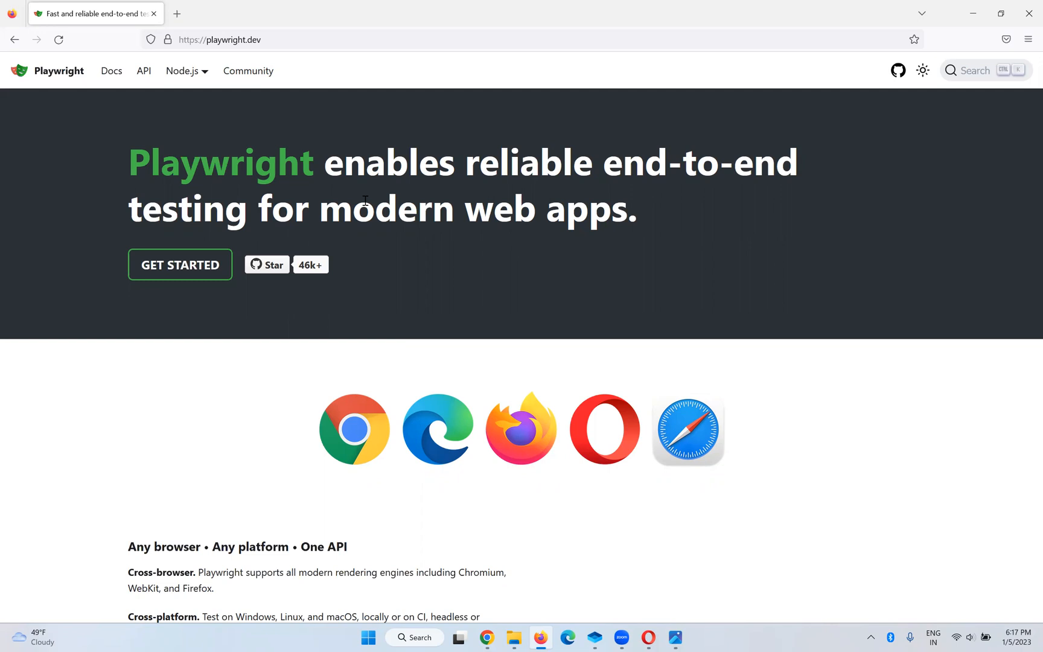
Scroll down past Test Mobile Web to the Resilient • No flaky tests section
scroll(down, 3)
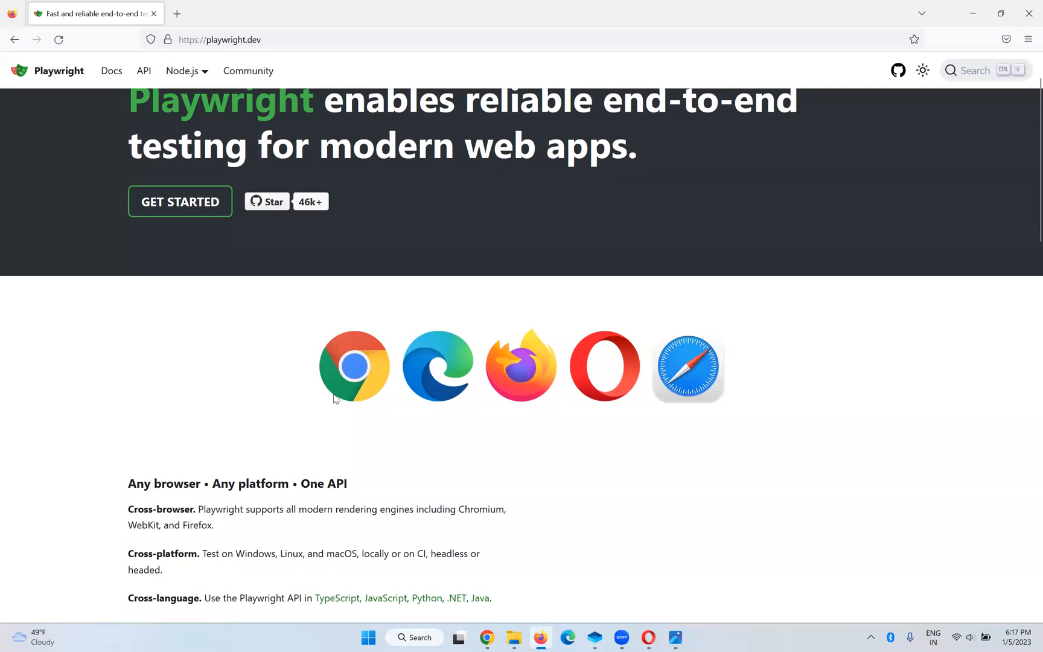
mouse_move(514, 380)
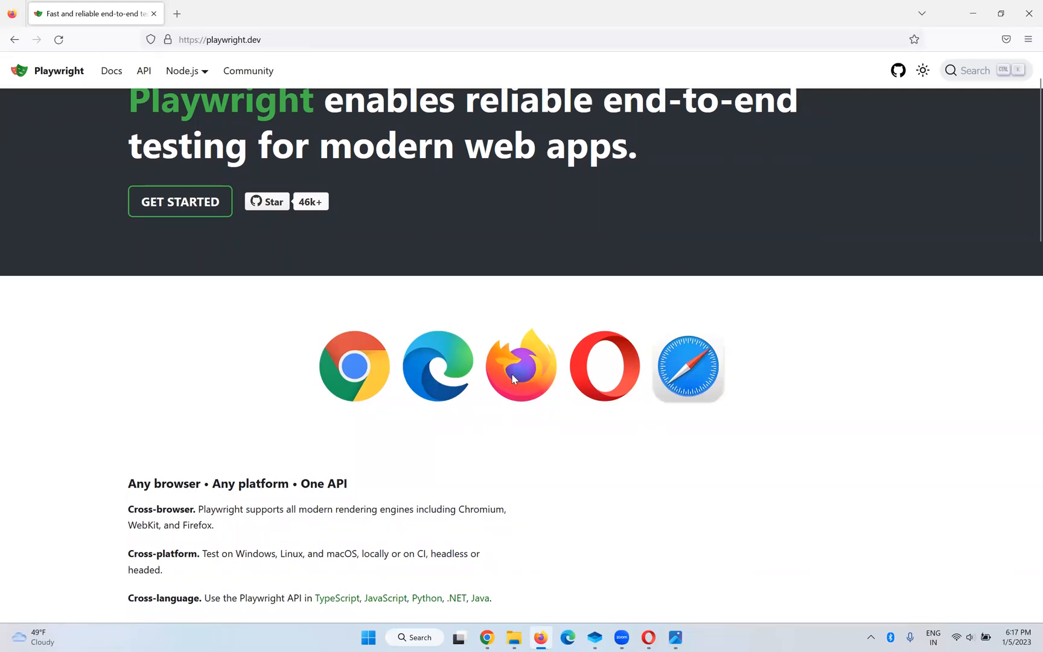
mouse_move(687, 375)
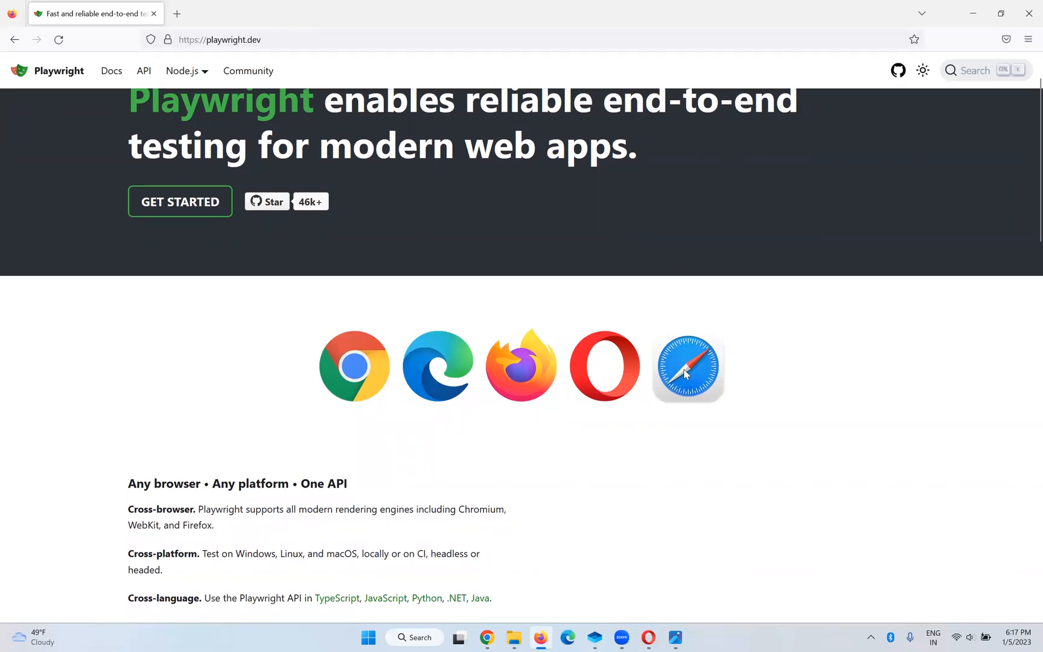
mouse_move(555, 412)
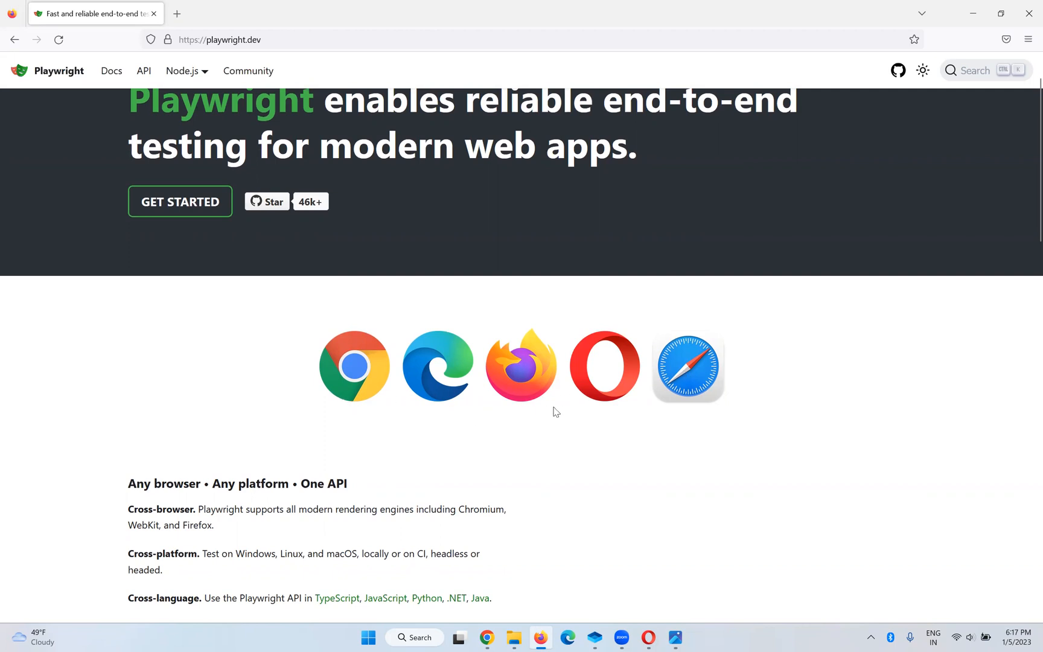
scroll(down, 3)
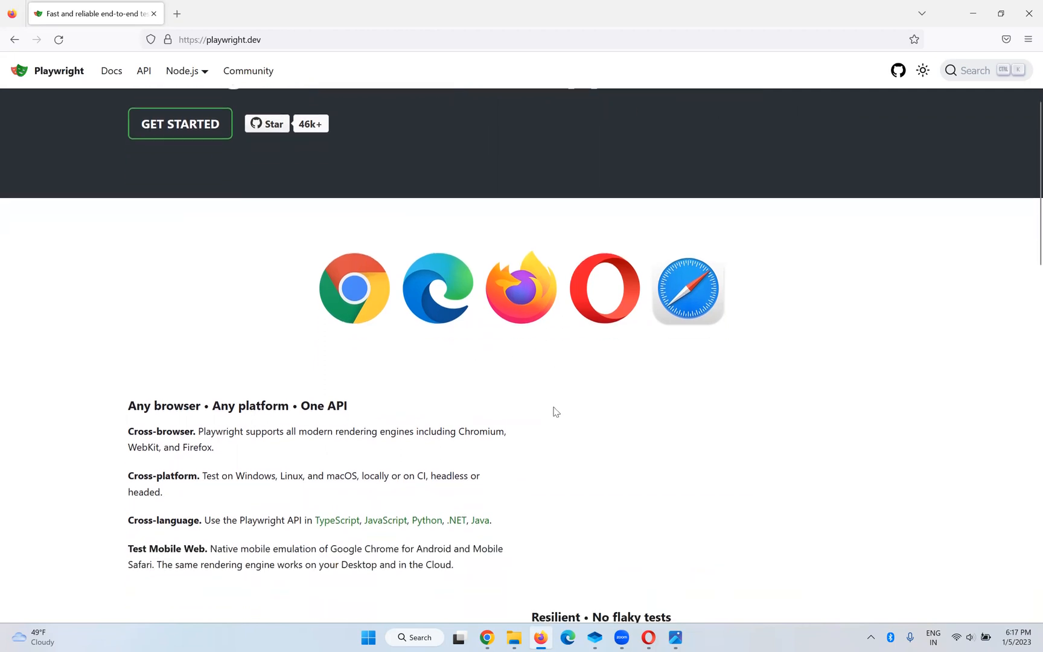
scroll(down, 3)
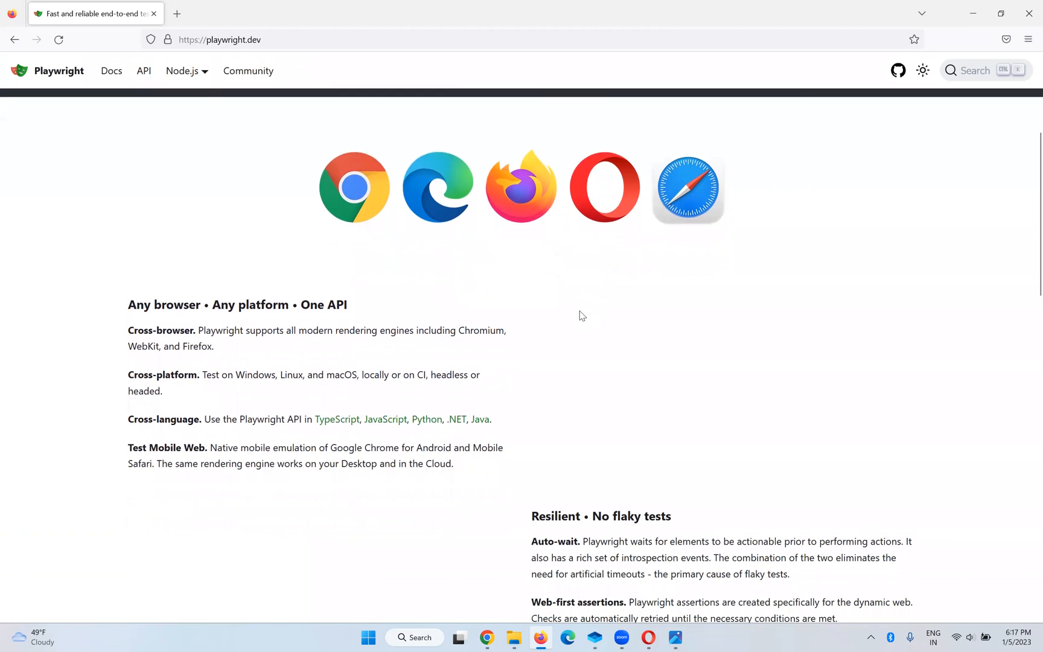
scroll(down, 3)
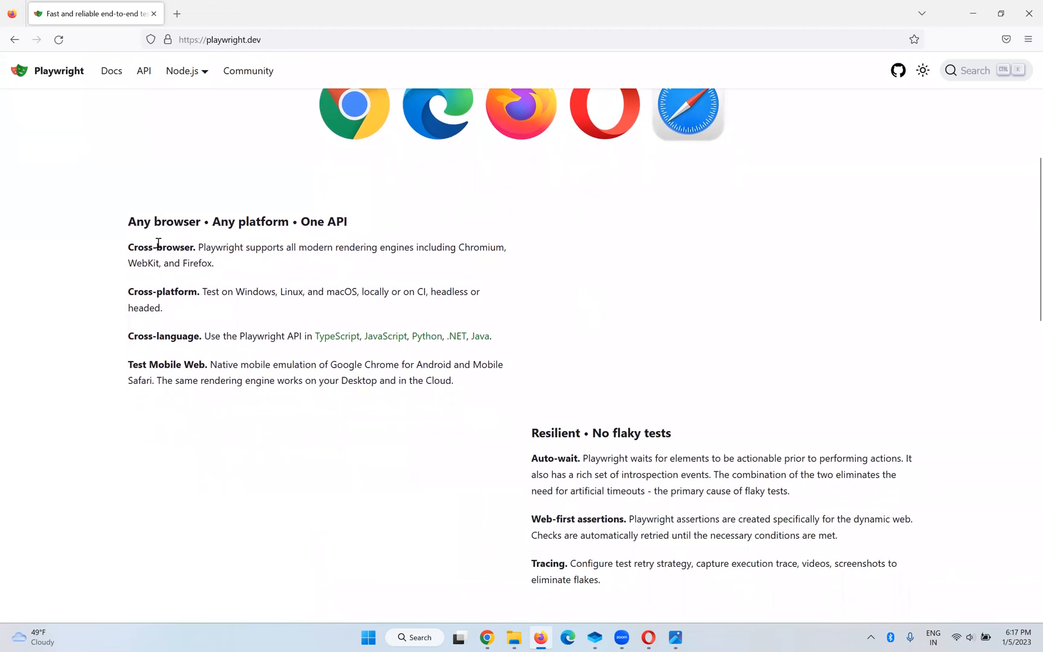
mouse_move(354, 236)
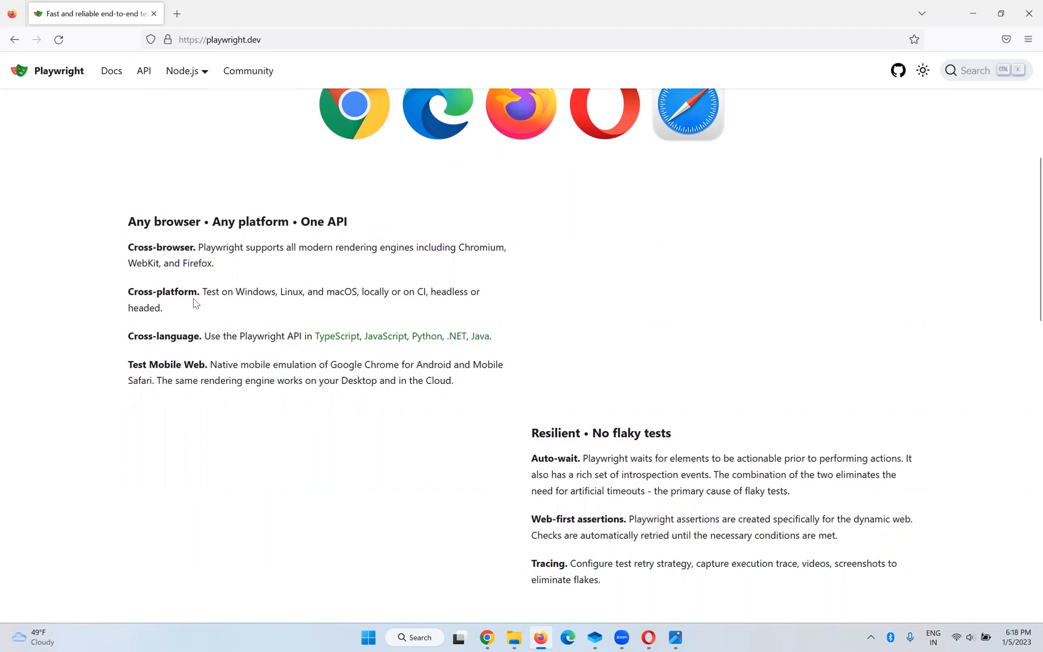
mouse_move(306, 326)
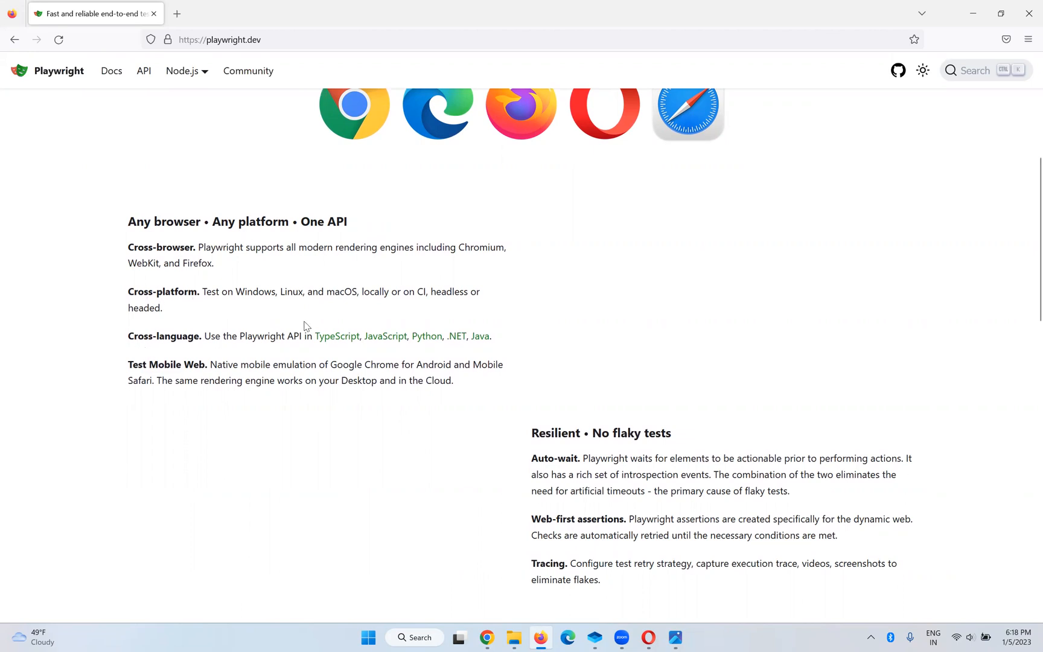
mouse_move(341, 346)
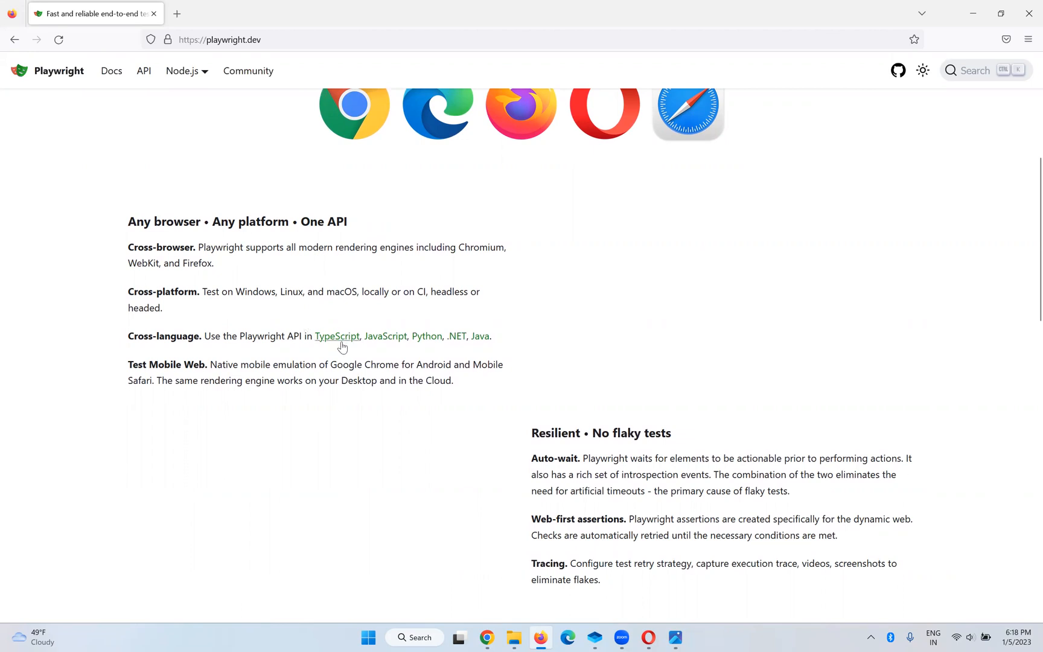
mouse_move(460, 341)
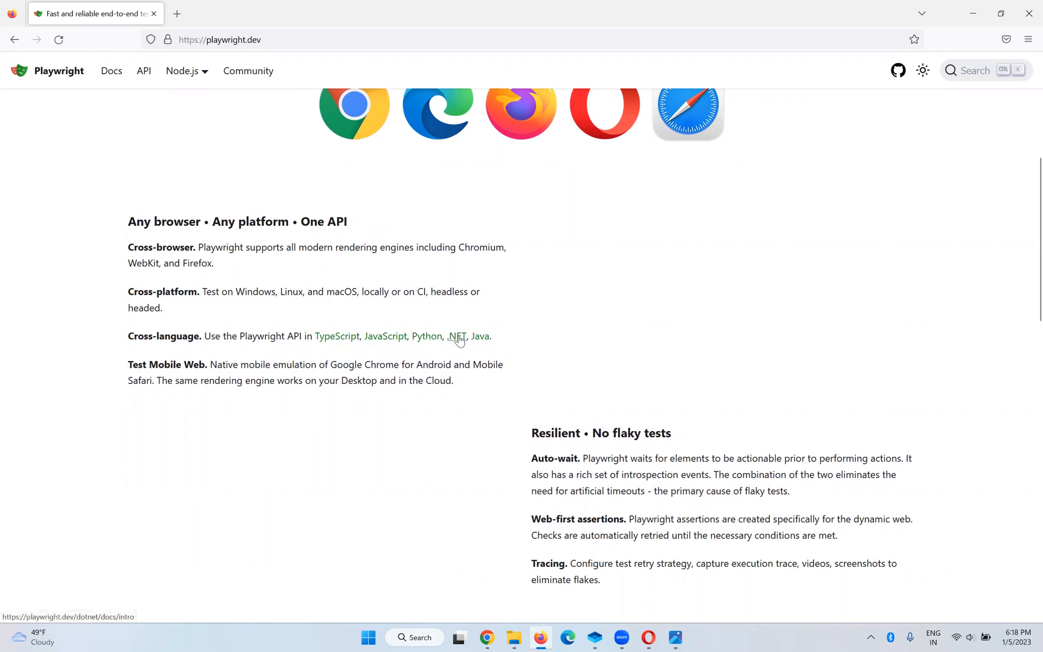
Open and close the site language list repeatedly without switching language
click(185, 70)
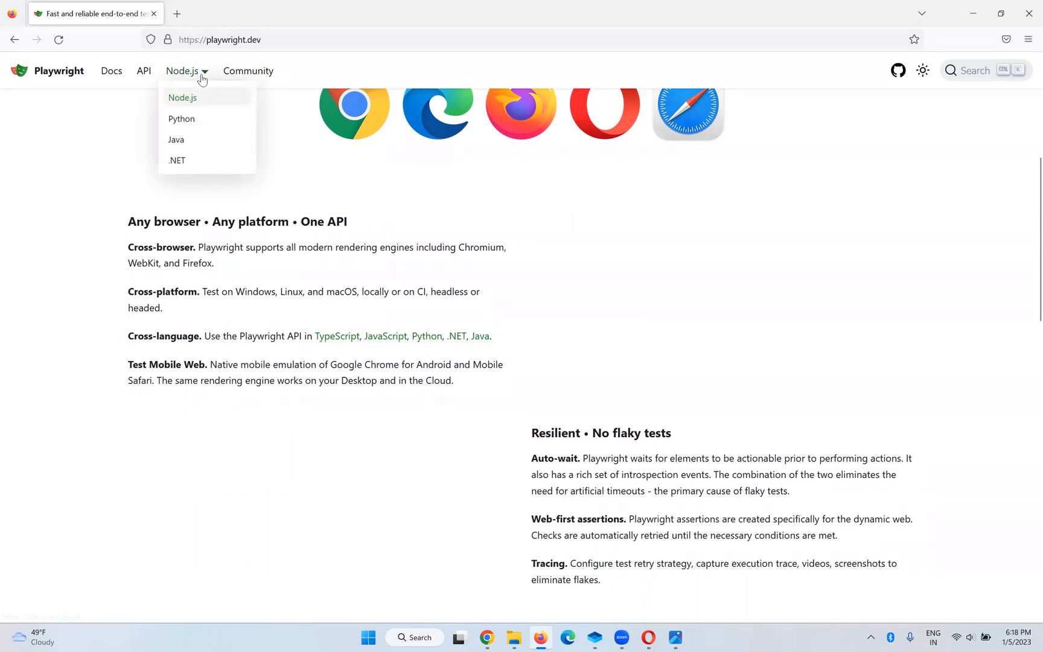
mouse_move(187, 99)
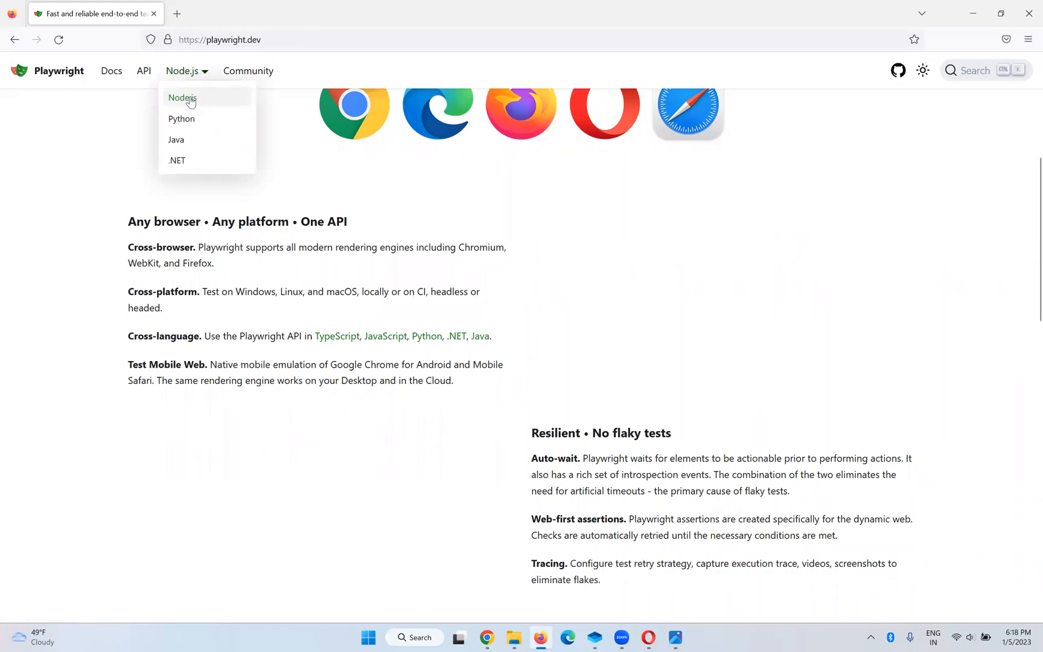
mouse_move(192, 101)
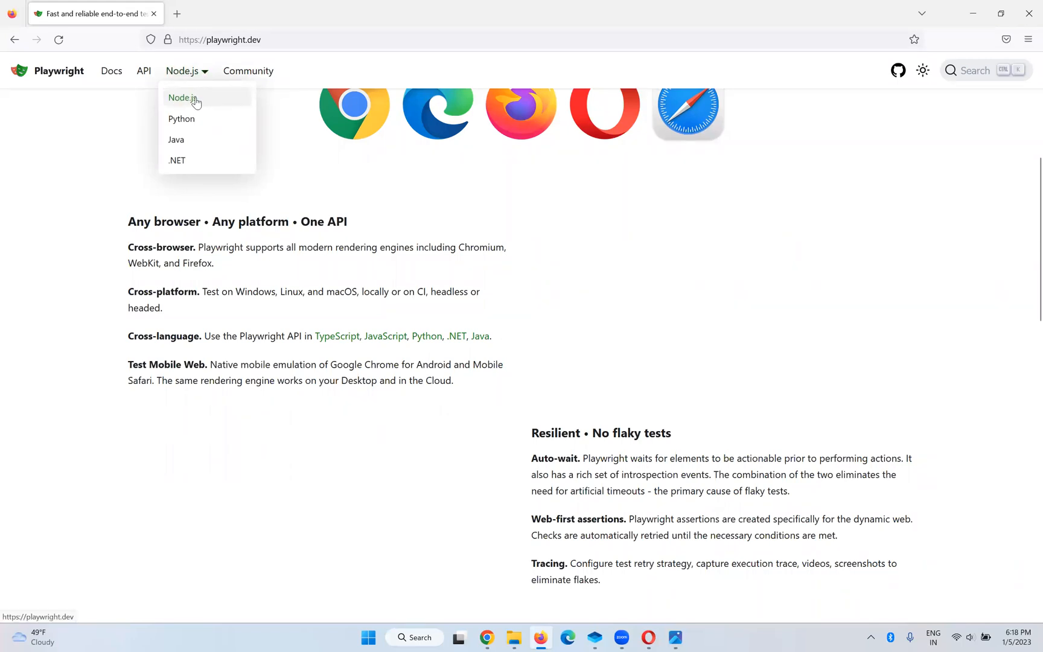
mouse_move(188, 121)
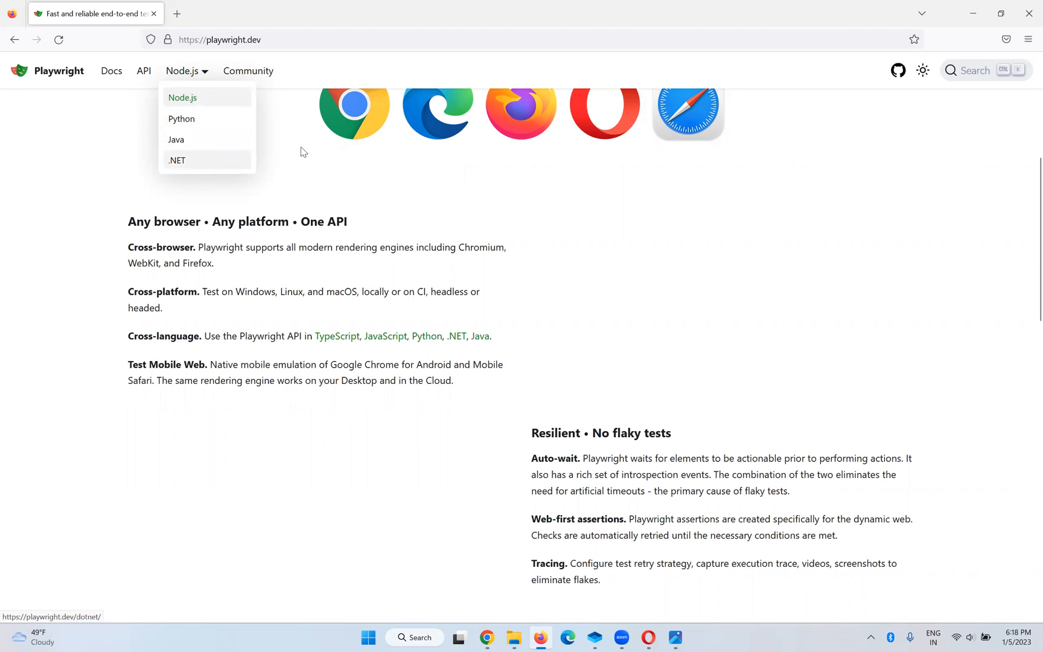
click(304, 152)
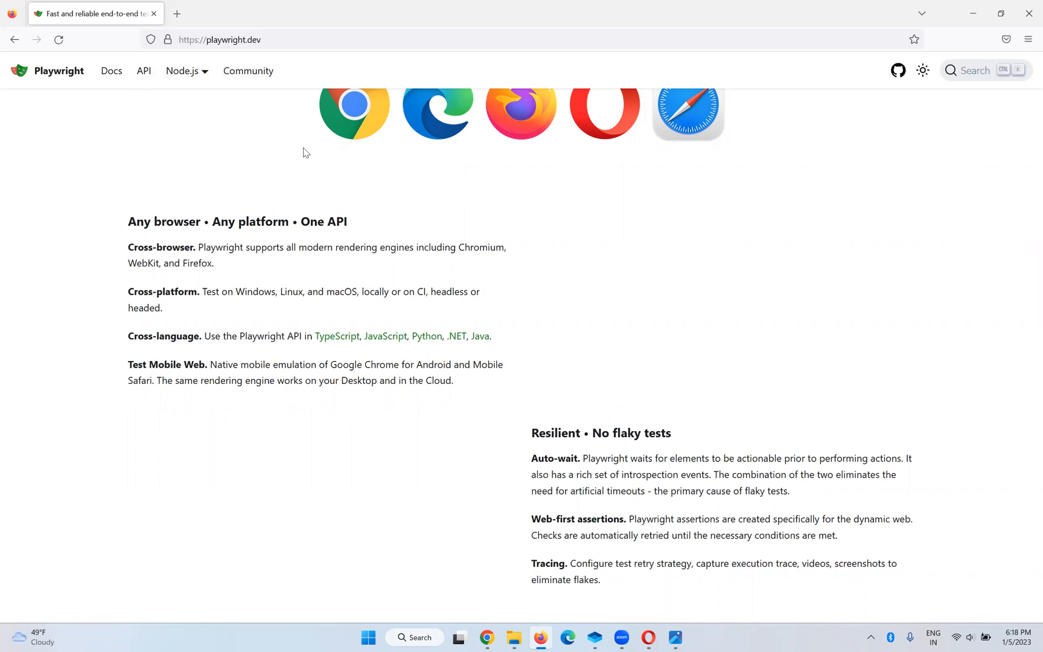
click(186, 71)
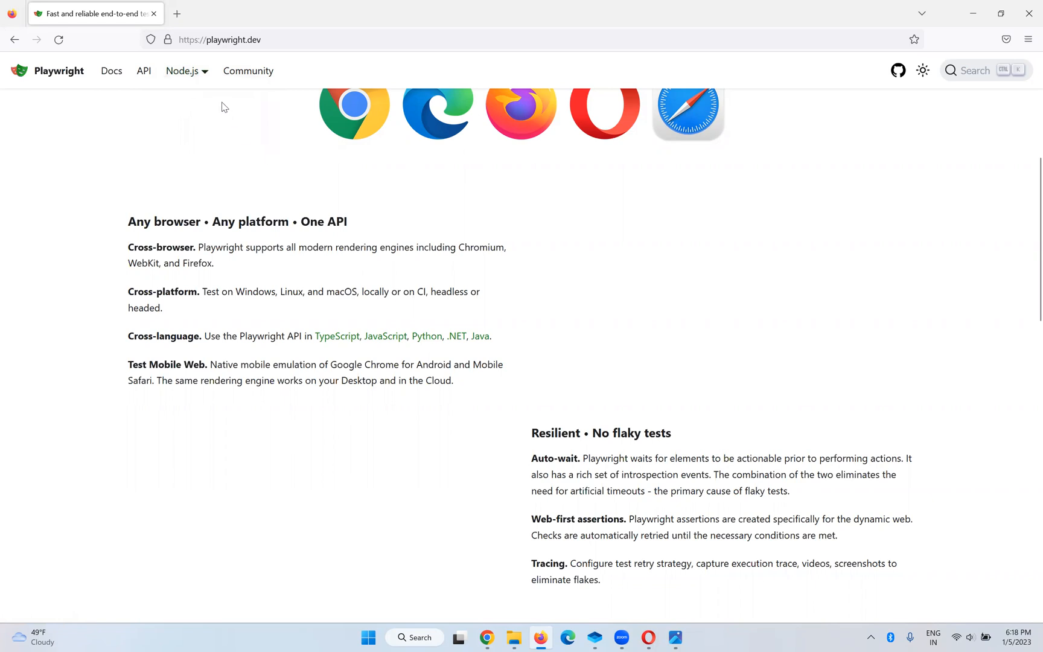
mouse_move(239, 140)
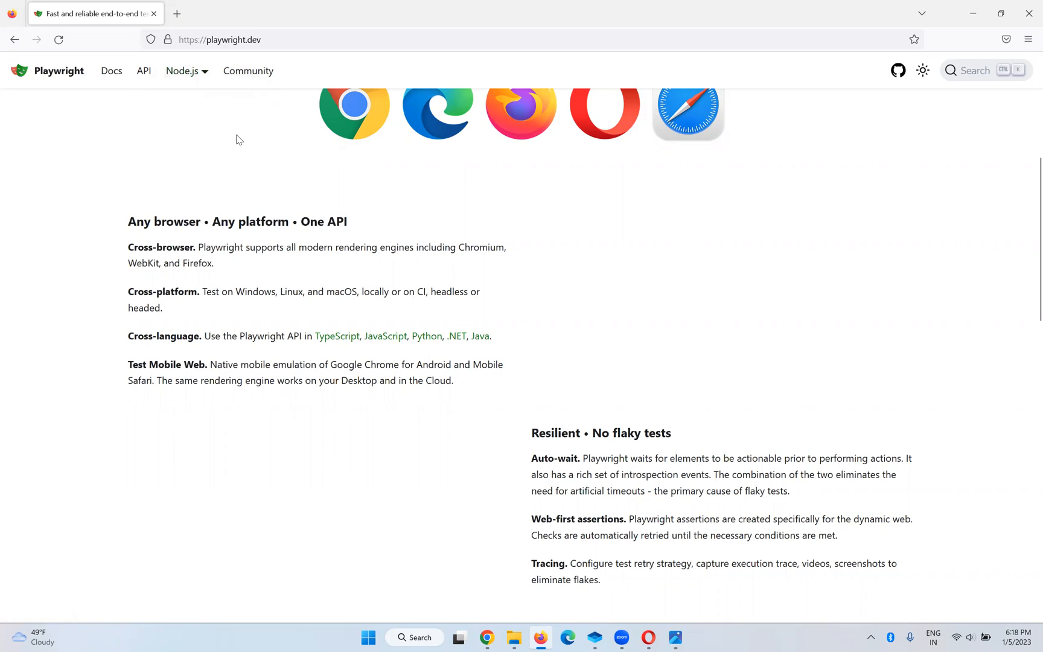
click(184, 71)
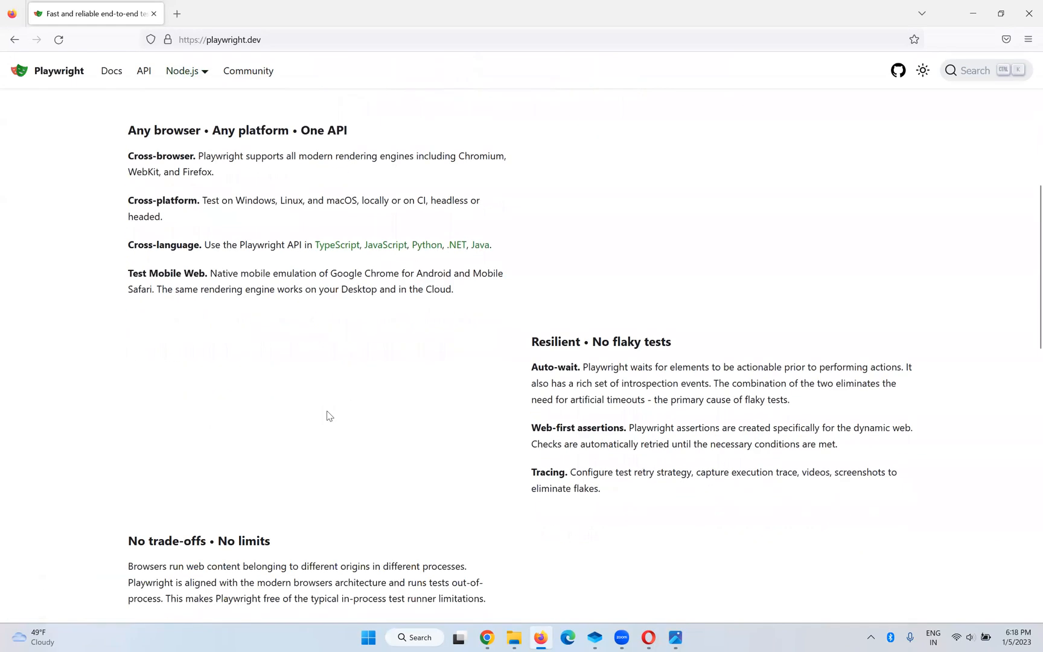
mouse_move(680, 345)
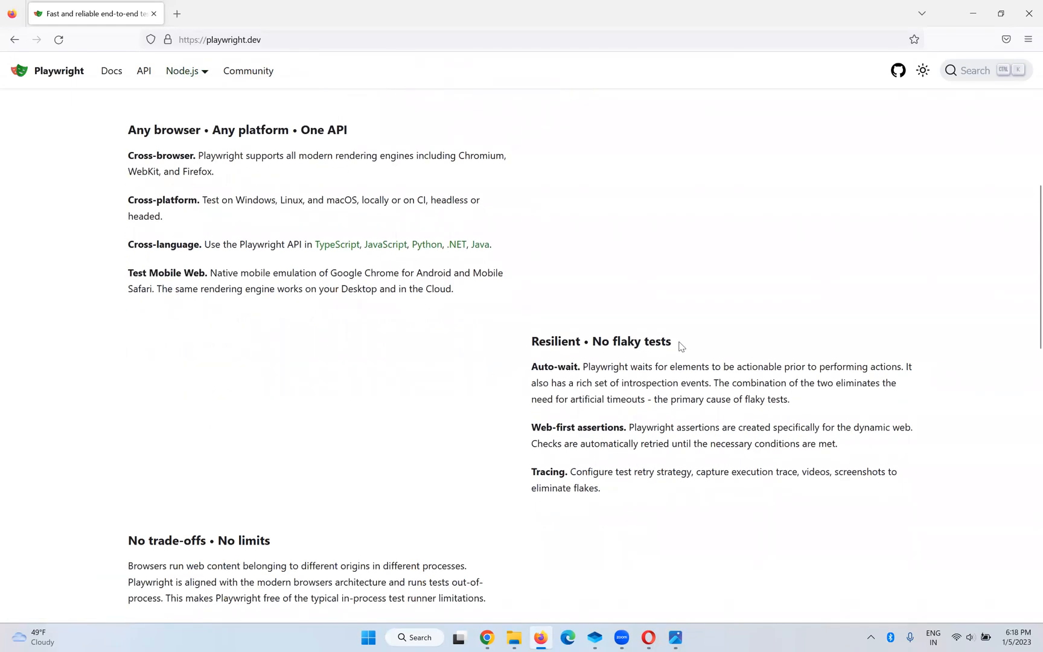
Highlight and deselect 'Auto-wait', then scroll down to Full isolation • Fast execution
scroll(down, 3)
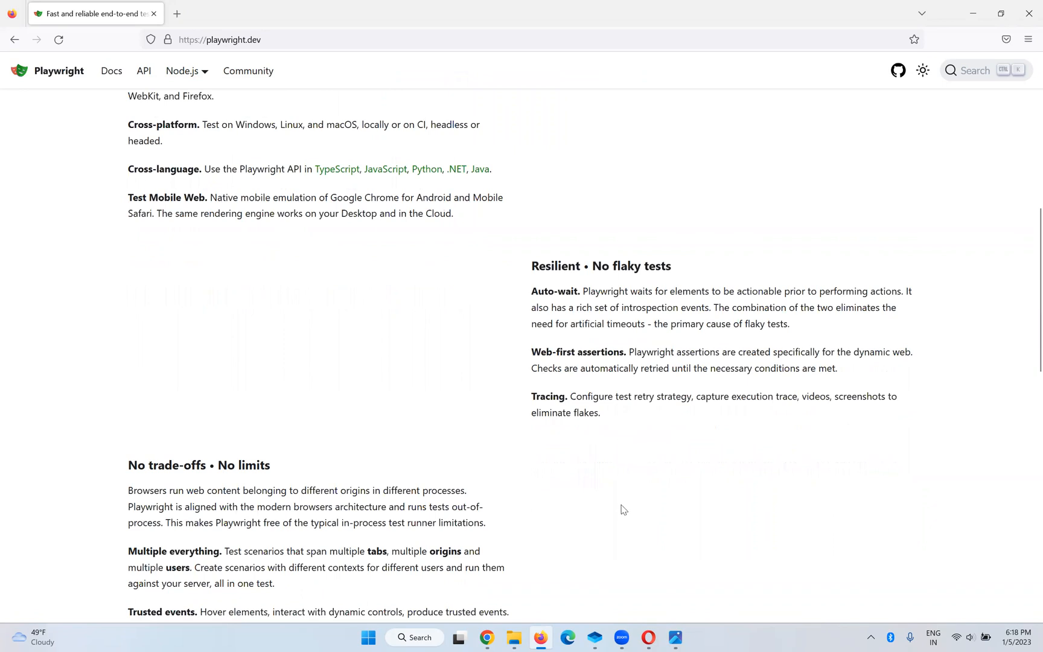
scroll(down, 3)
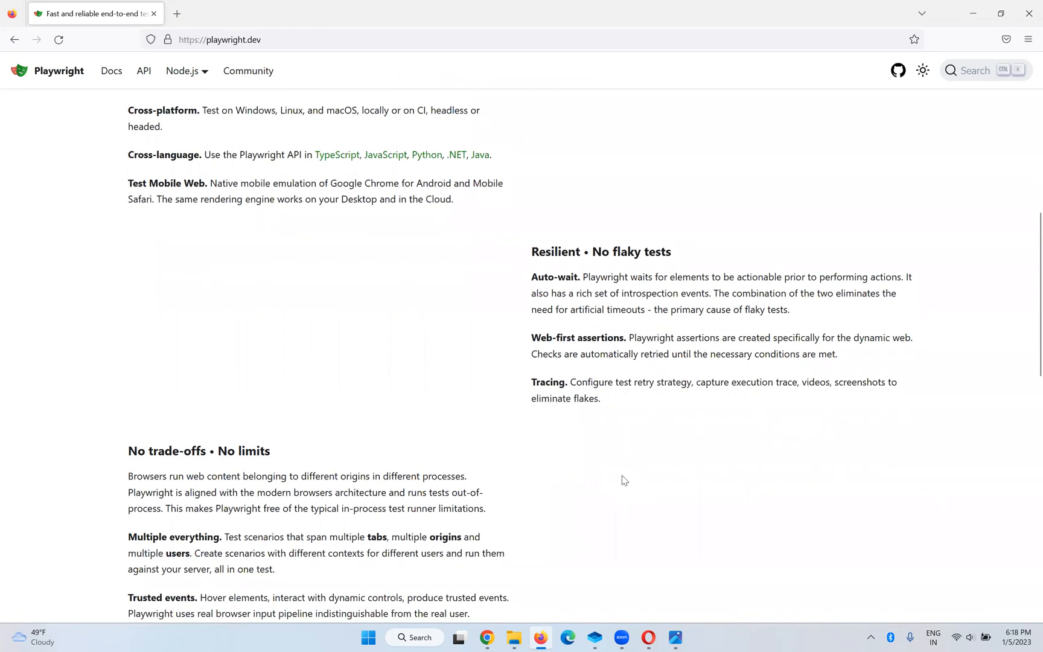
double_click(553, 277)
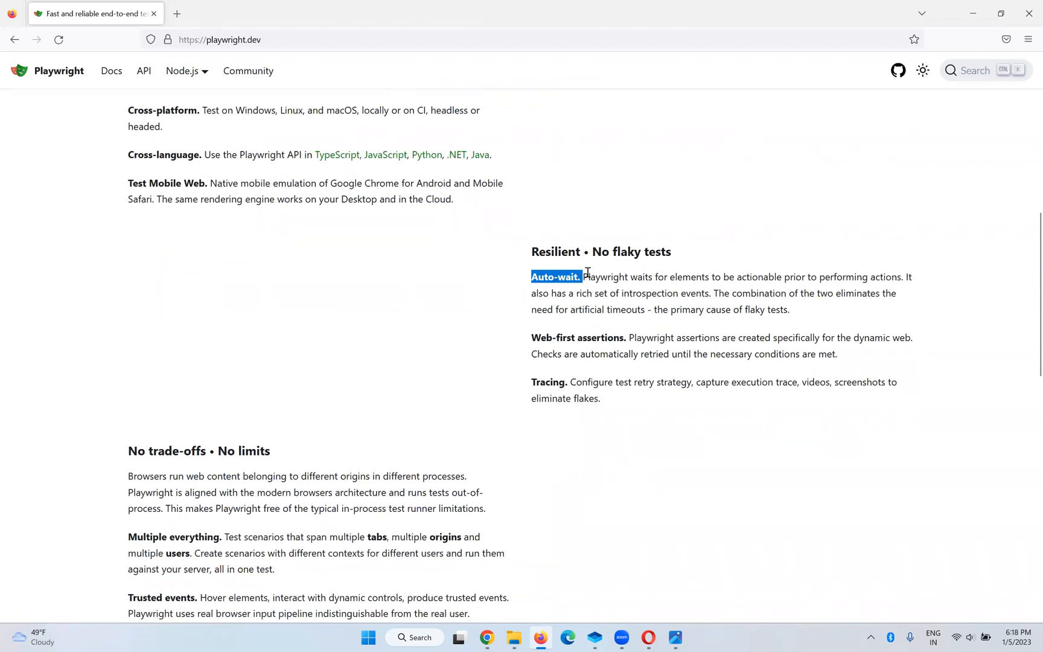
click(709, 258)
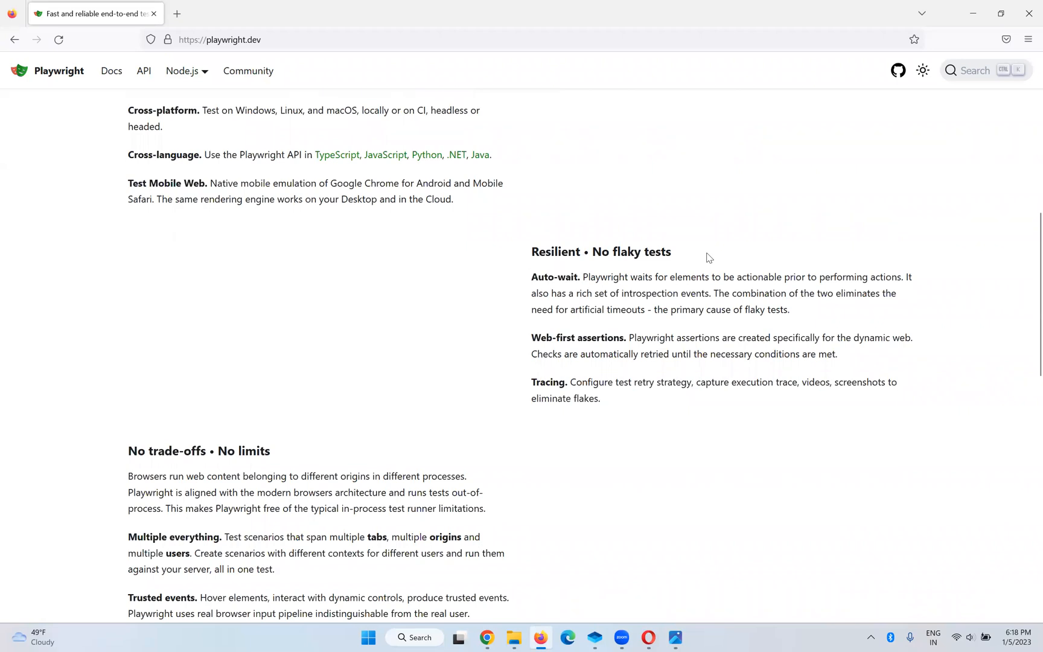
mouse_move(610, 289)
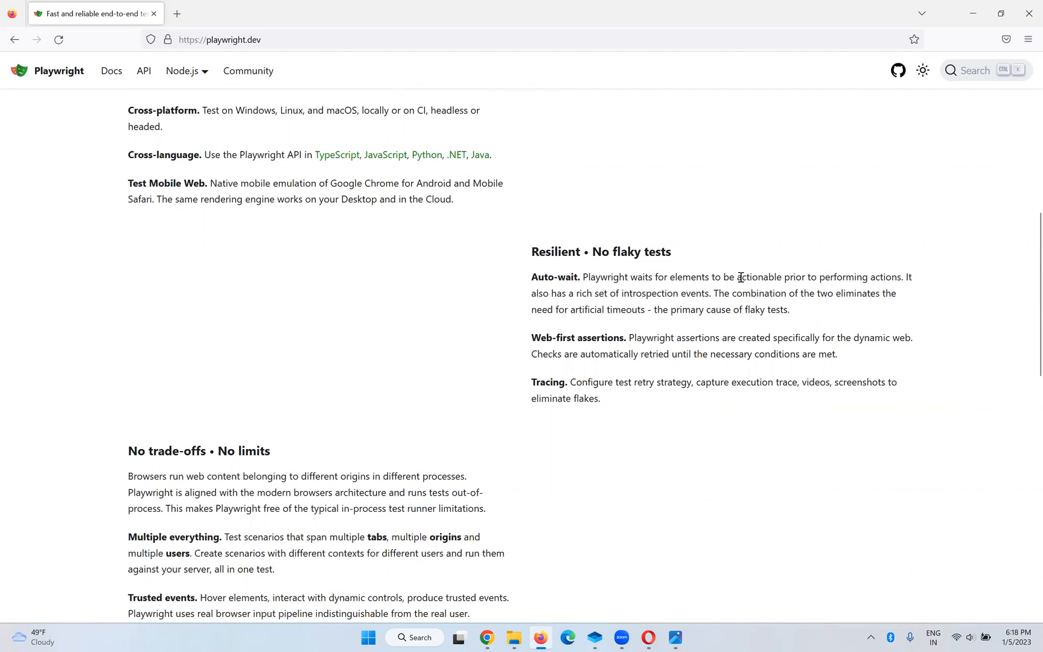
mouse_move(791, 306)
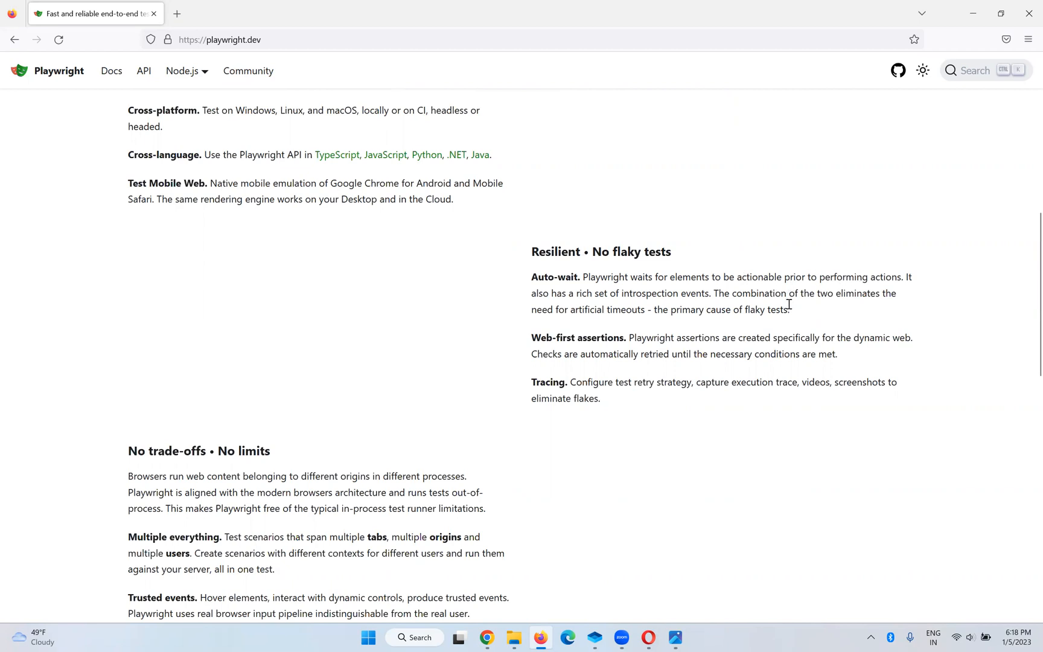
scroll(down, 3)
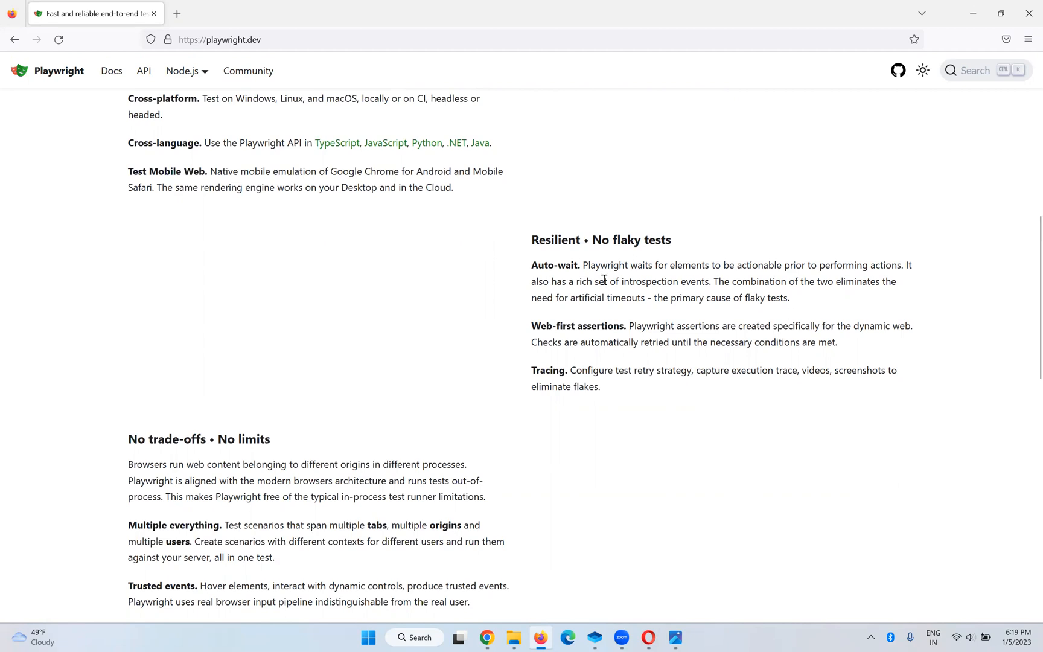
mouse_move(801, 270)
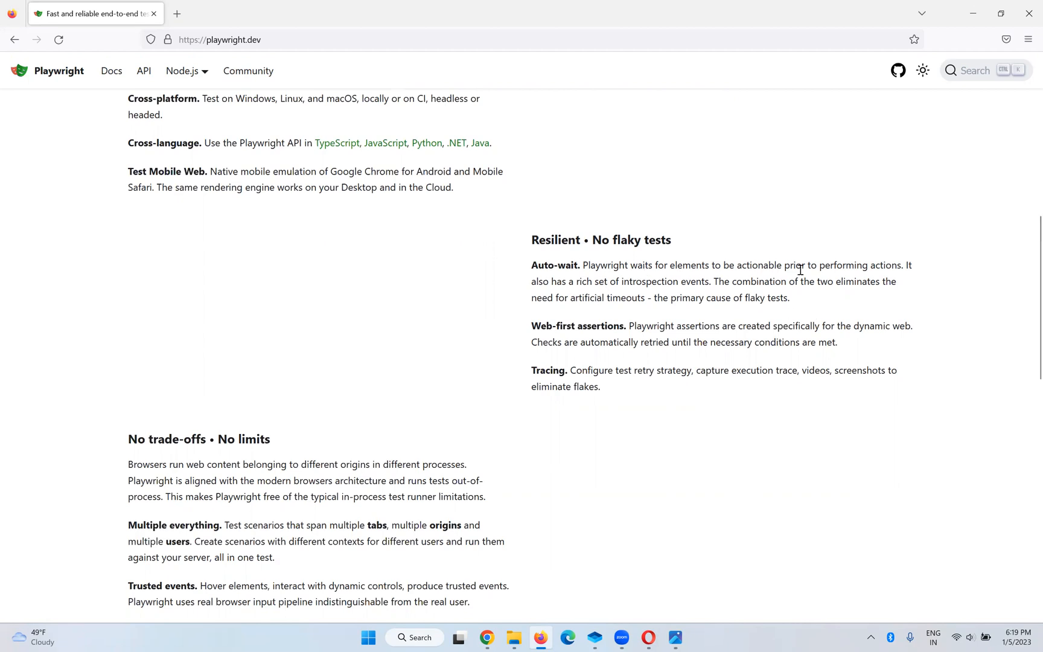
mouse_move(553, 294)
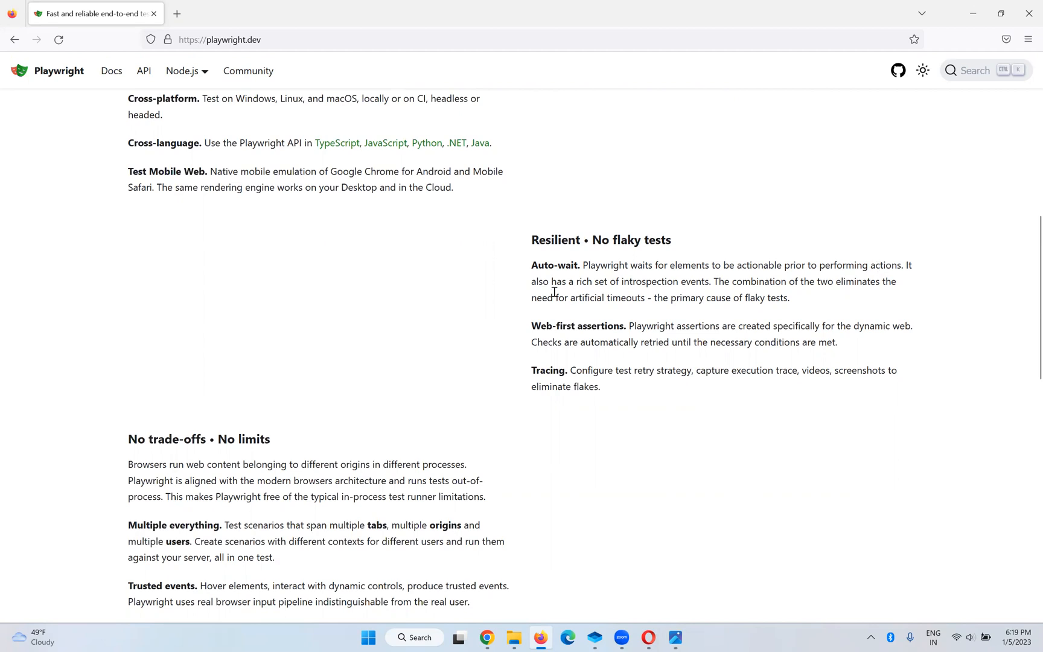
mouse_move(694, 286)
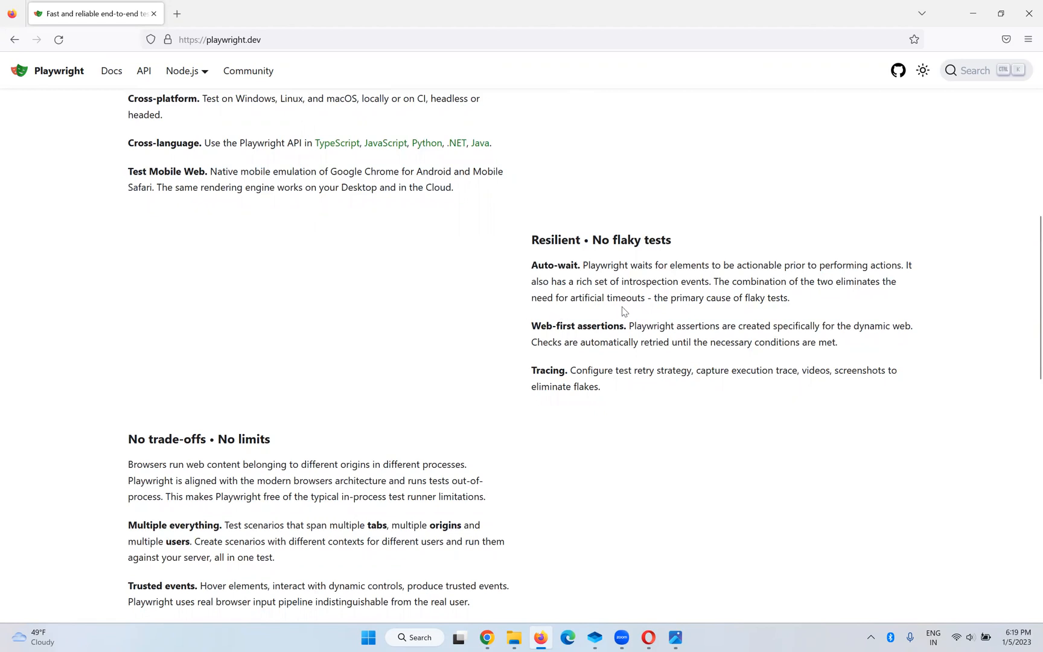
mouse_move(646, 312)
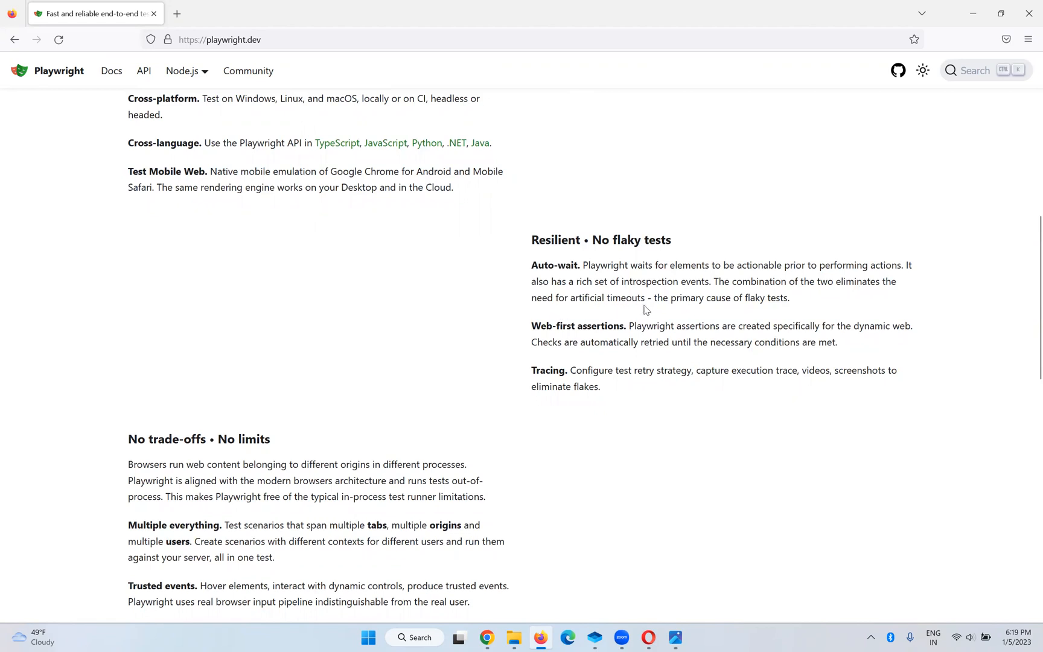
mouse_move(823, 297)
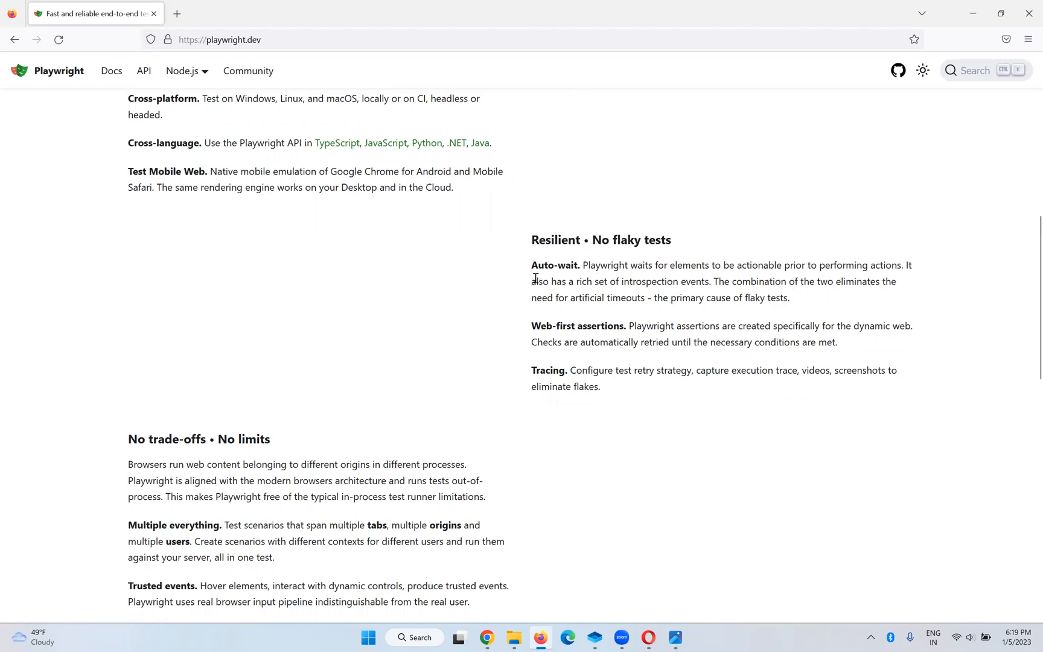
mouse_move(562, 286)
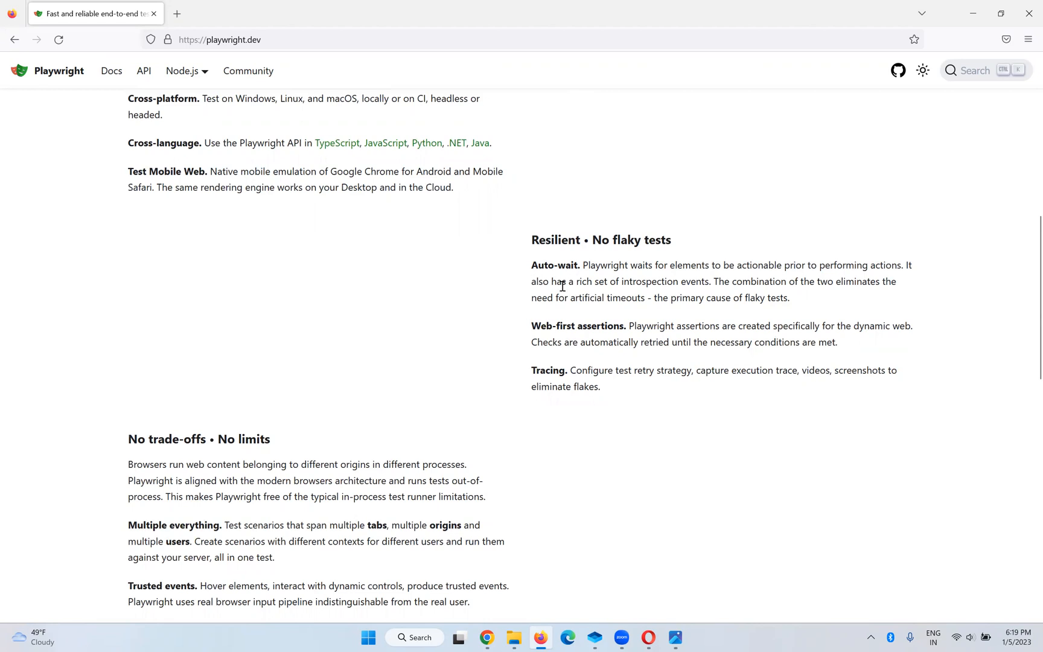
mouse_move(568, 283)
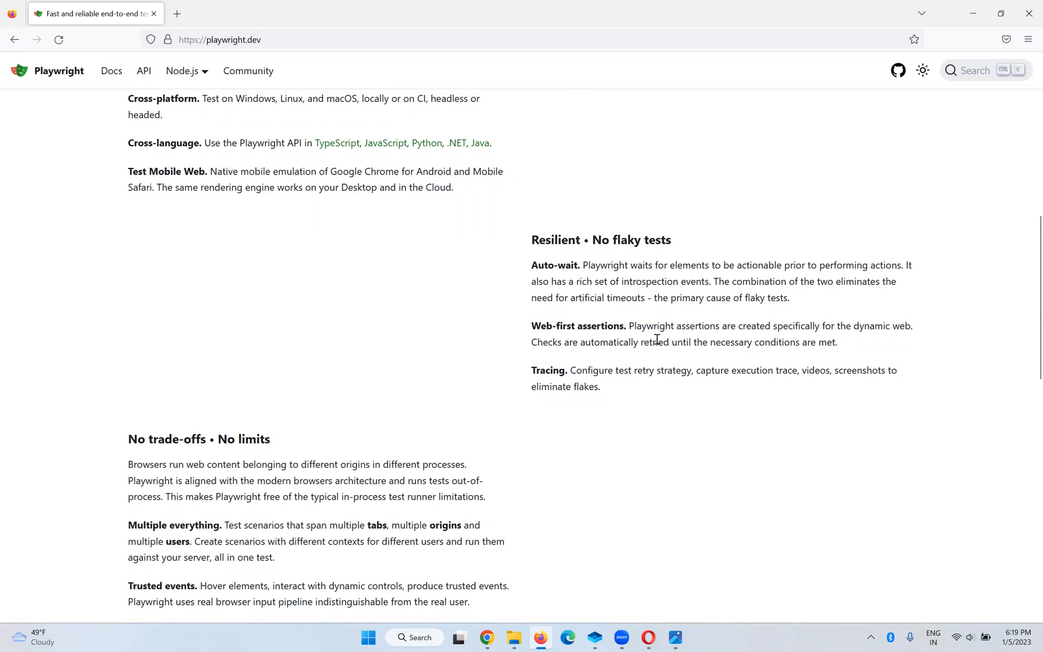
mouse_move(826, 326)
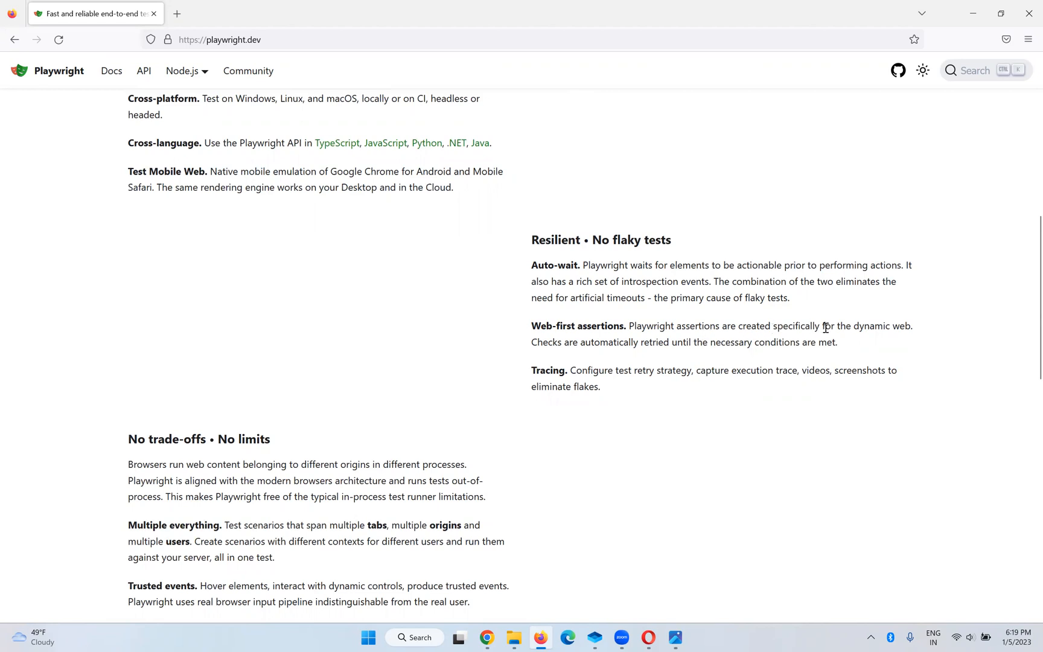
mouse_move(655, 344)
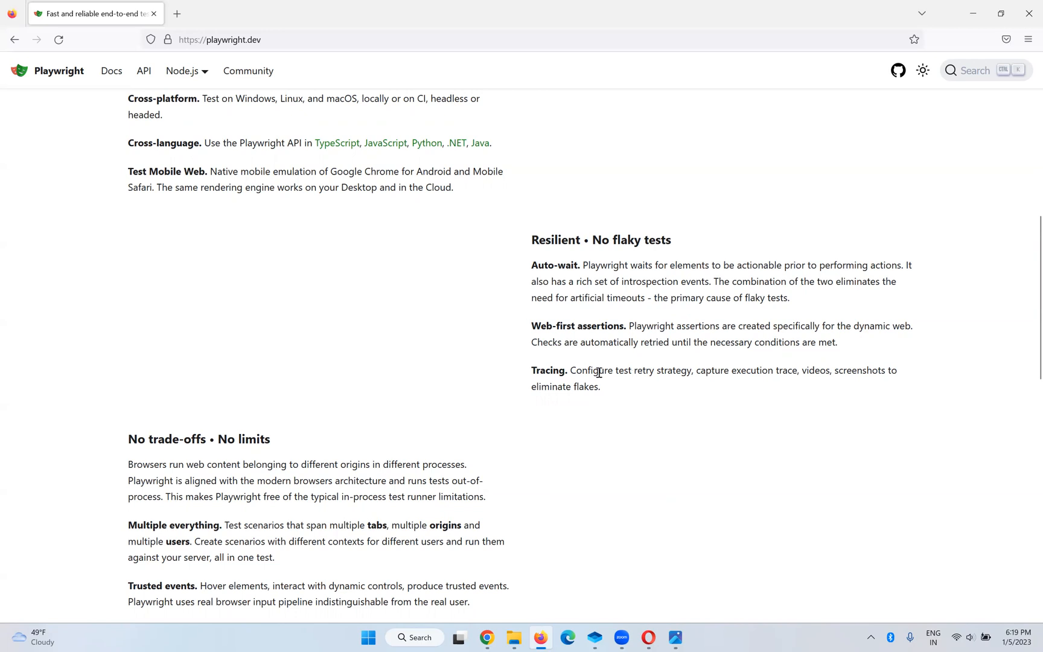
mouse_move(739, 388)
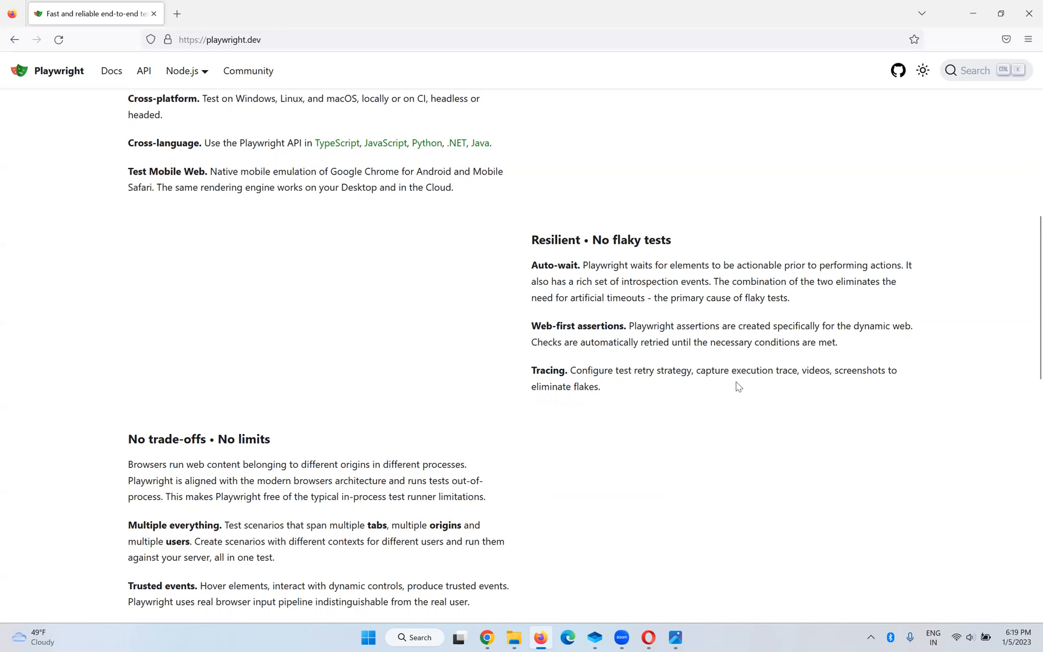
mouse_move(651, 398)
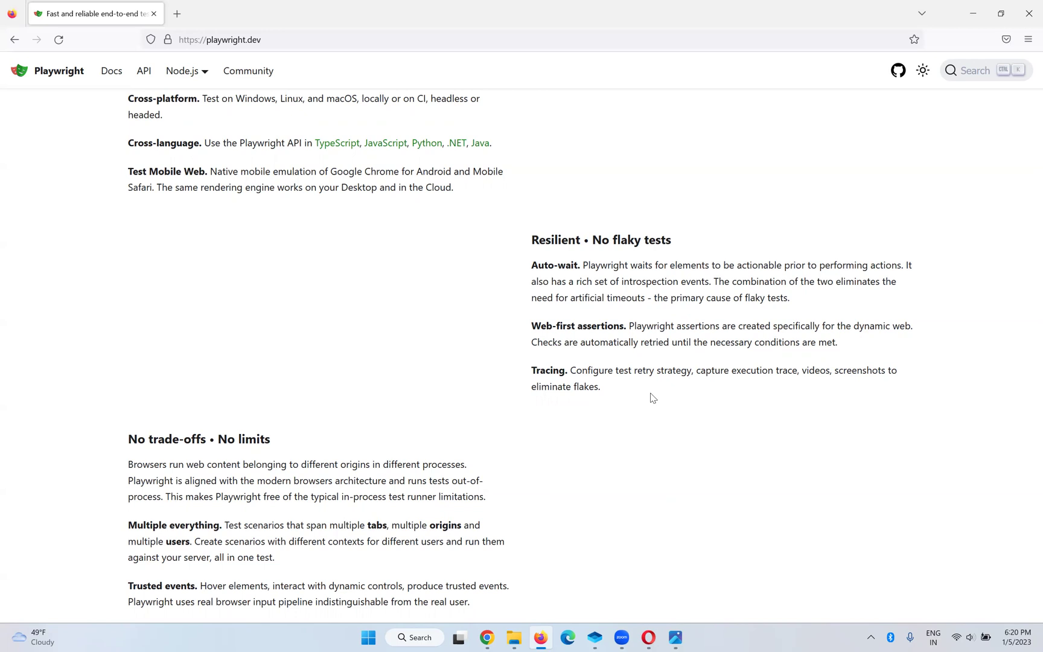
scroll(down, 3)
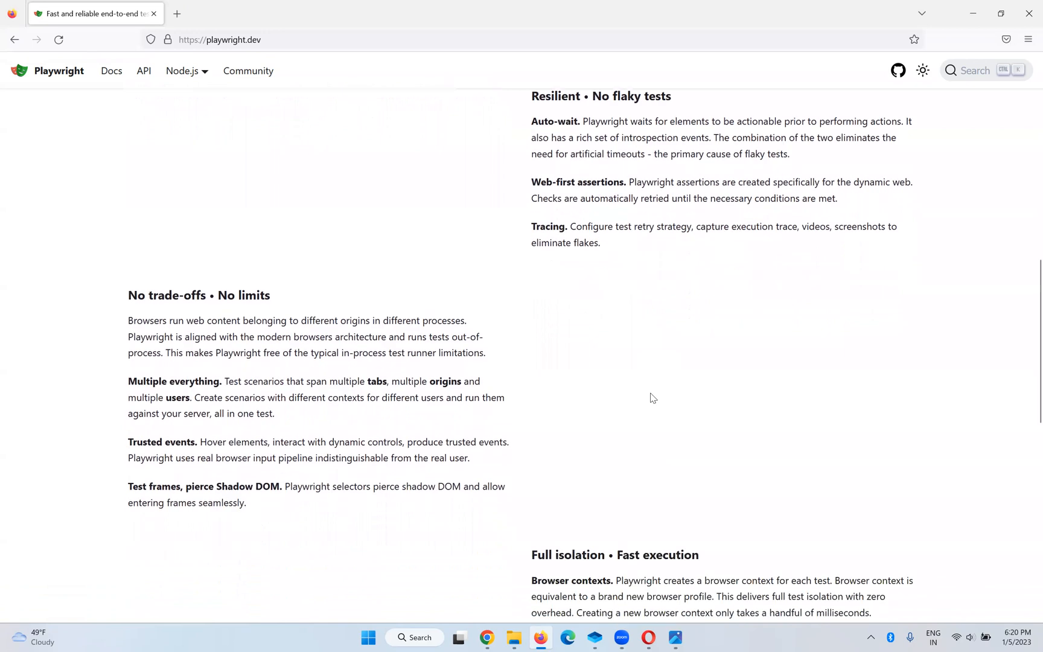
scroll(down, 3)
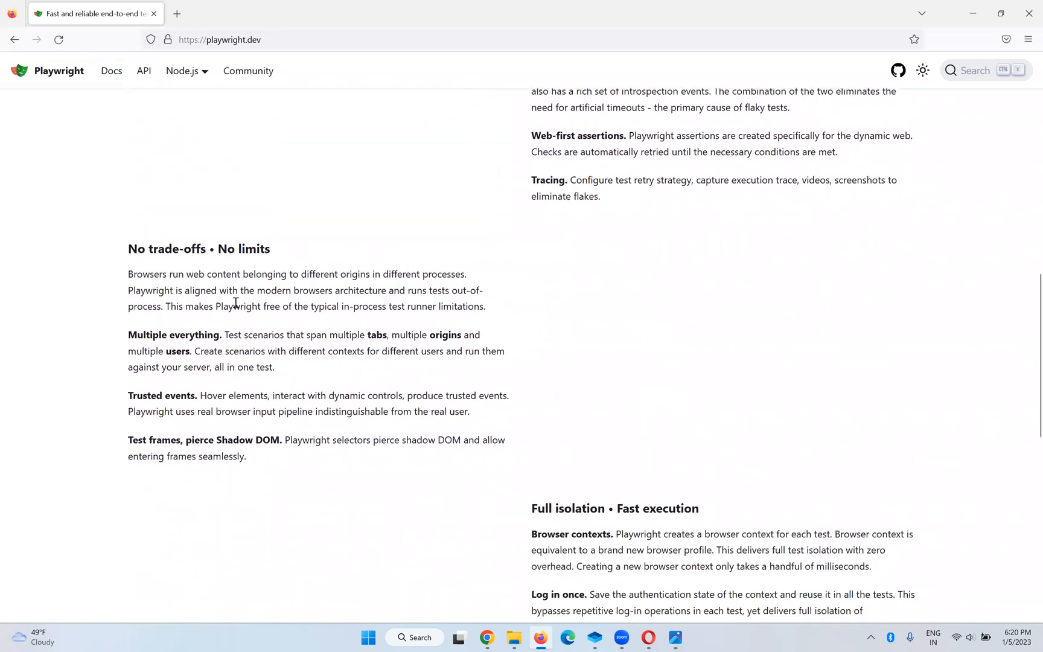
mouse_move(280, 345)
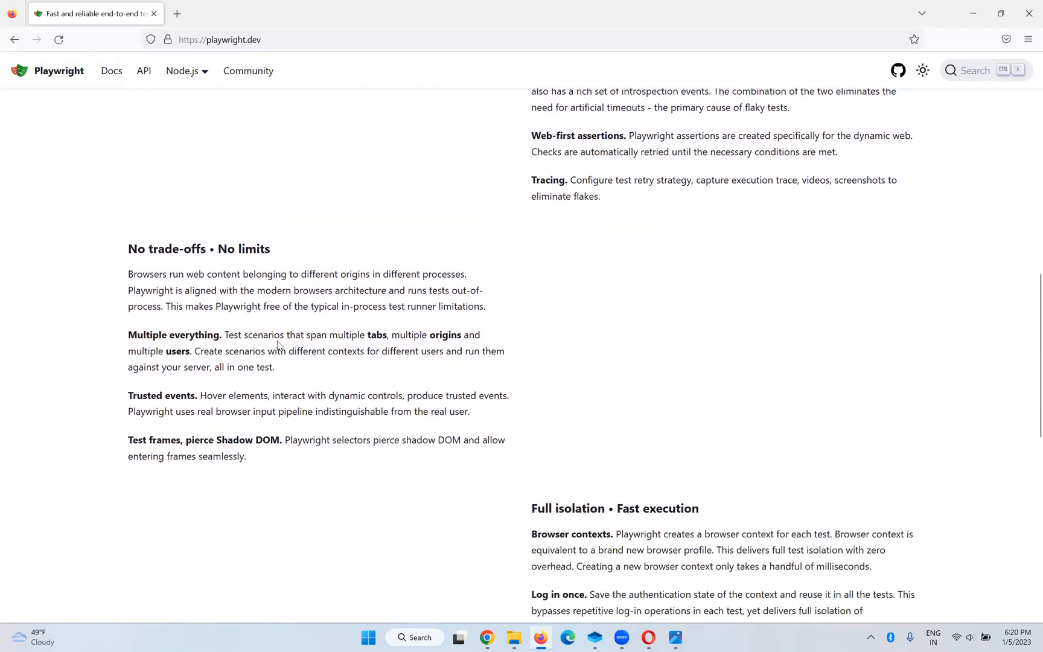
mouse_move(384, 340)
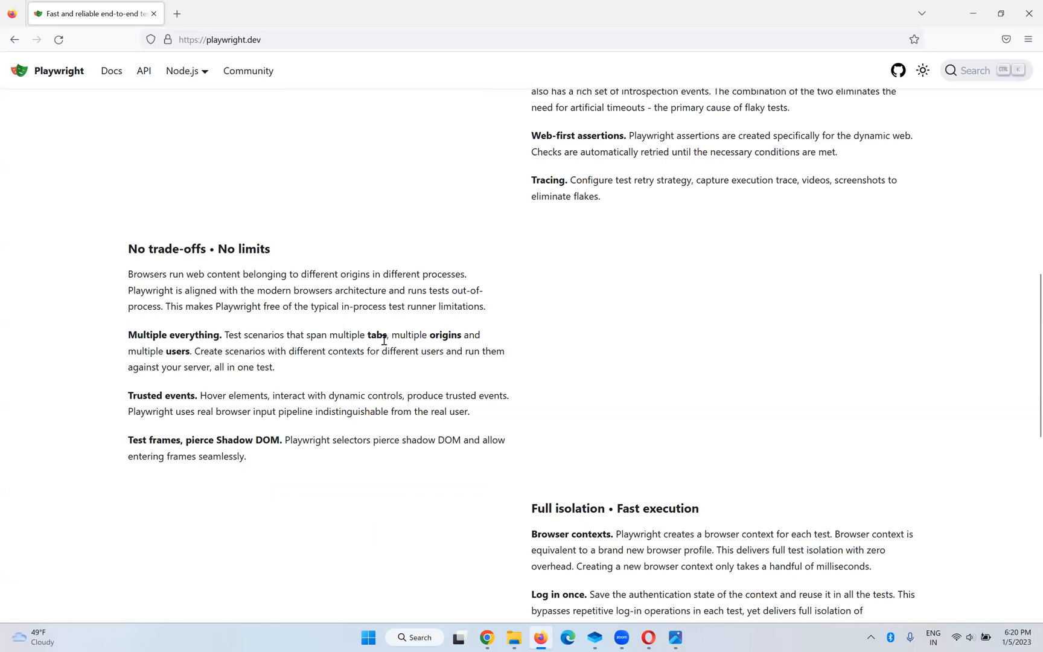
mouse_move(458, 349)
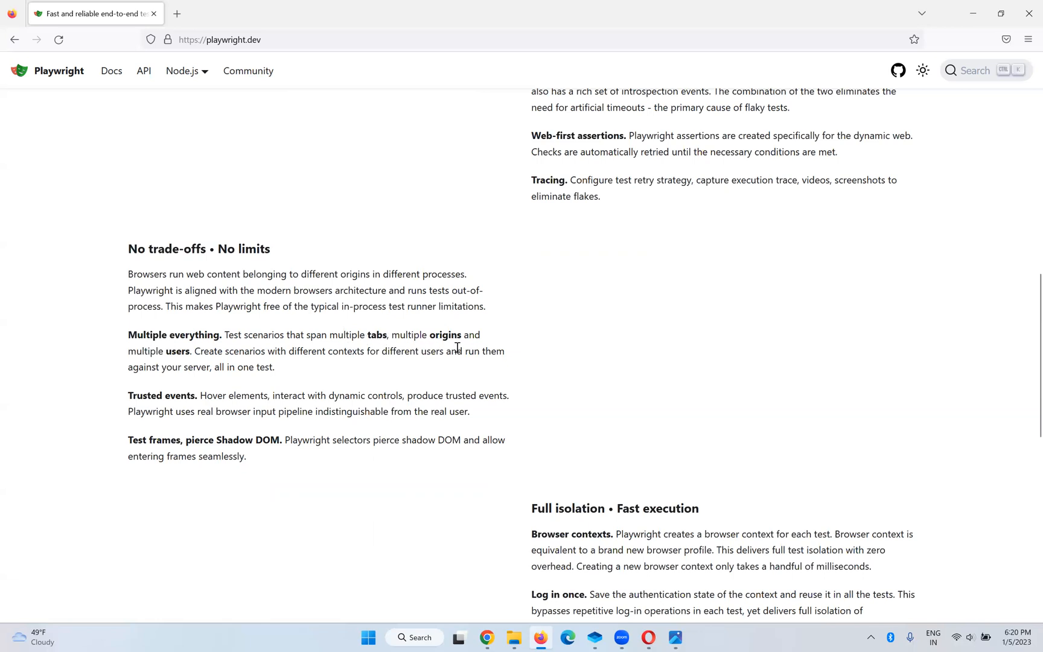
mouse_move(221, 362)
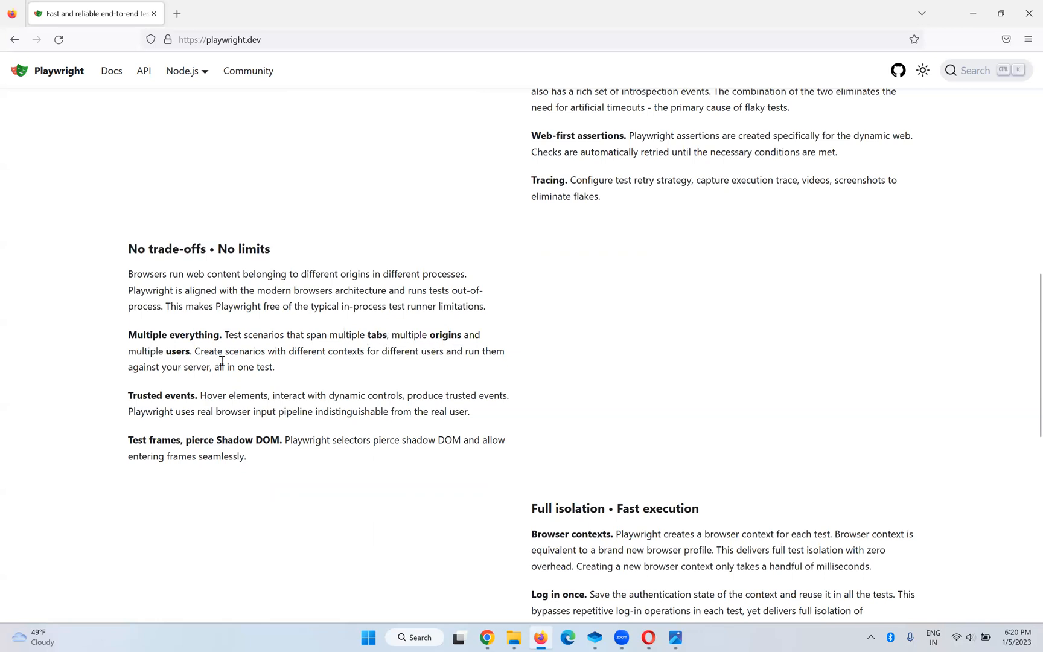
mouse_move(379, 357)
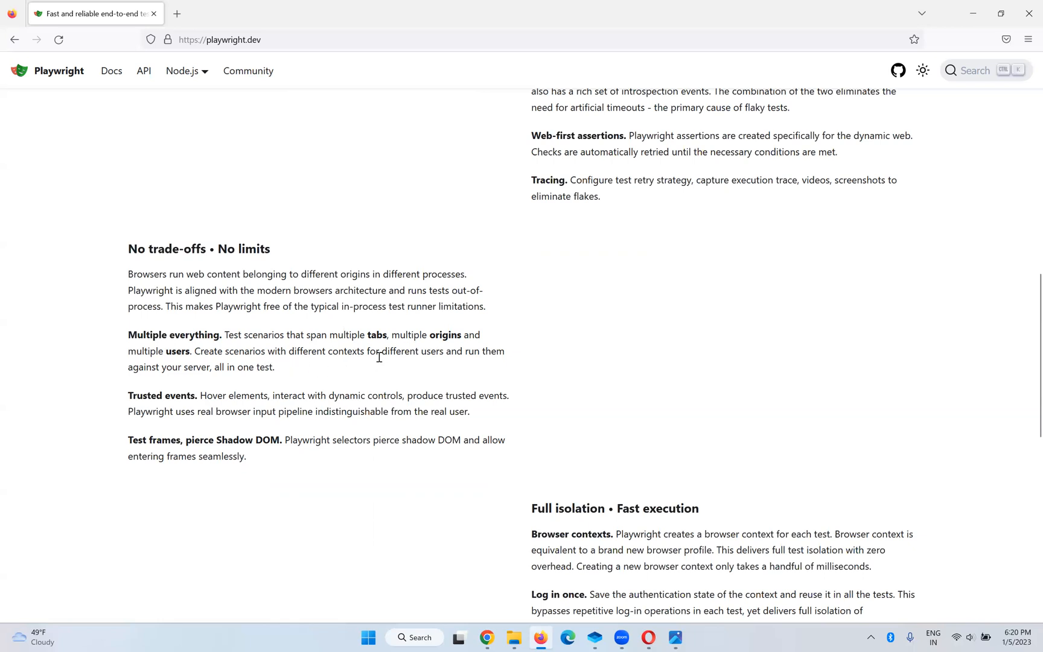
mouse_move(173, 388)
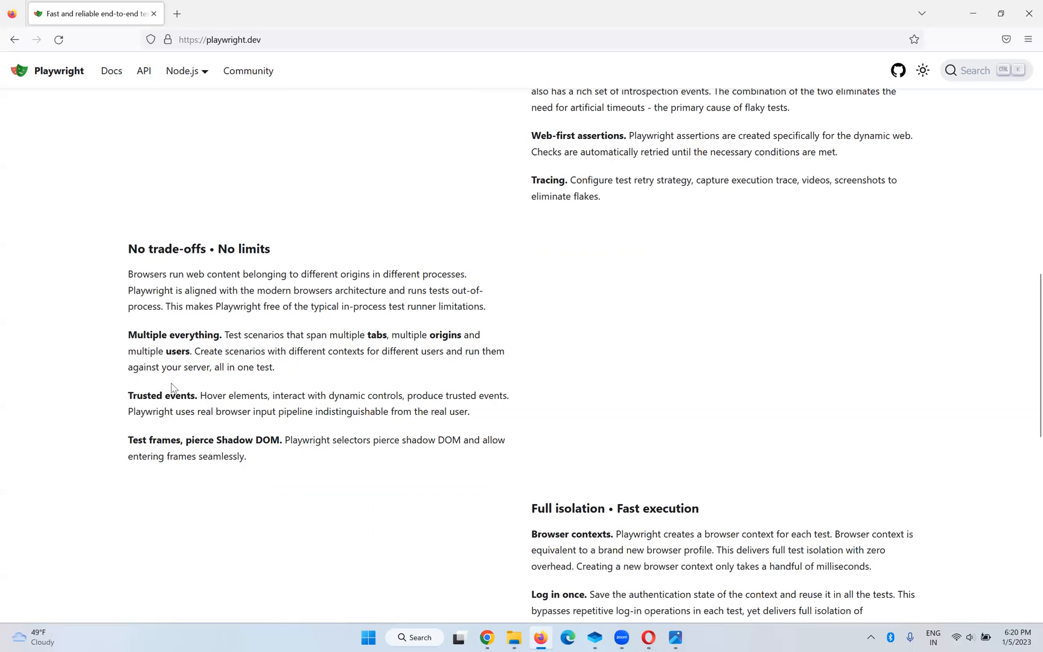
mouse_move(330, 378)
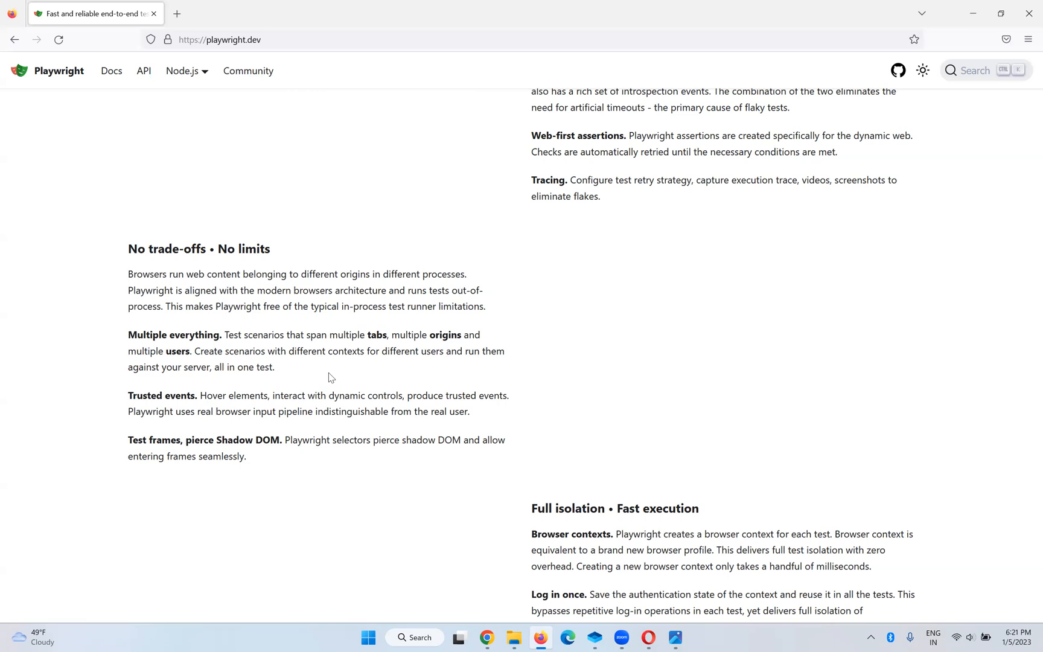
mouse_move(414, 353)
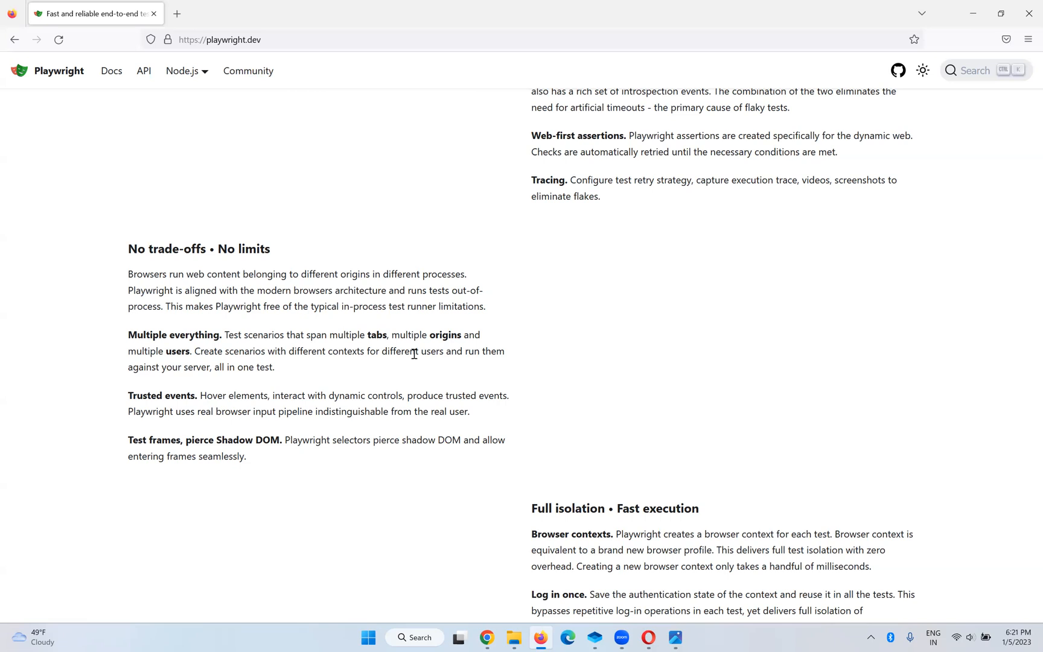
scroll(down, 3)
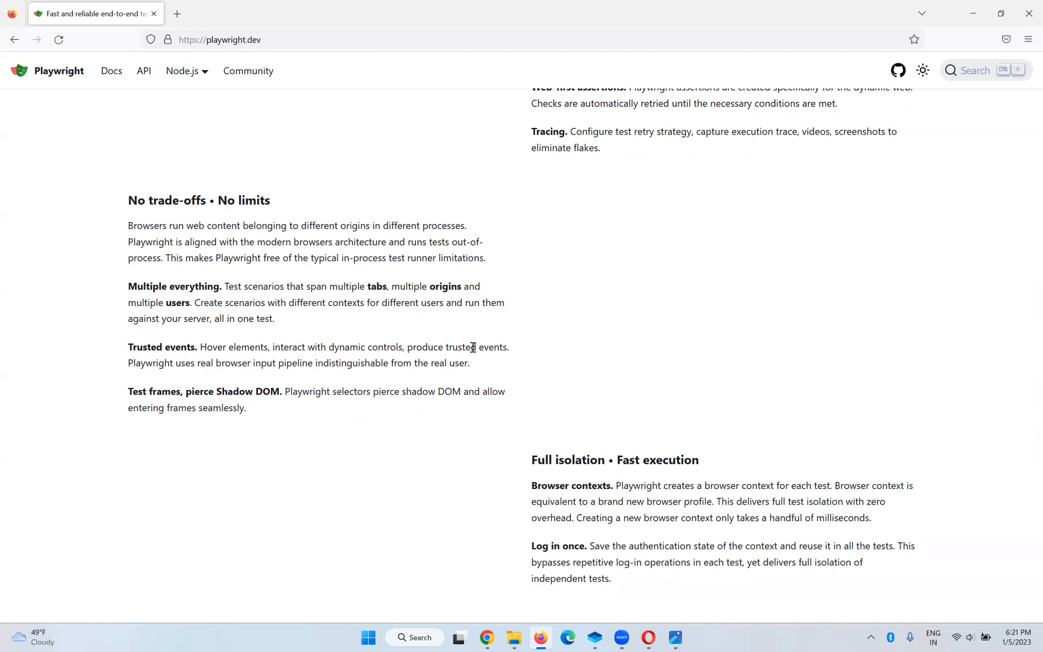
drag(136, 286, 274, 318)
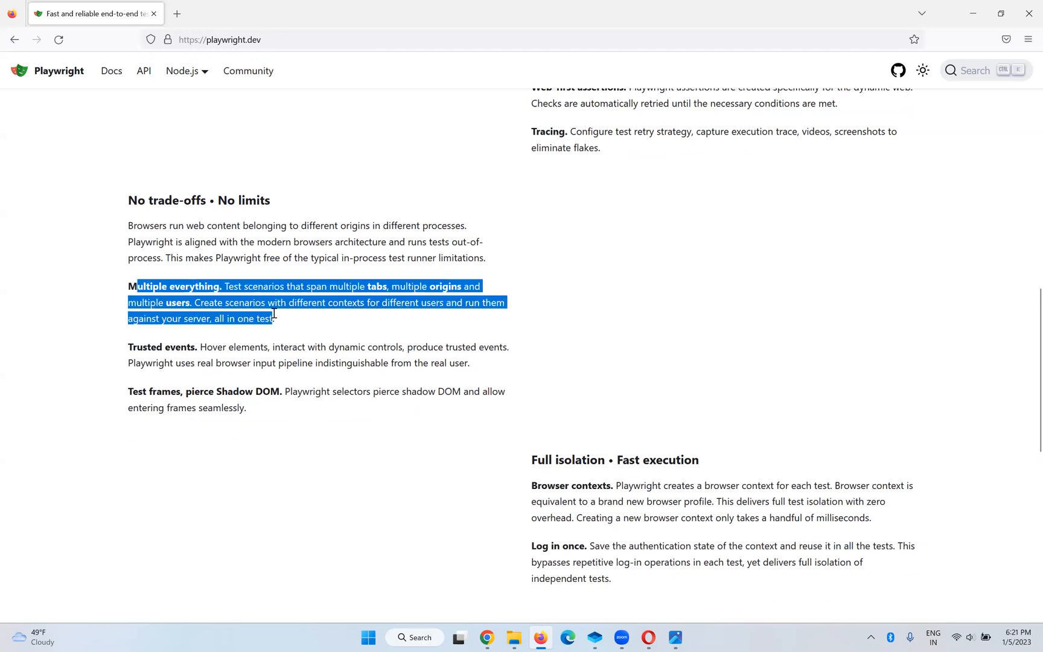
click(198, 397)
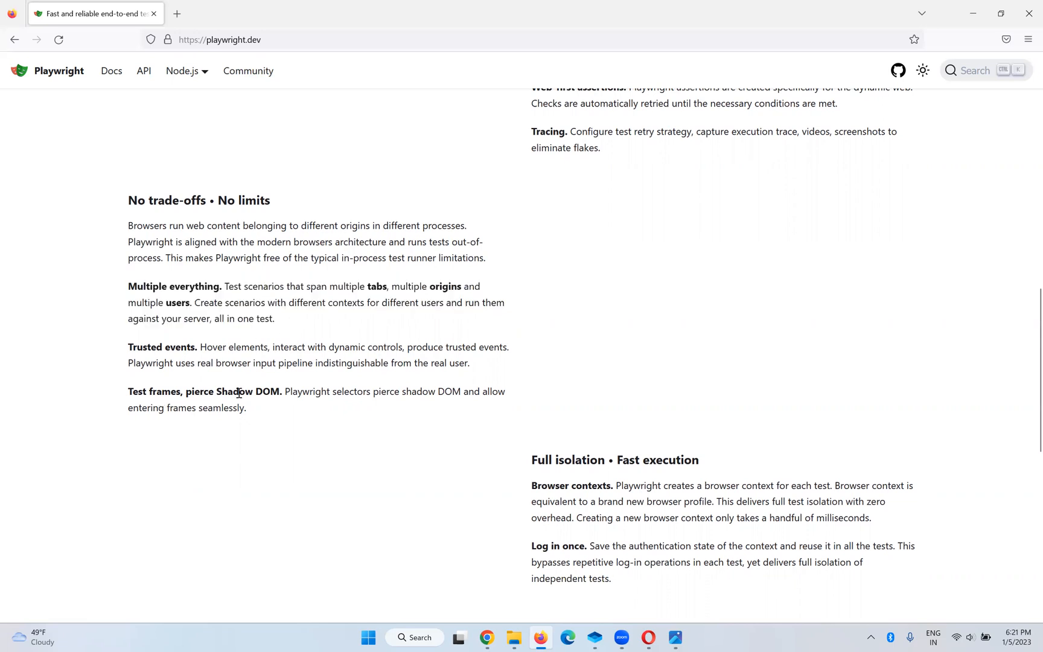
mouse_move(425, 397)
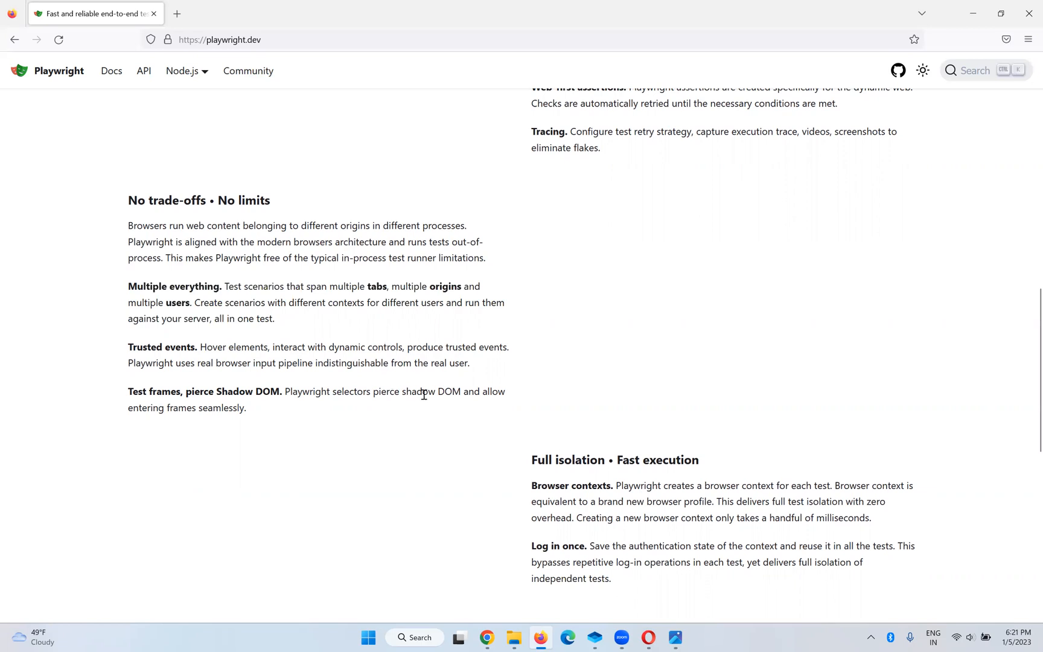
mouse_move(279, 415)
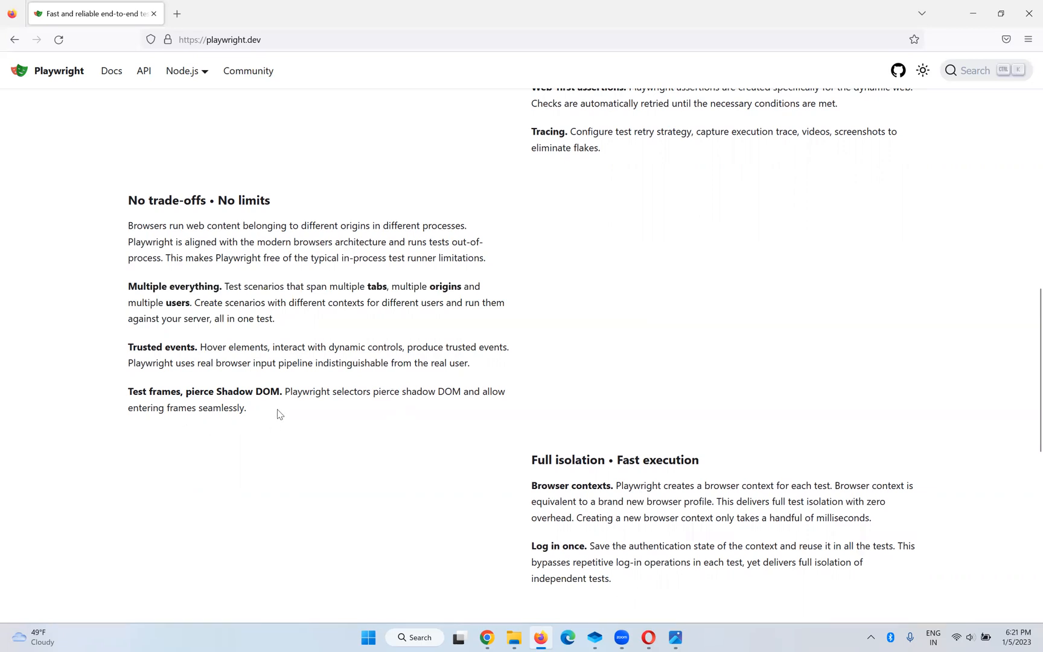
mouse_move(269, 420)
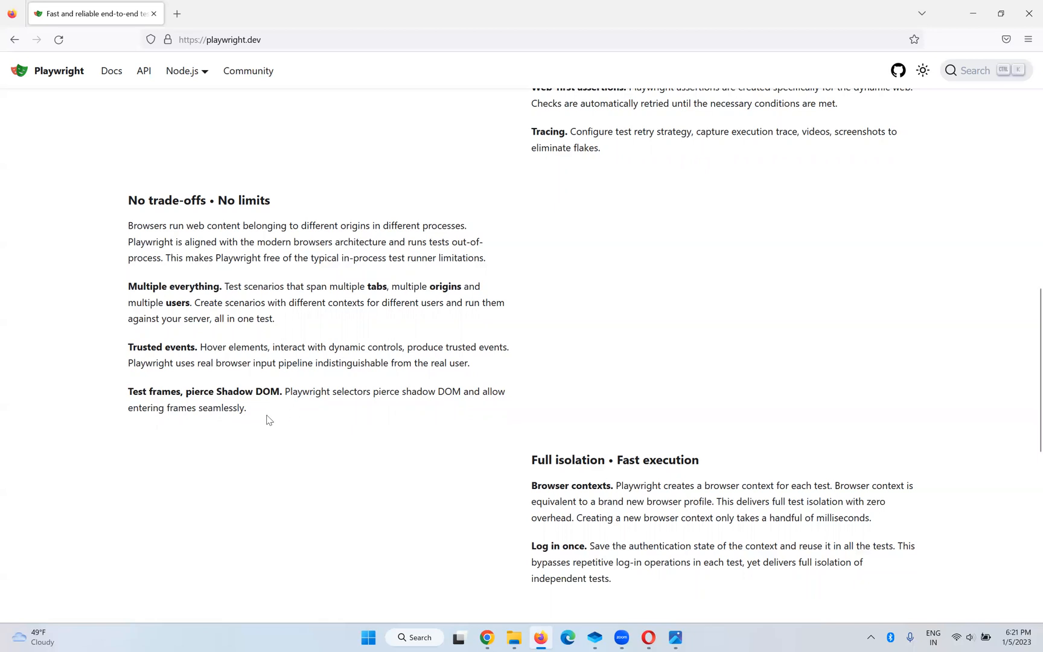
scroll(down, 3)
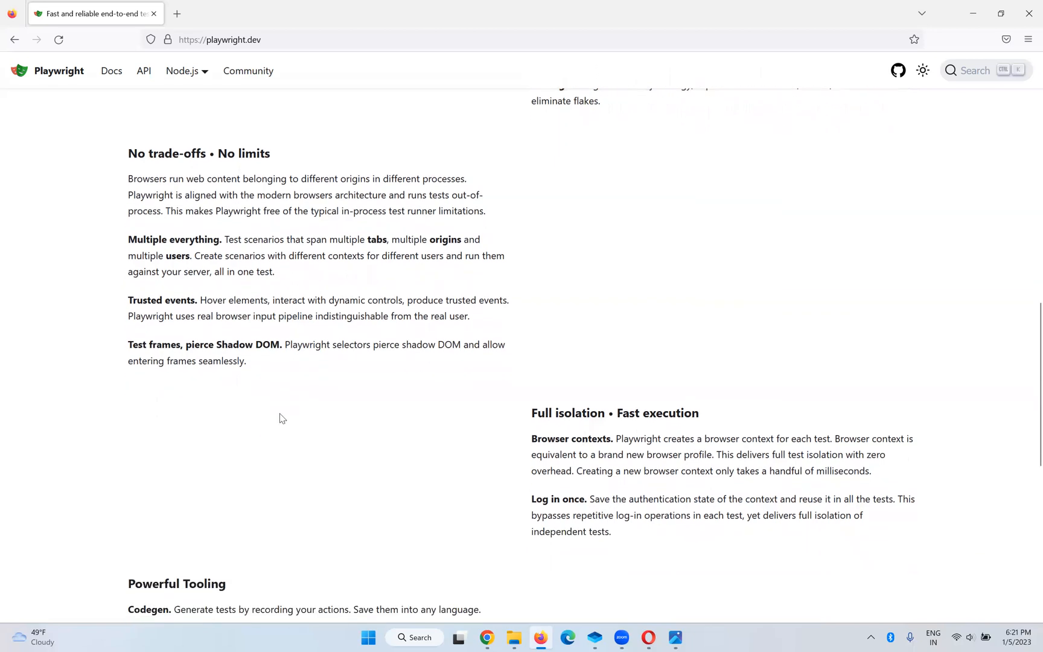
Scroll to Powerful Tooling, highlighting and then deselecting the Log in once text
scroll(down, 3)
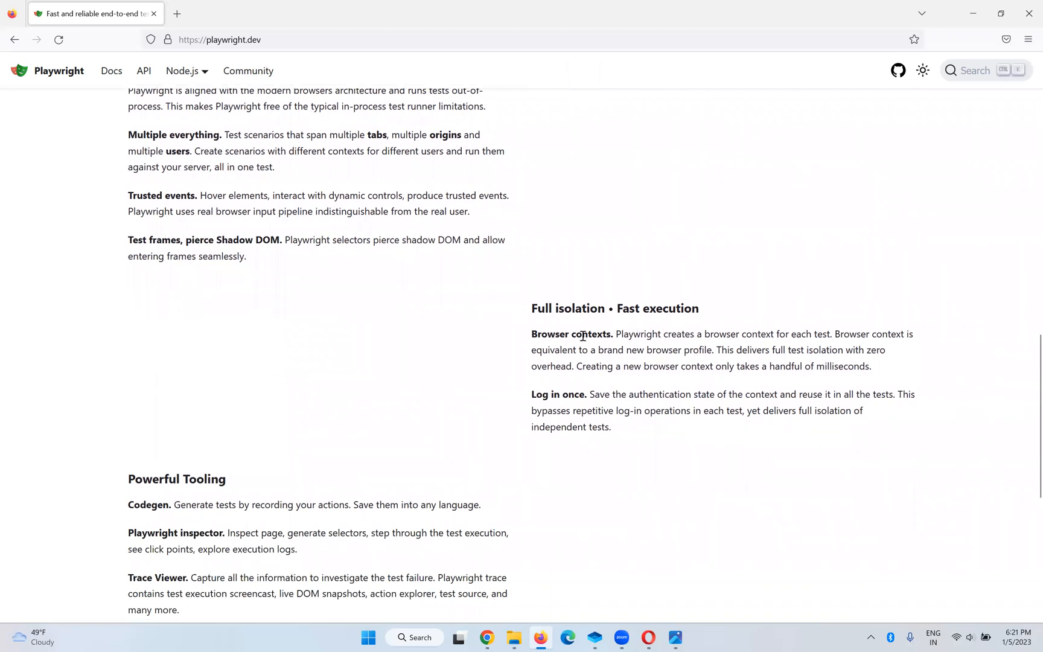
mouse_move(503, 355)
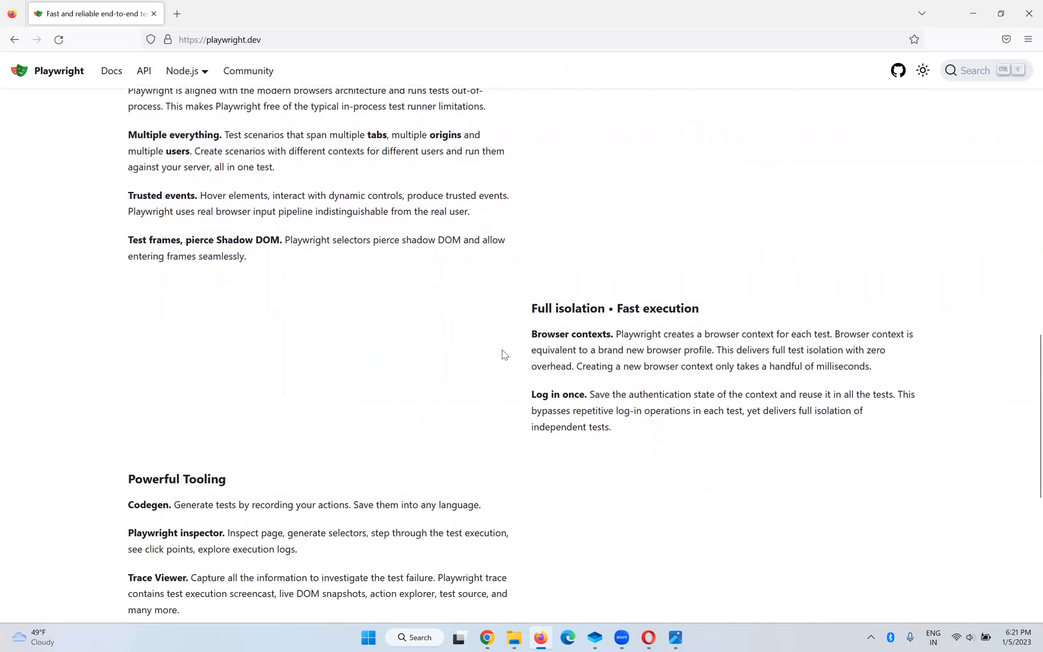
mouse_move(897, 334)
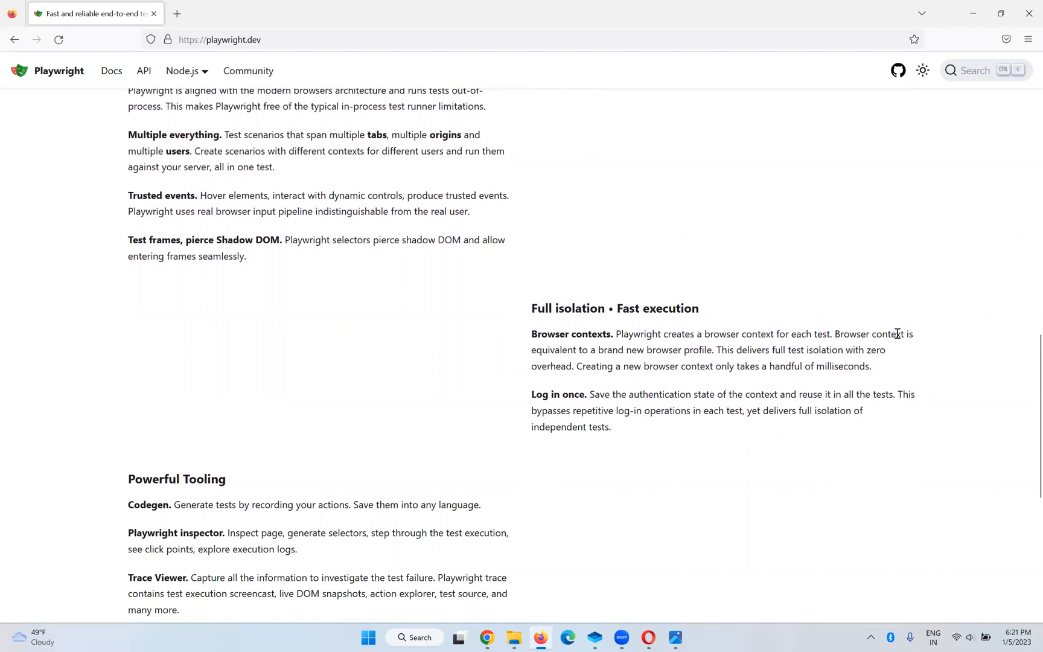
mouse_move(591, 363)
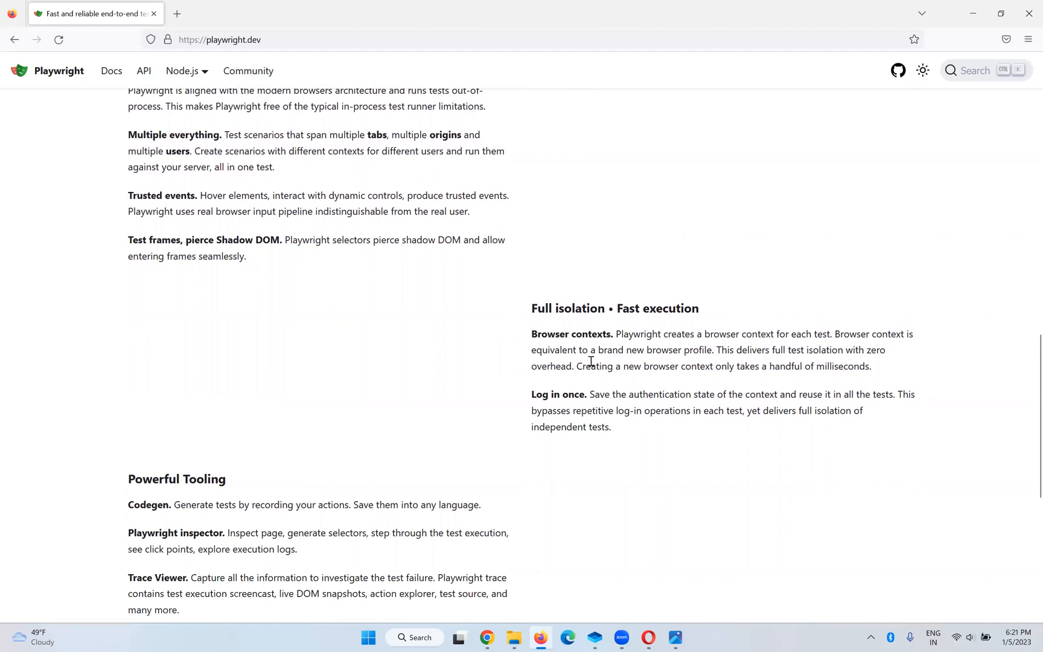
mouse_move(692, 361)
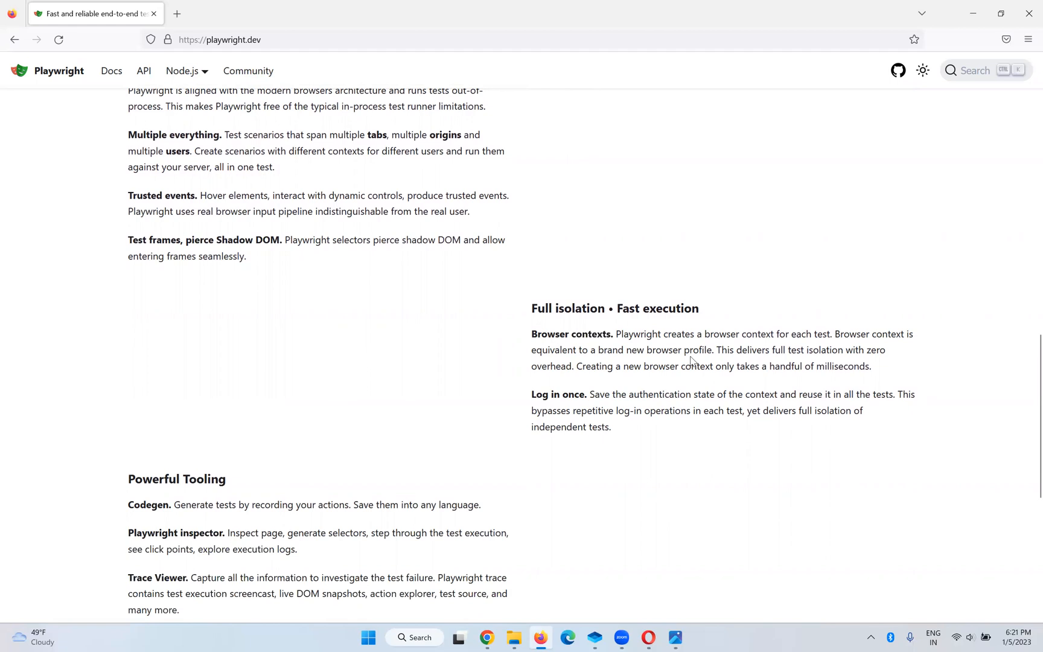
mouse_move(798, 355)
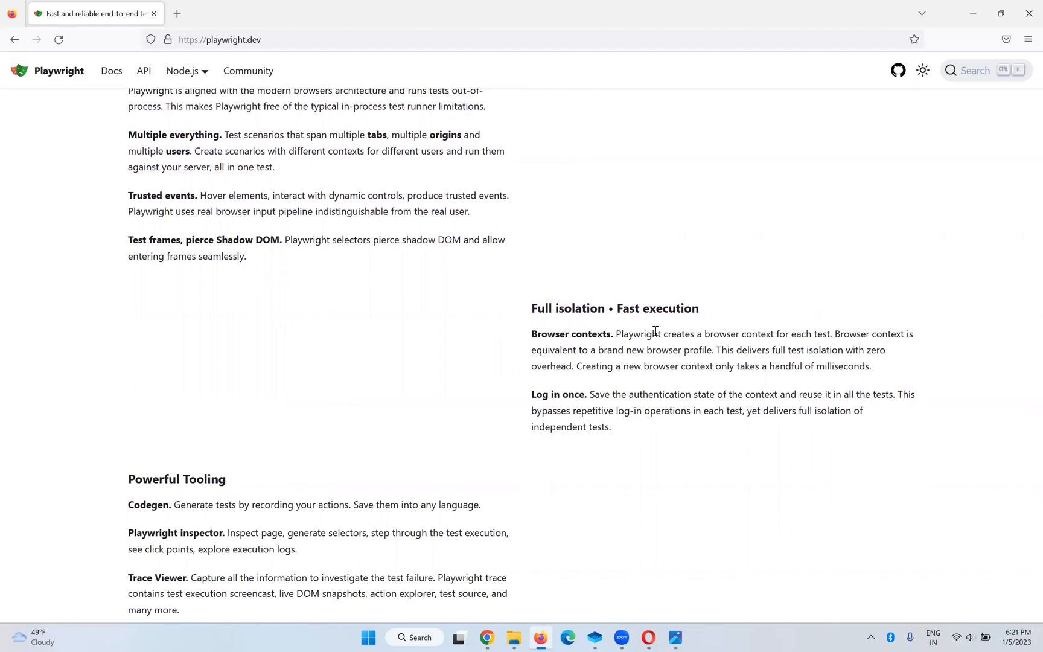
scroll(down, 3)
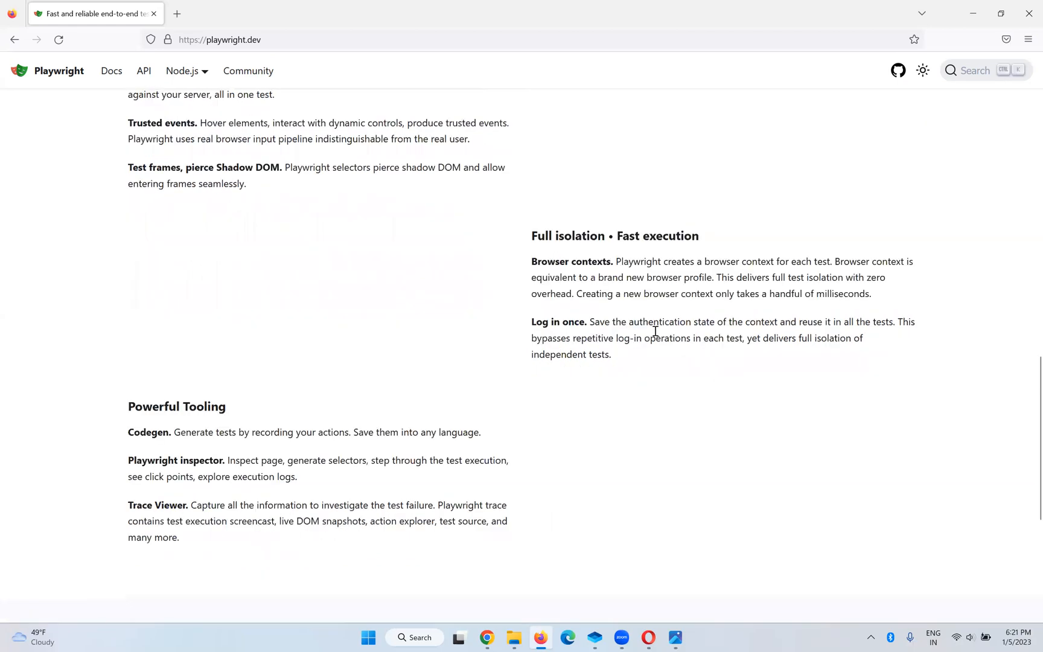
mouse_move(729, 324)
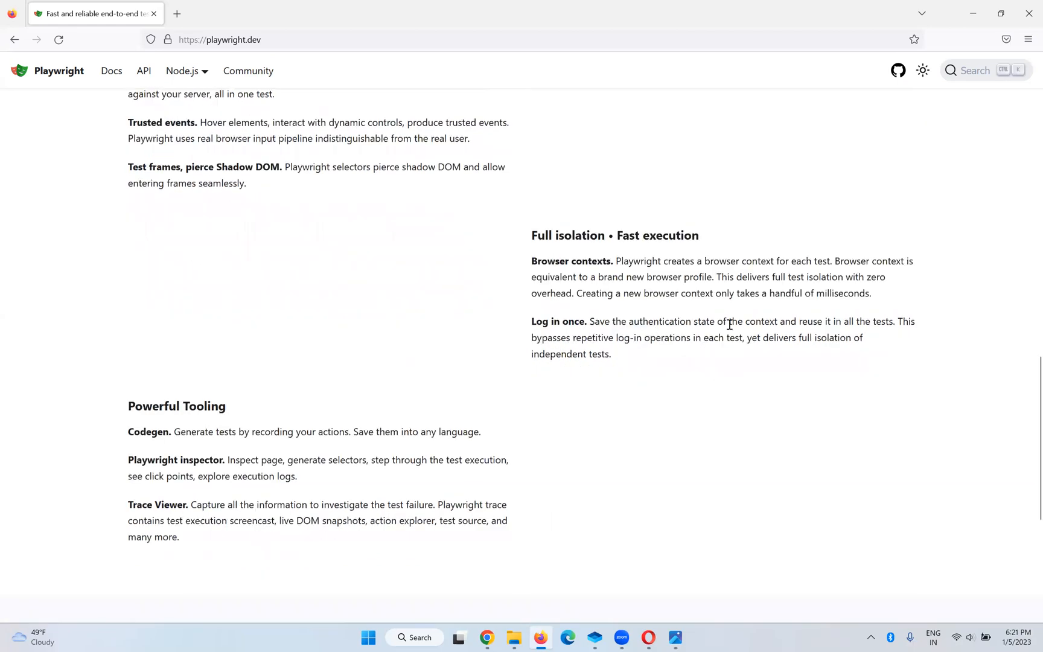
drag(530, 321, 598, 338)
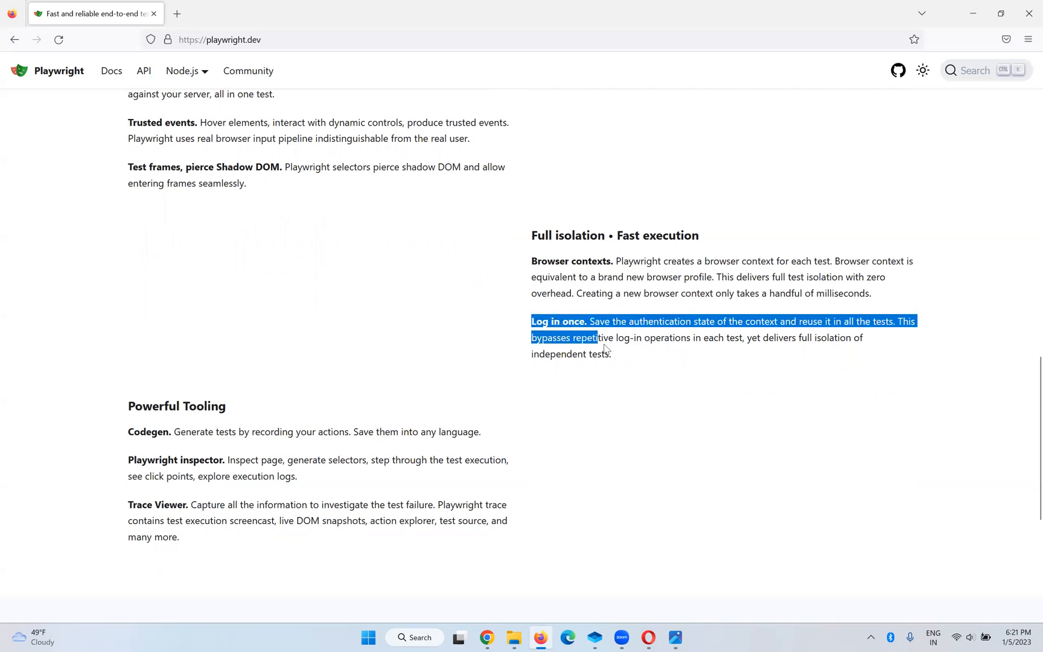
click(614, 354)
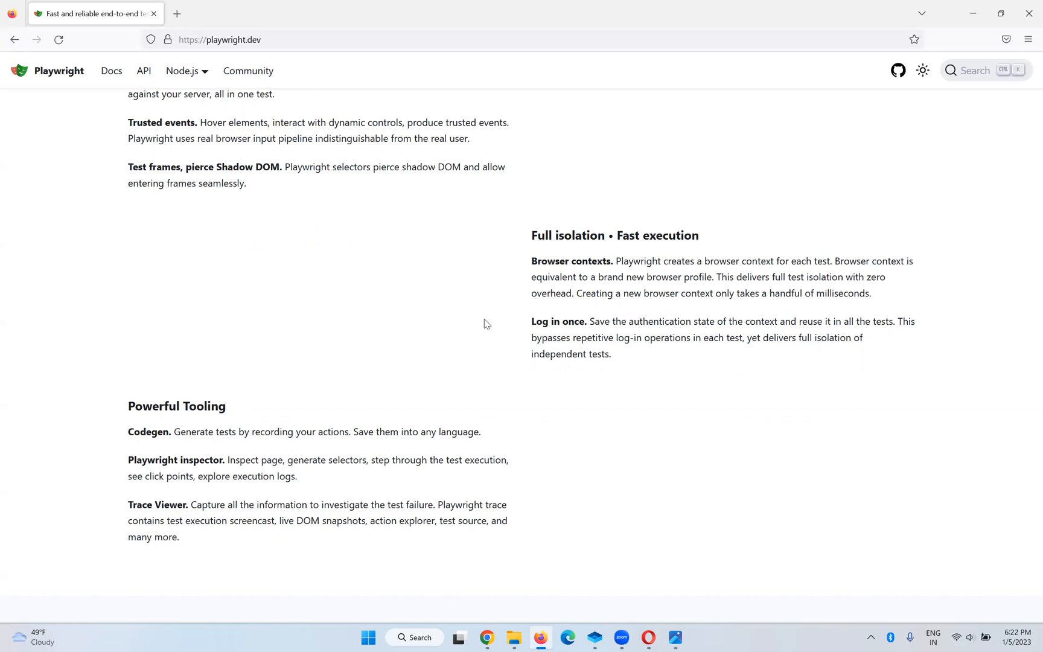
mouse_move(387, 340)
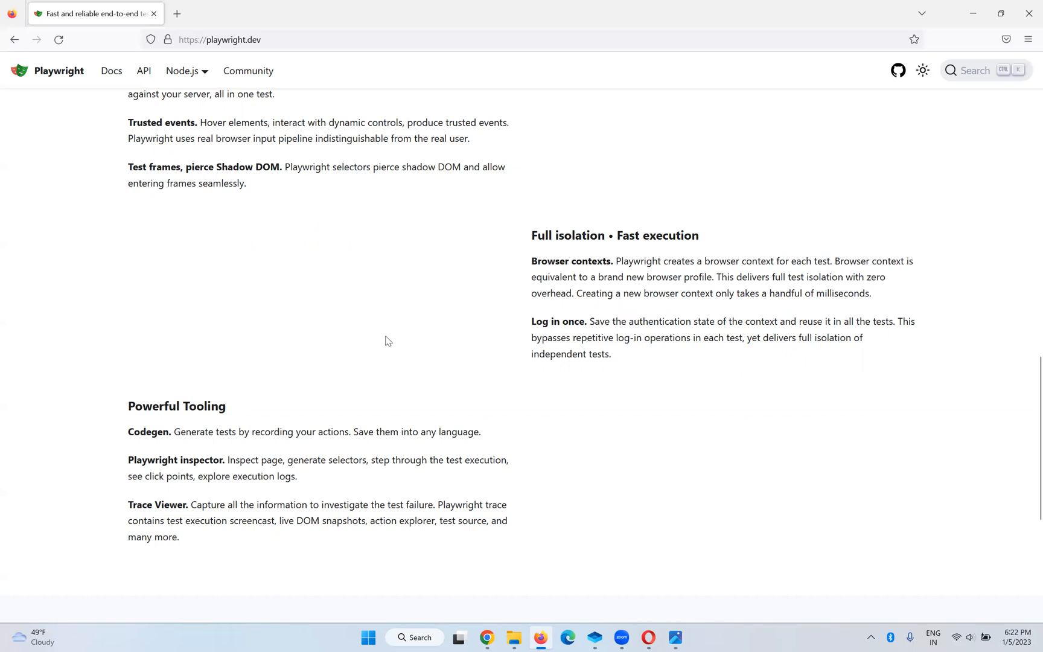
scroll(down, 3)
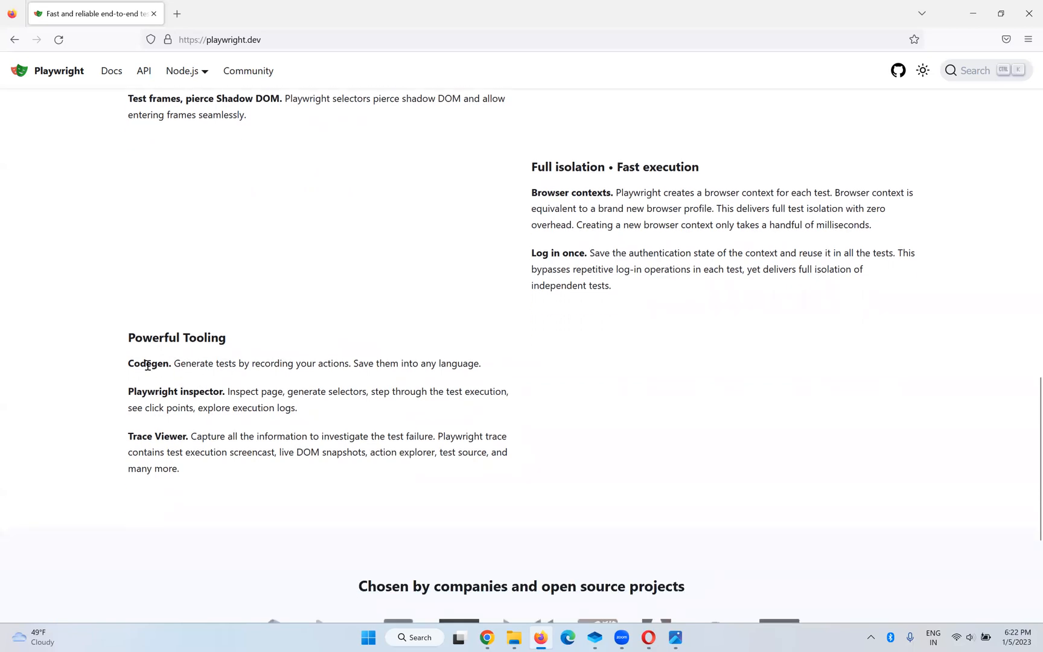
mouse_move(335, 378)
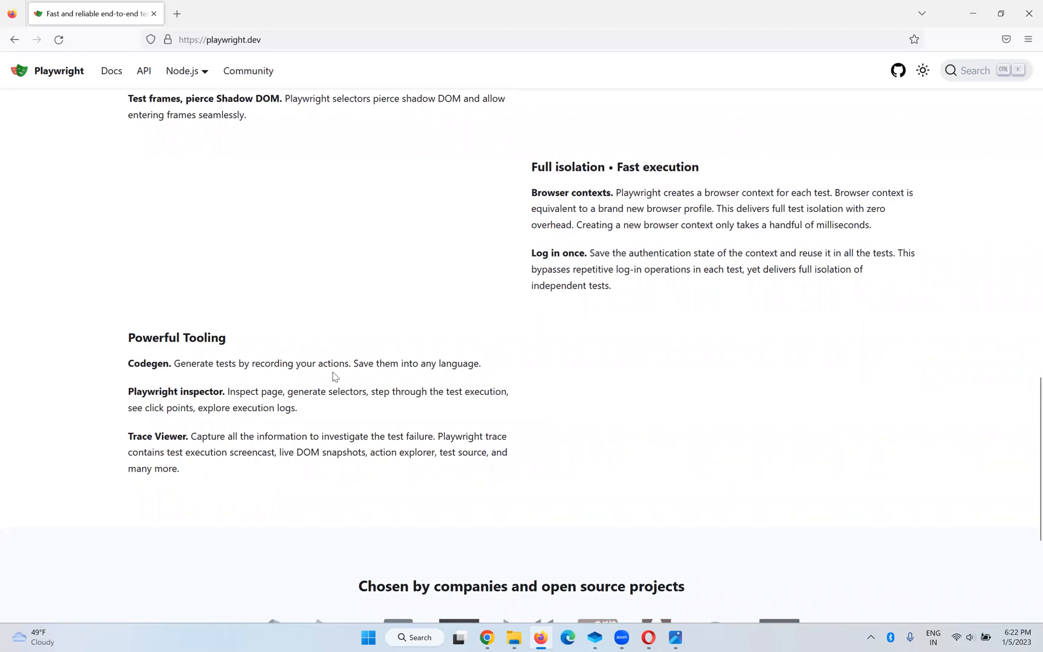
mouse_move(326, 386)
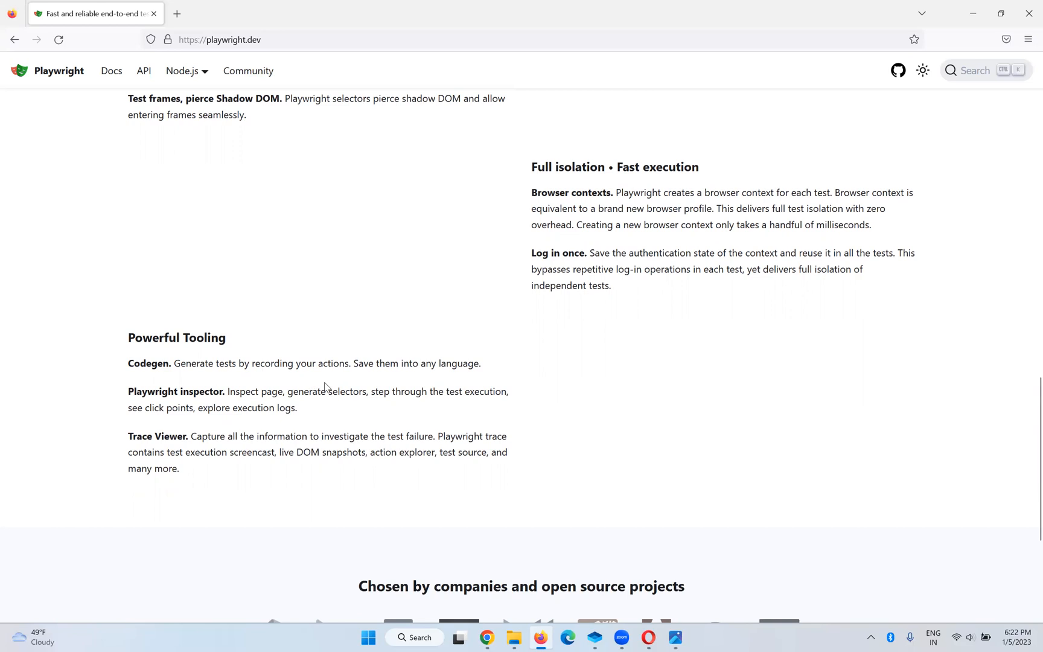
mouse_move(317, 484)
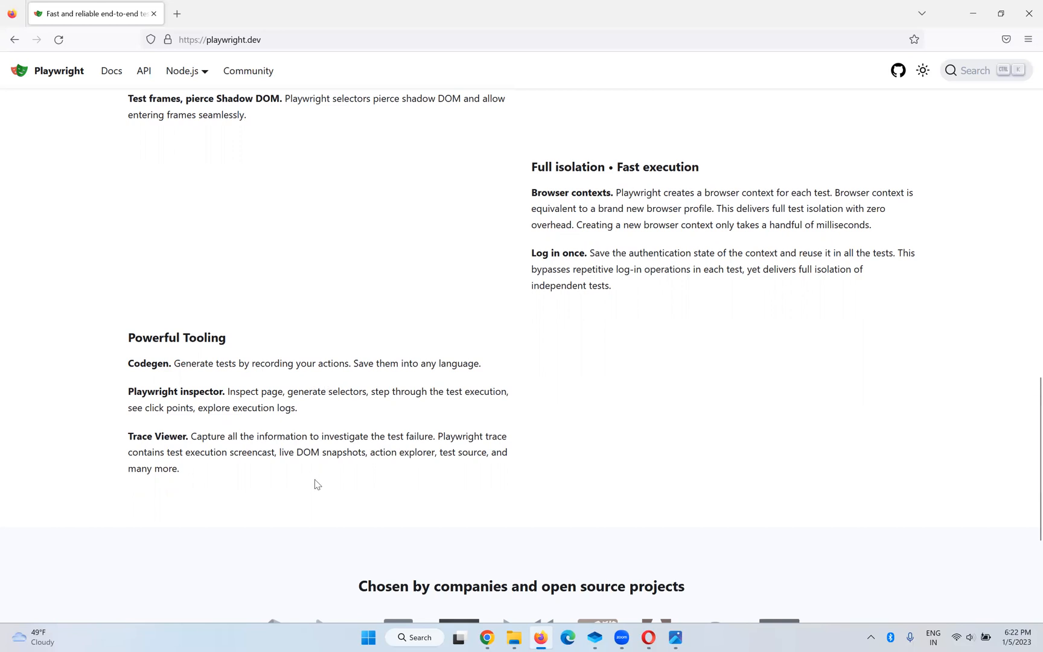
scroll(down, 3)
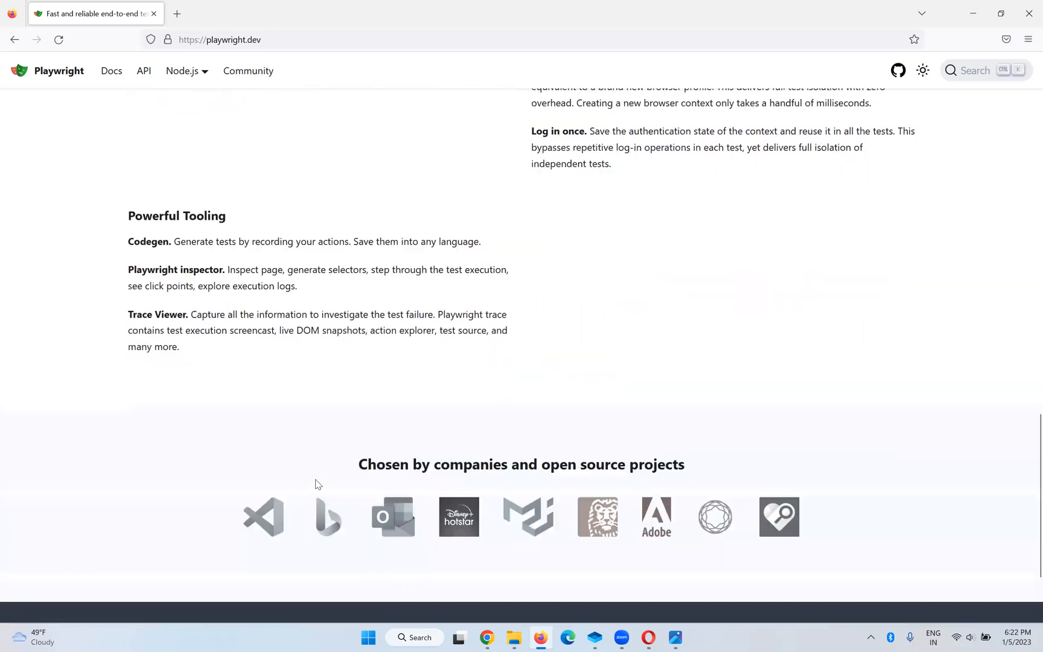
scroll(up, 3)
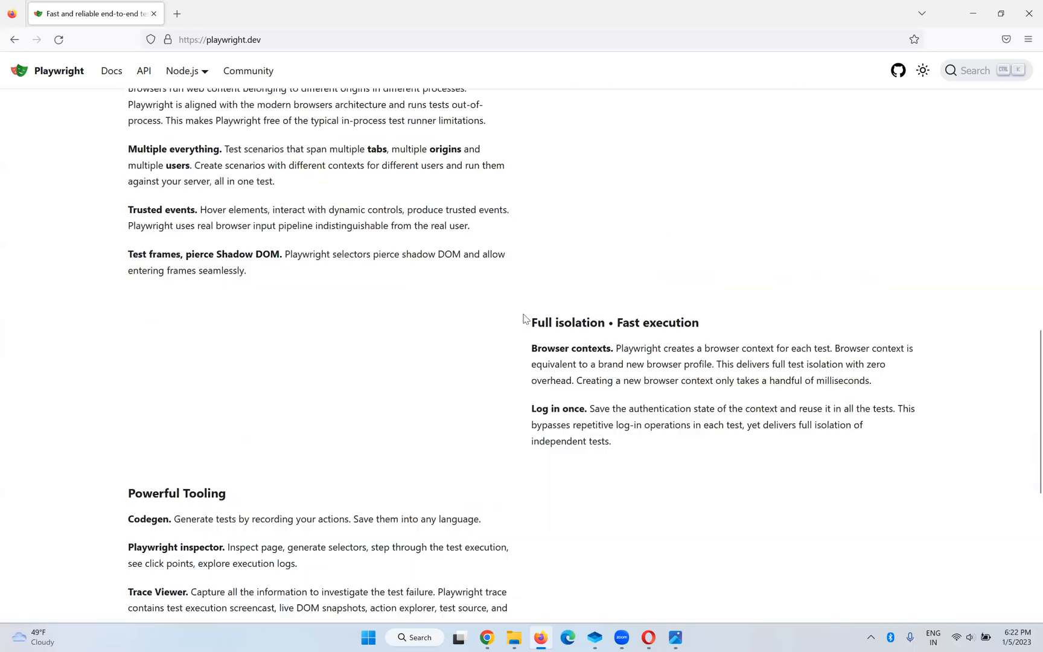
scroll(up, 3)
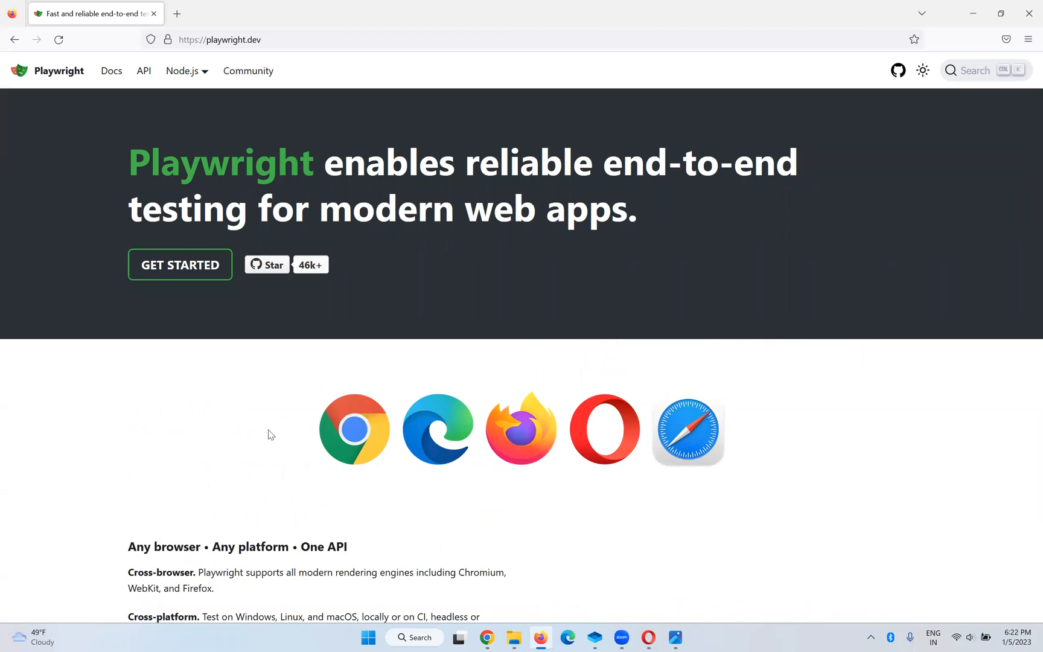
mouse_move(175, 321)
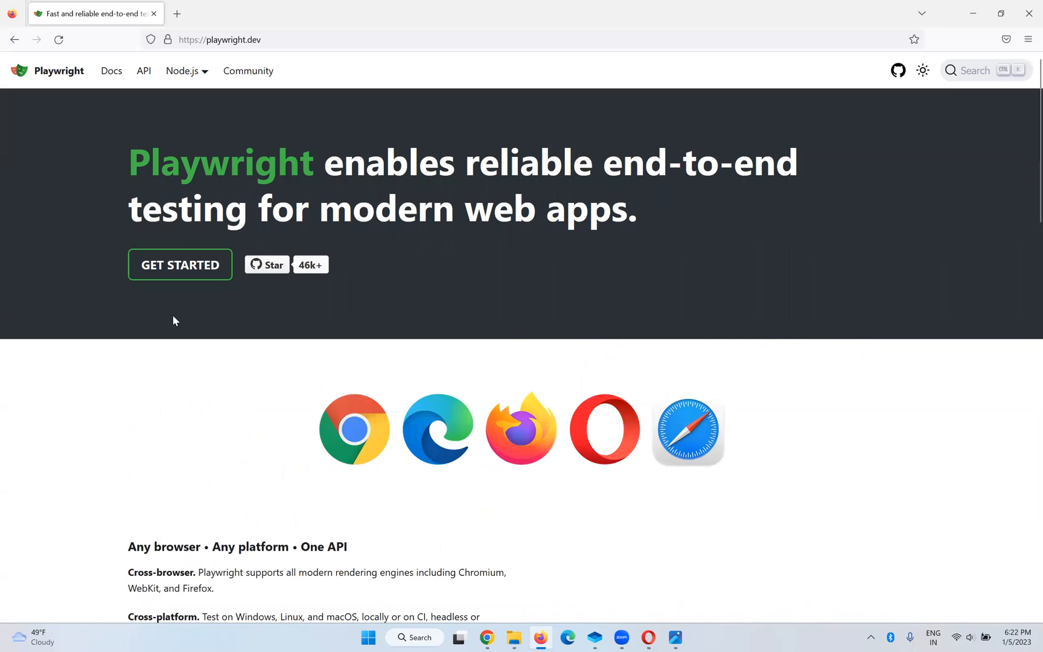
mouse_move(111, 70)
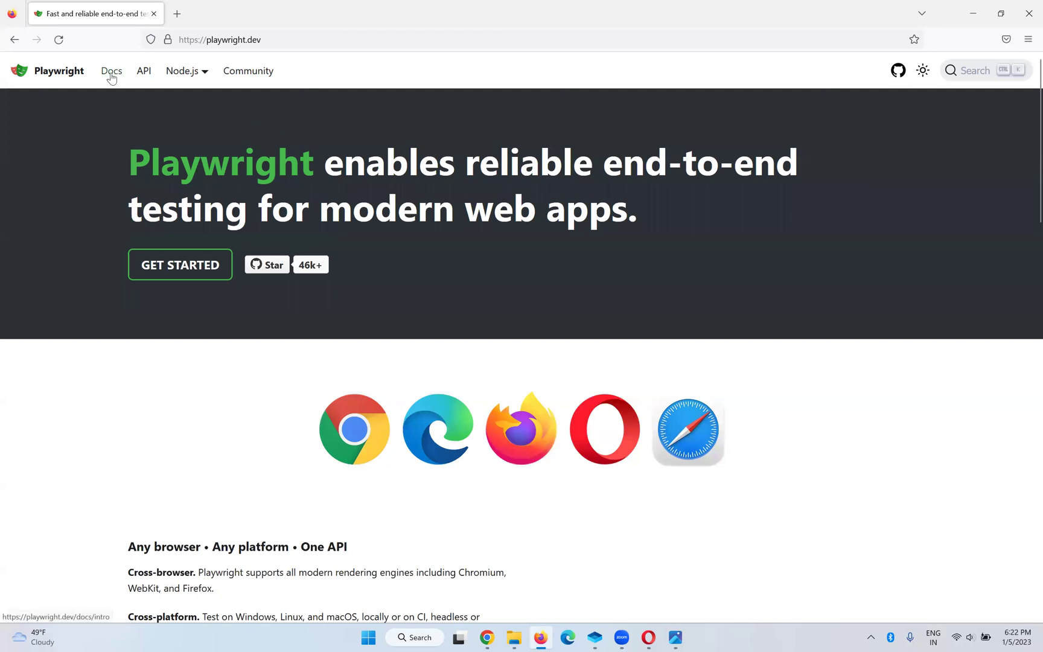
Open the Docs Installation page and expand the Node.js language dropdown
click(111, 71)
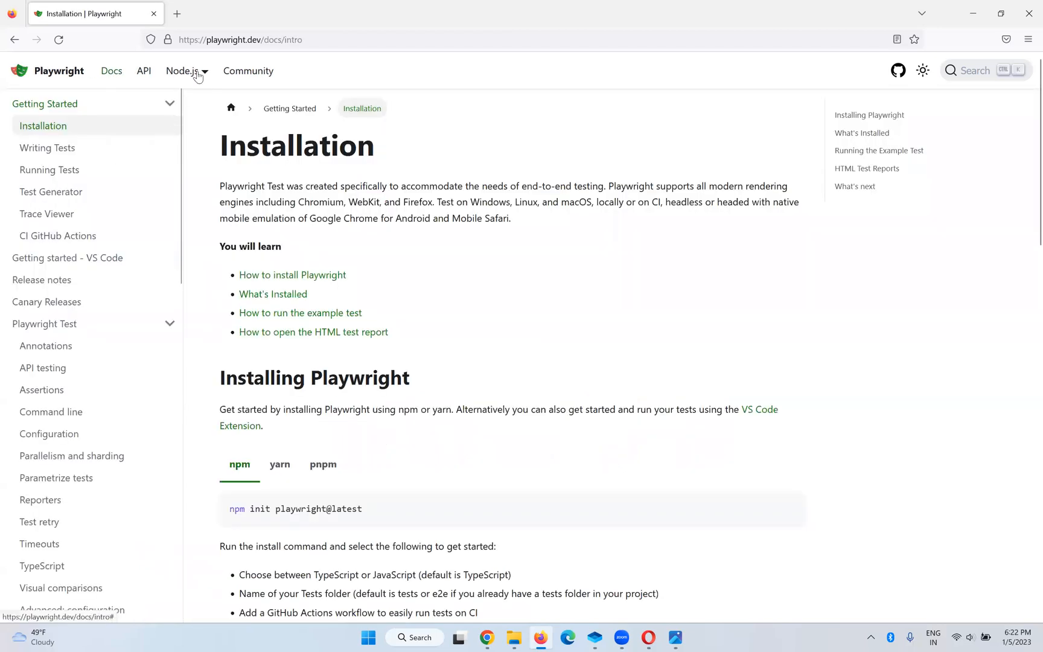
click(187, 70)
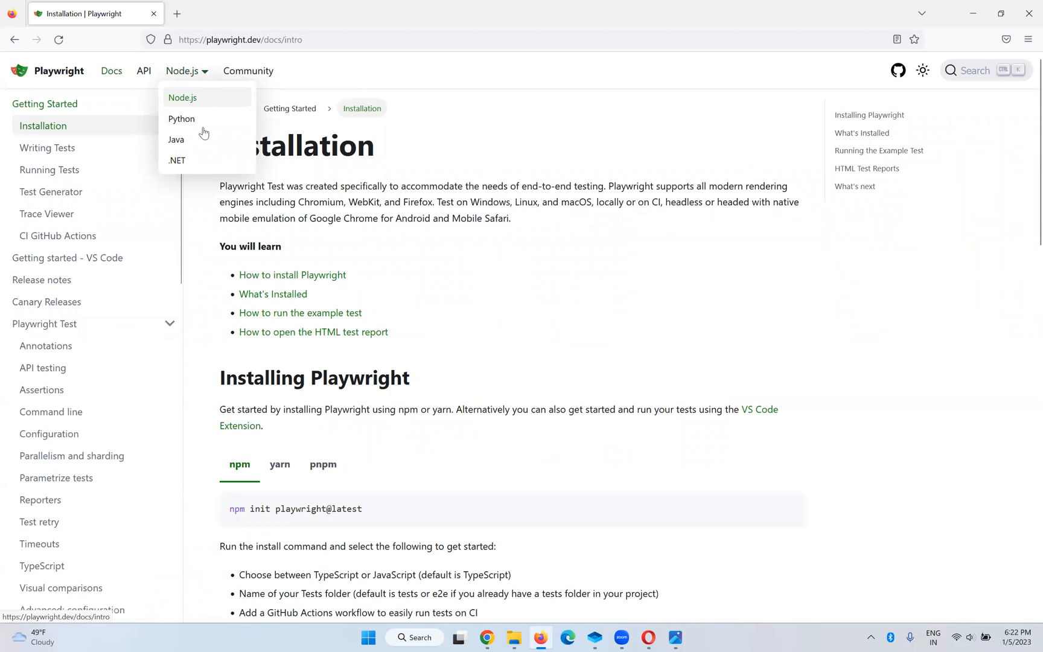
mouse_move(178, 148)
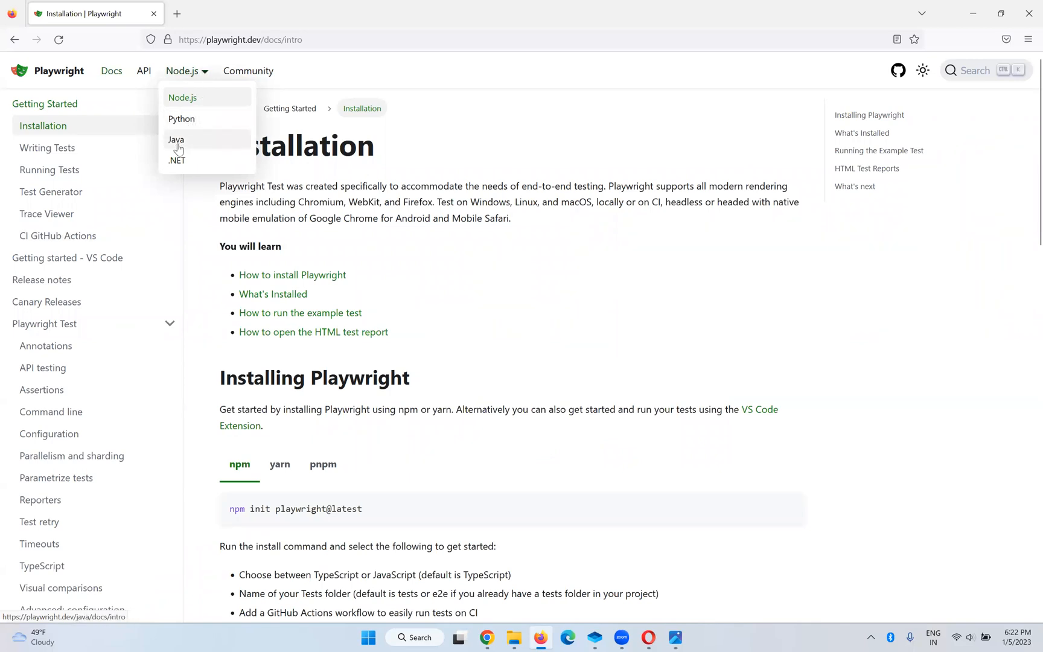
Switch the docs to Java and scroll down to the Usage section and App.java example
click(176, 140)
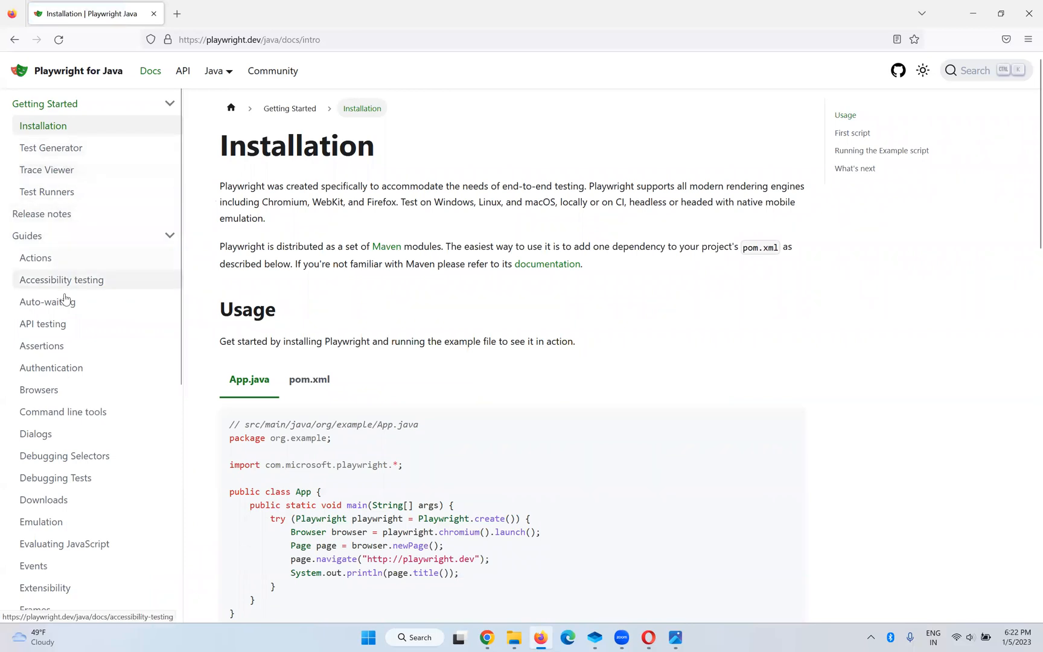
scroll(down, 3)
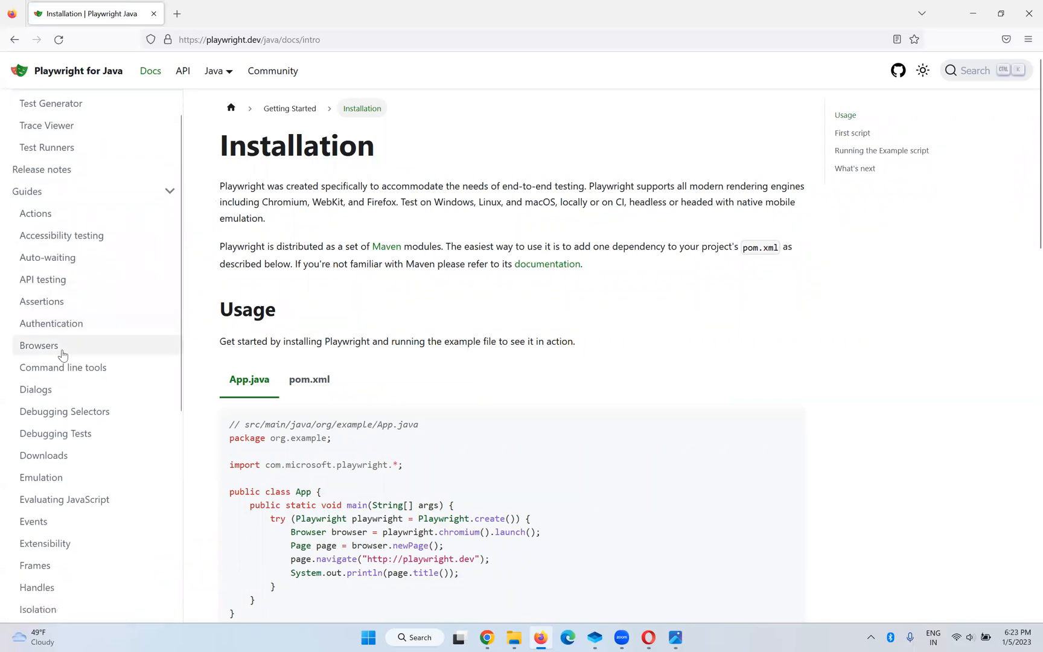
scroll(down, 3)
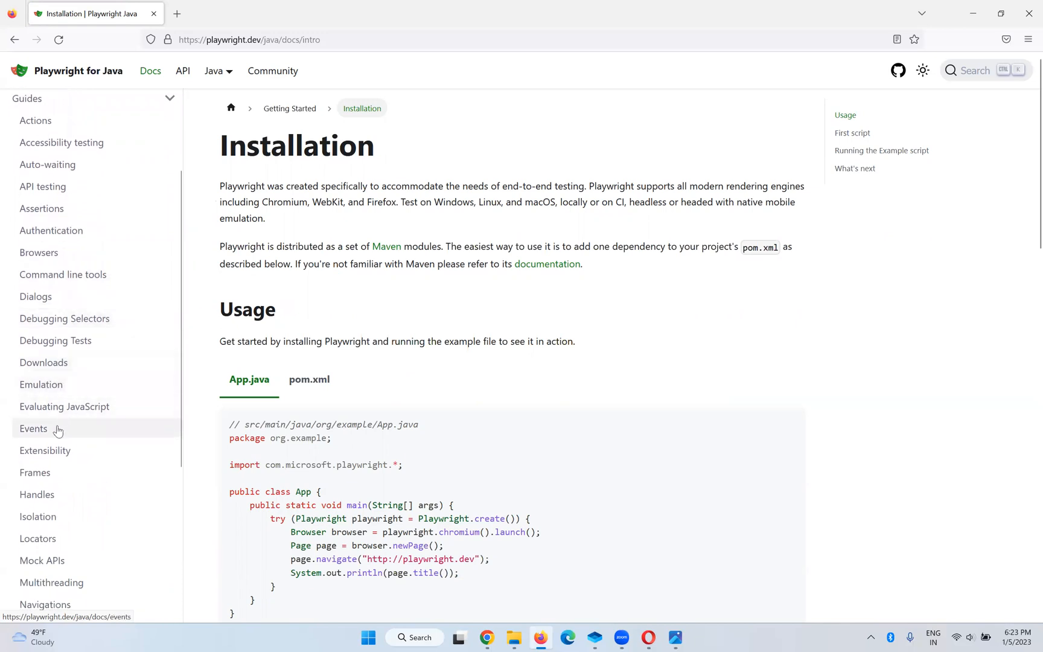
scroll(down, 3)
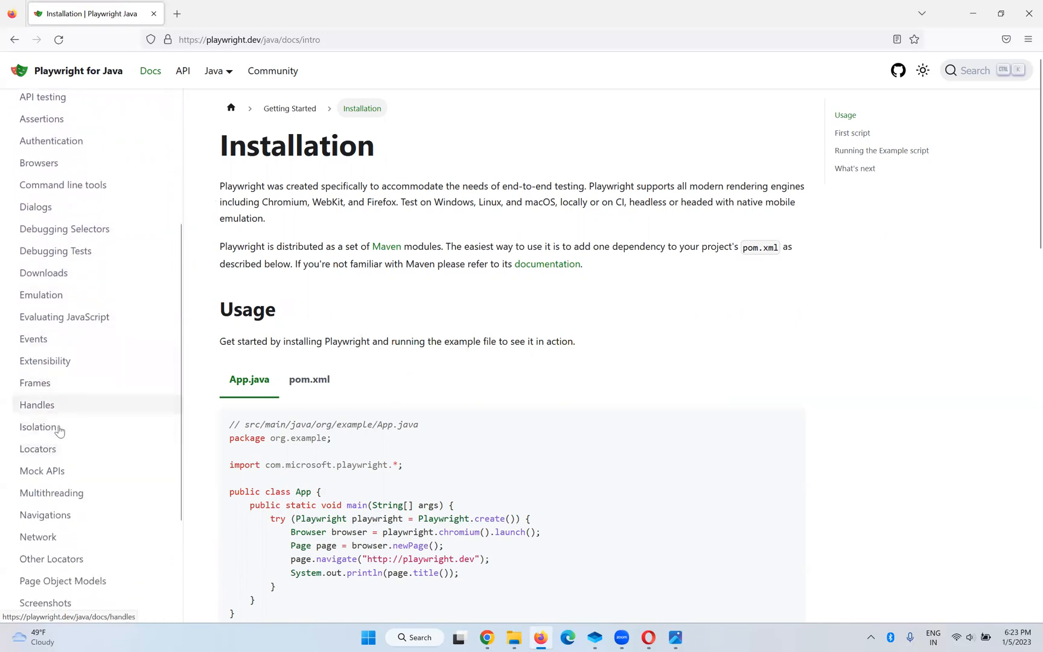
scroll(down, 3)
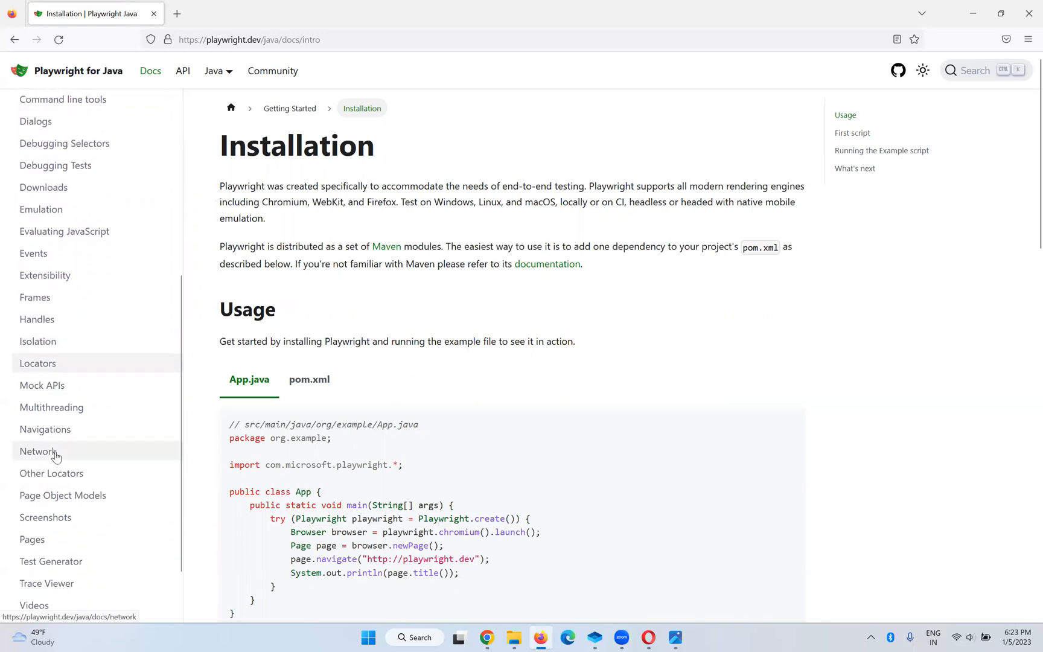
scroll(down, 3)
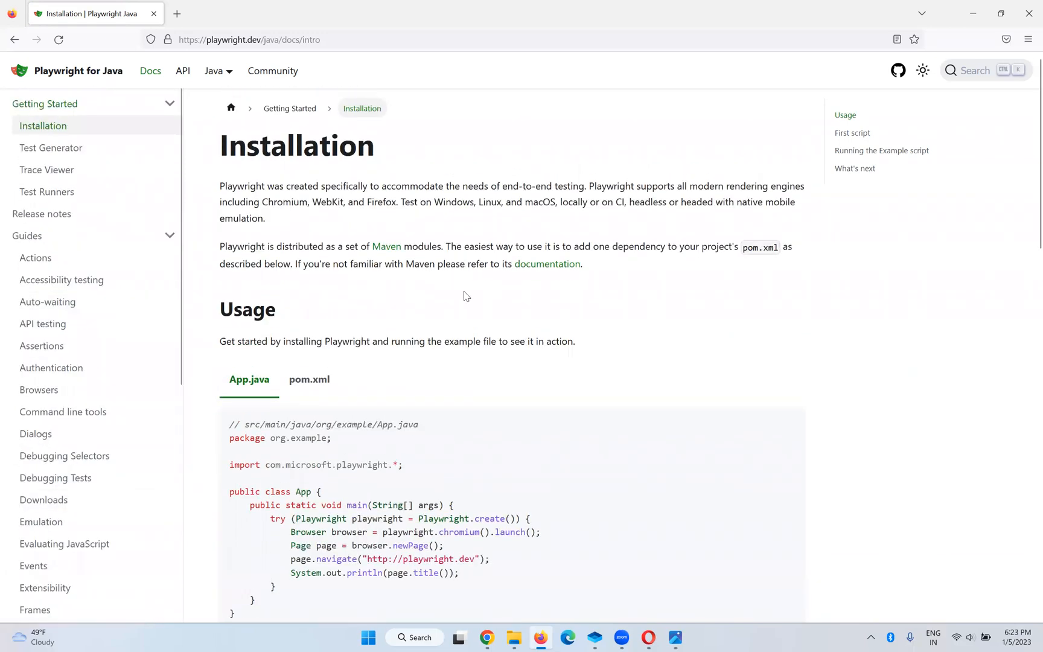
mouse_move(976, 76)
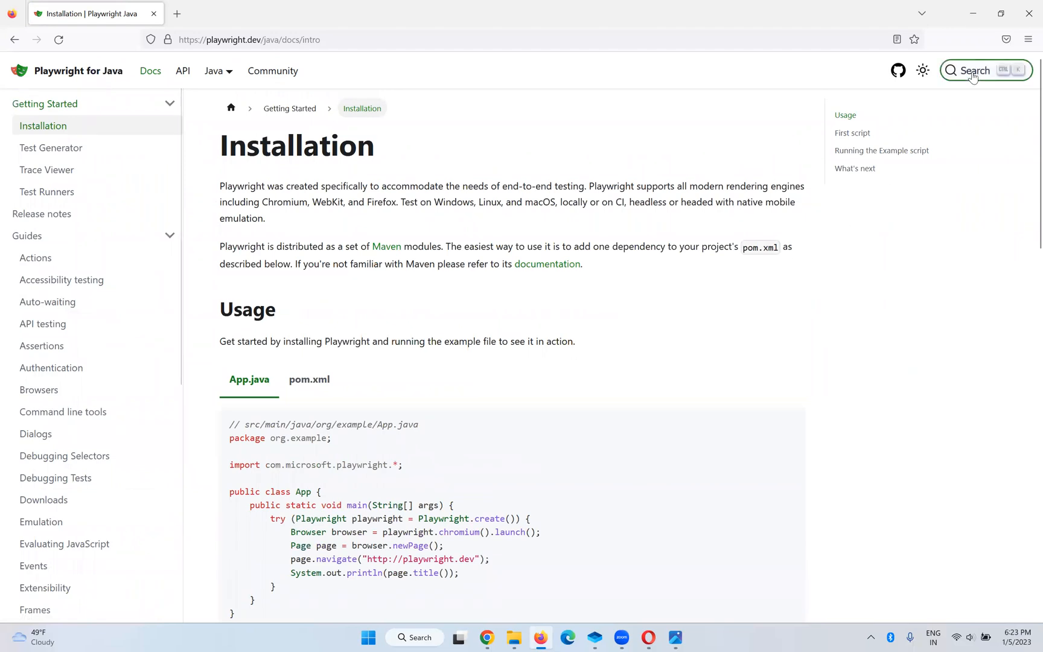
Search the Java docs for 'scren' to list Screenshots guides and classes
click(976, 70)
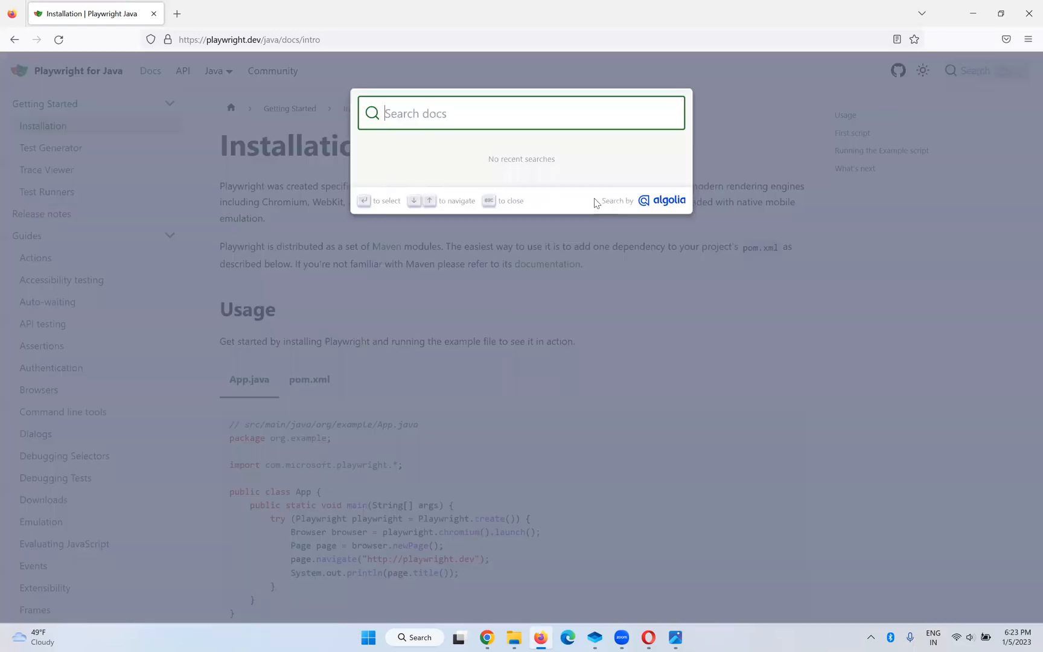
text(scren)
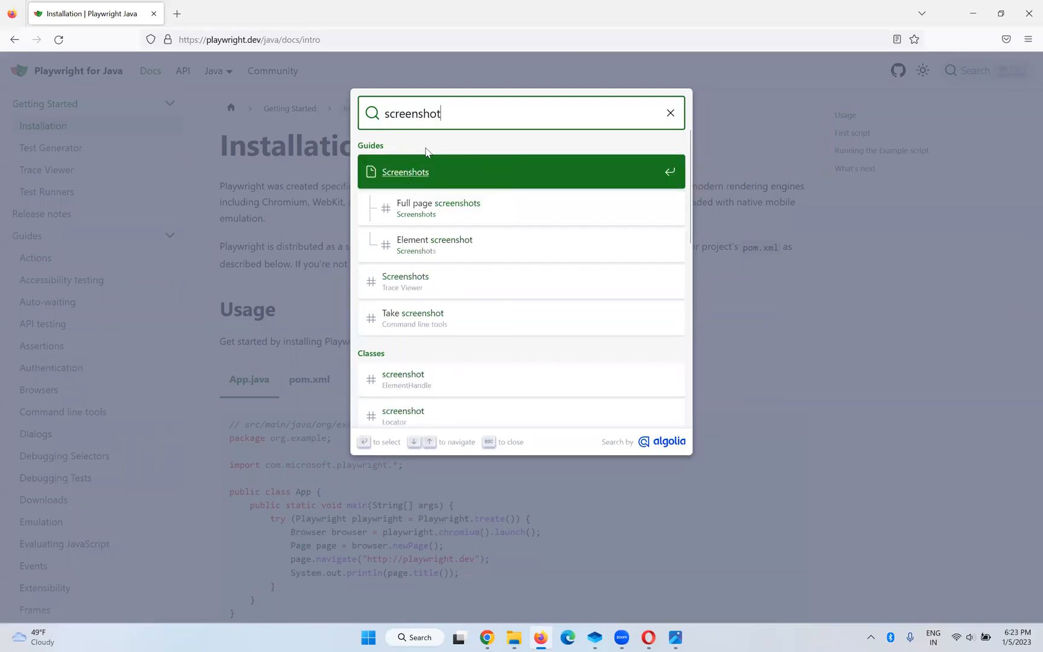
mouse_move(419, 177)
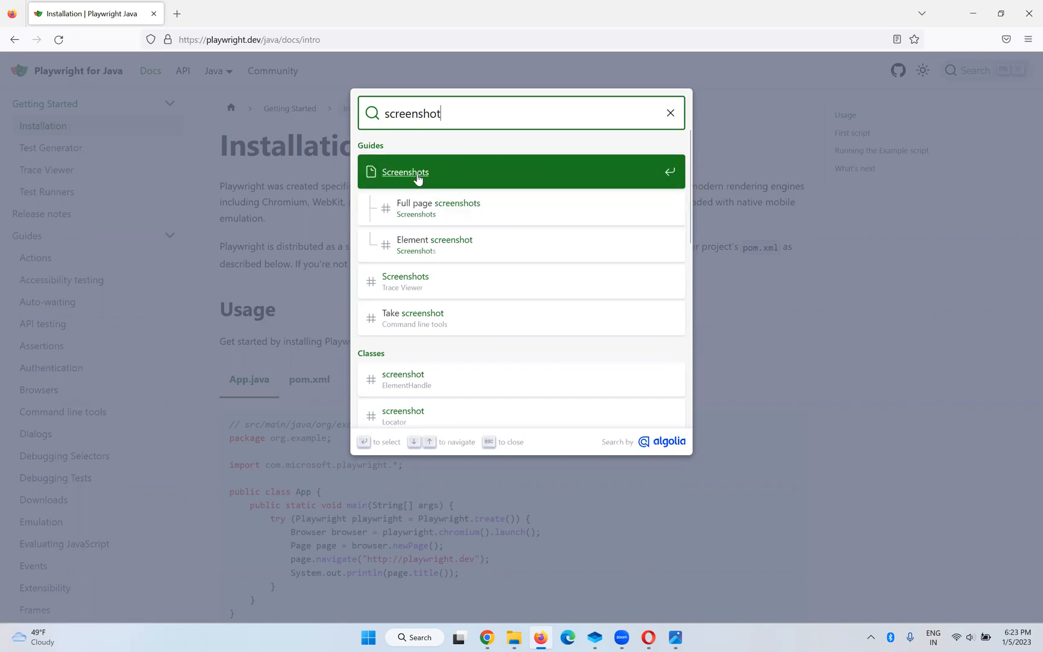
Open the Screenshots guide result and scroll to Full page screenshots
click(404, 172)
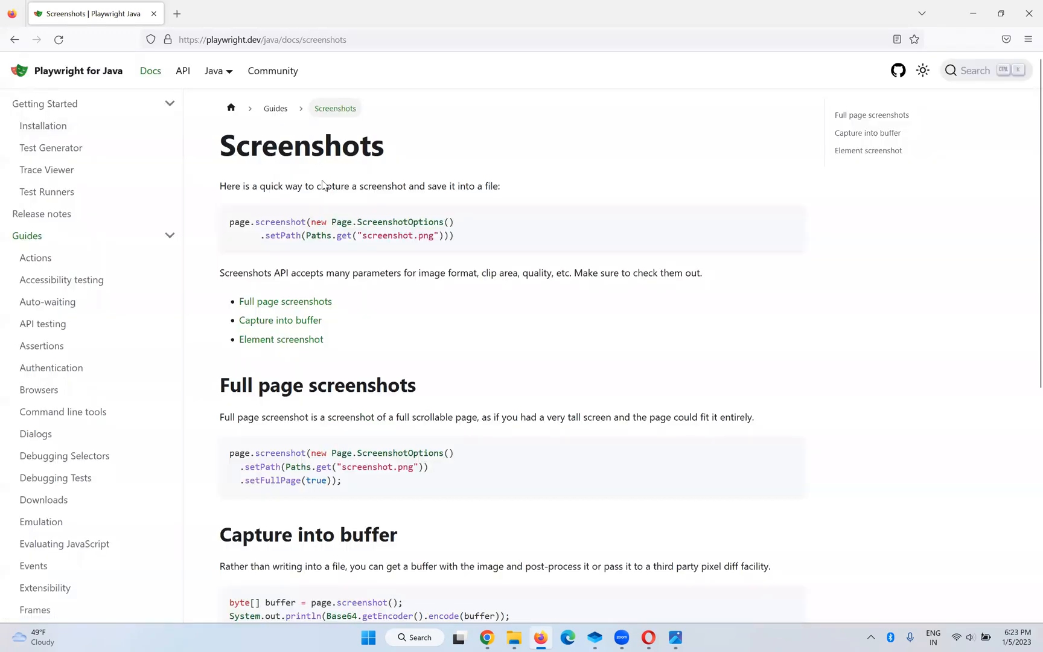
scroll(down, 3)
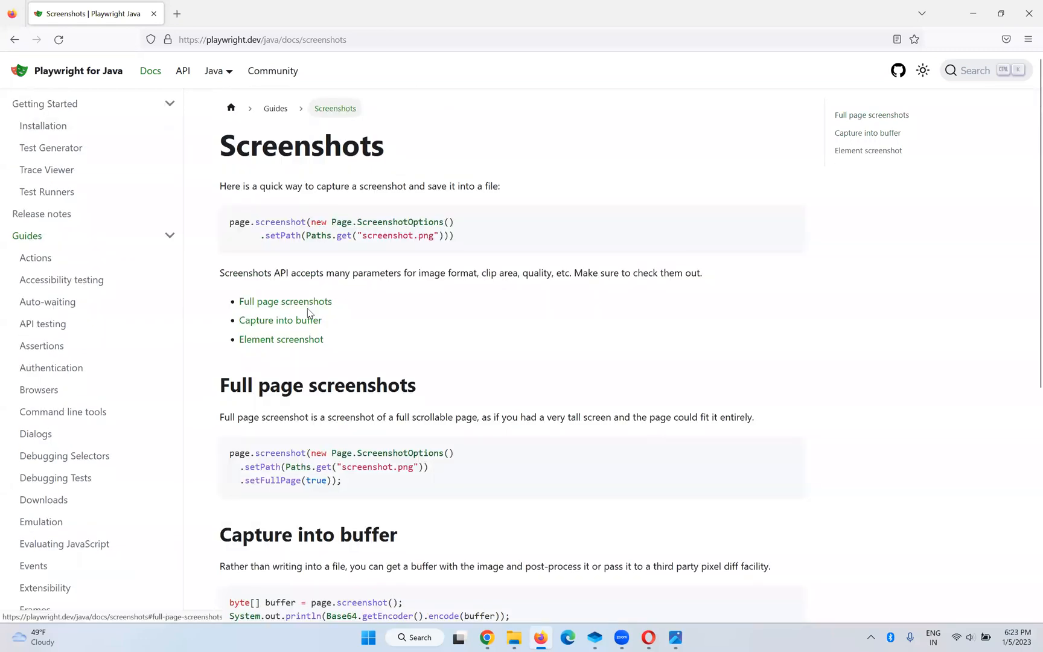
mouse_move(468, 360)
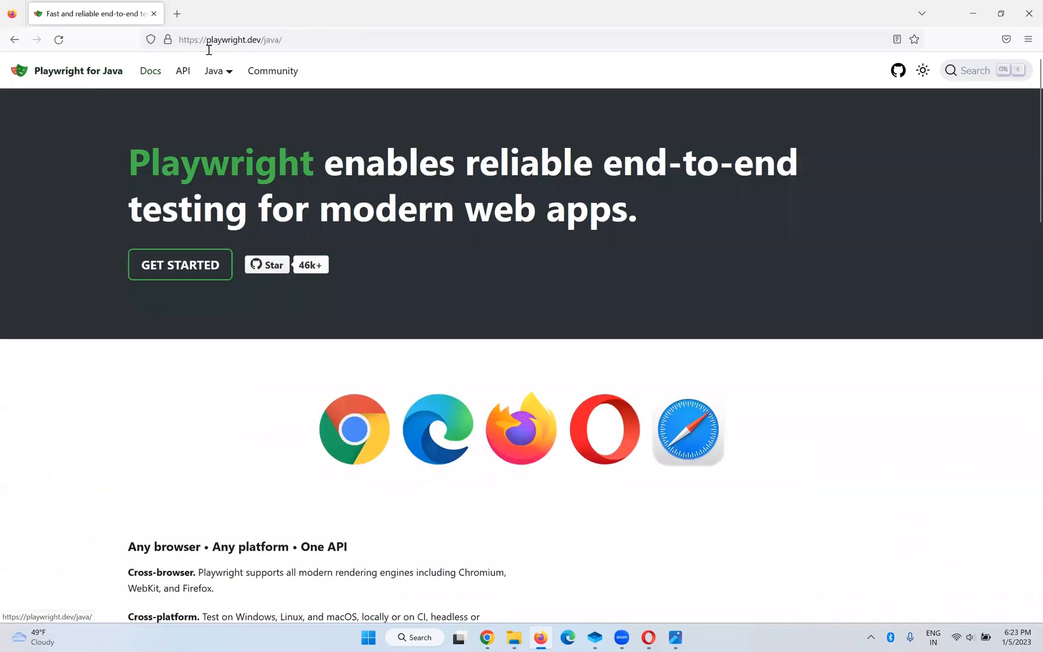
mouse_move(477, 277)
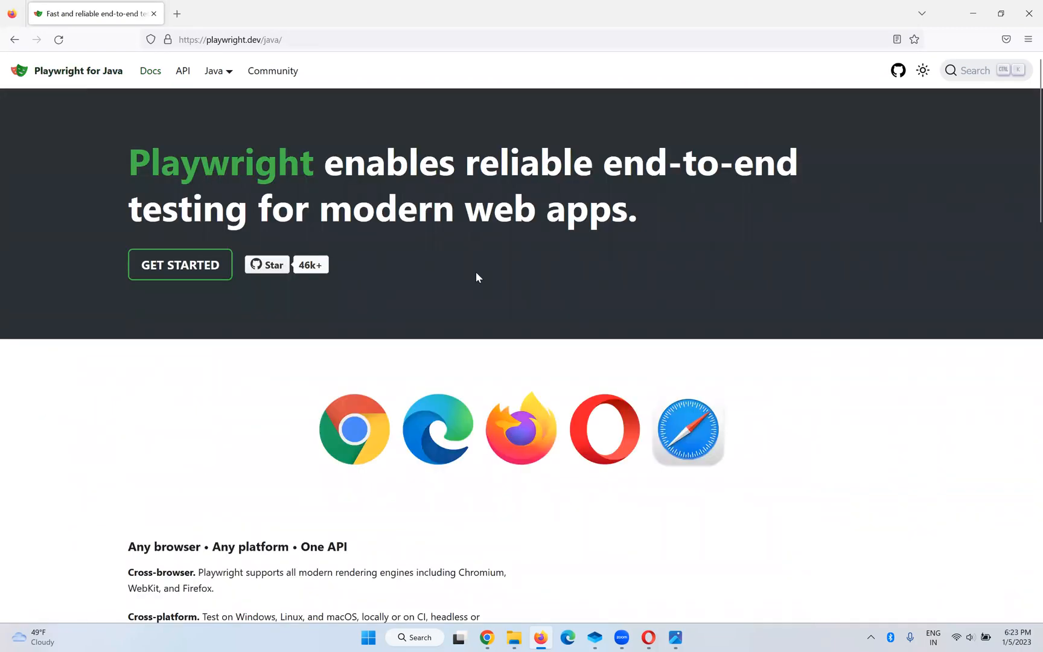
Scroll down the Java homepage and back up to the headline and browser logos
scroll(down, 3)
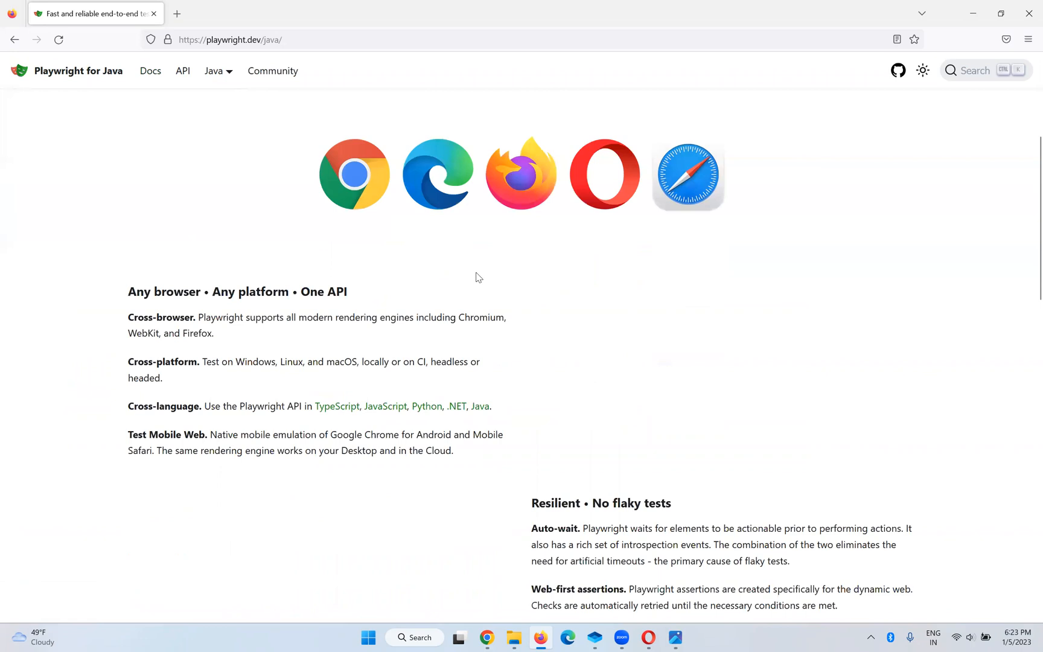
scroll(down, 3)
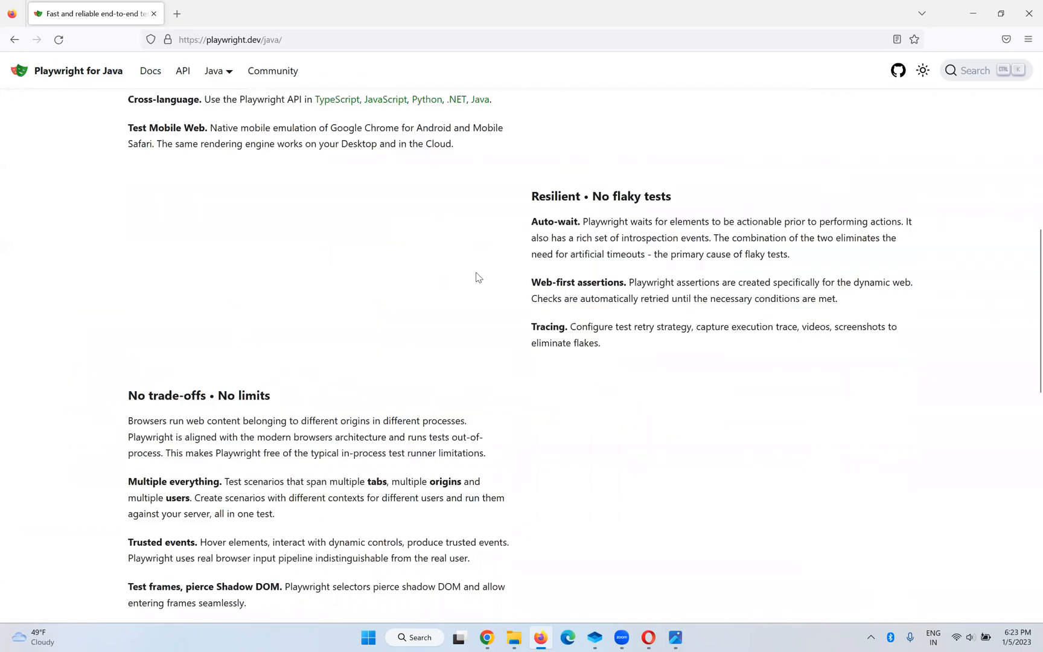
scroll(up, 3)
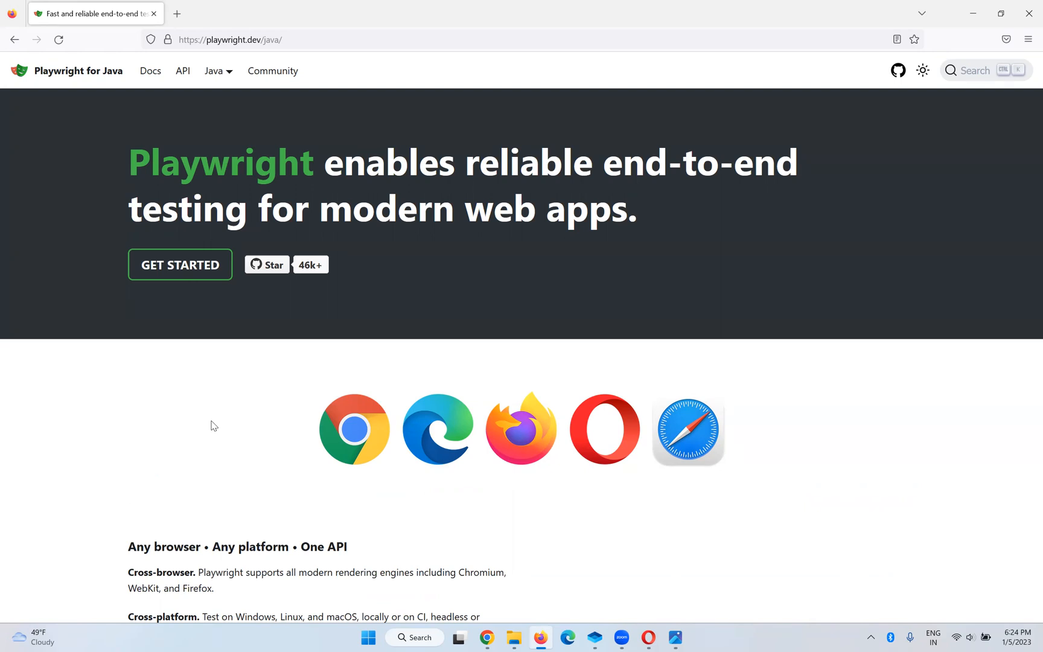
mouse_move(247, 410)
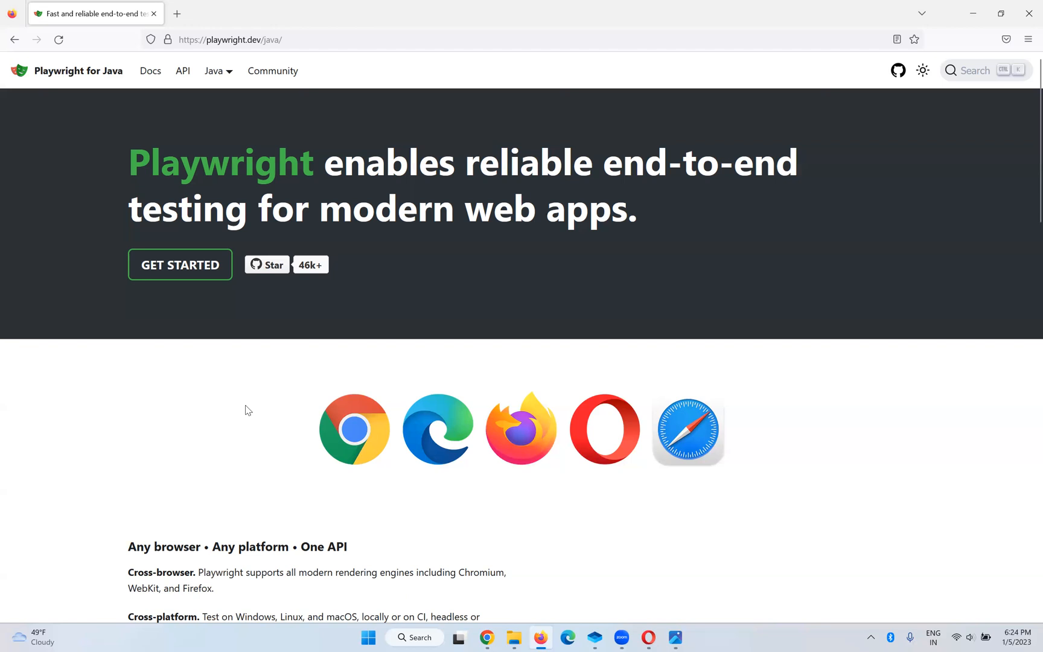